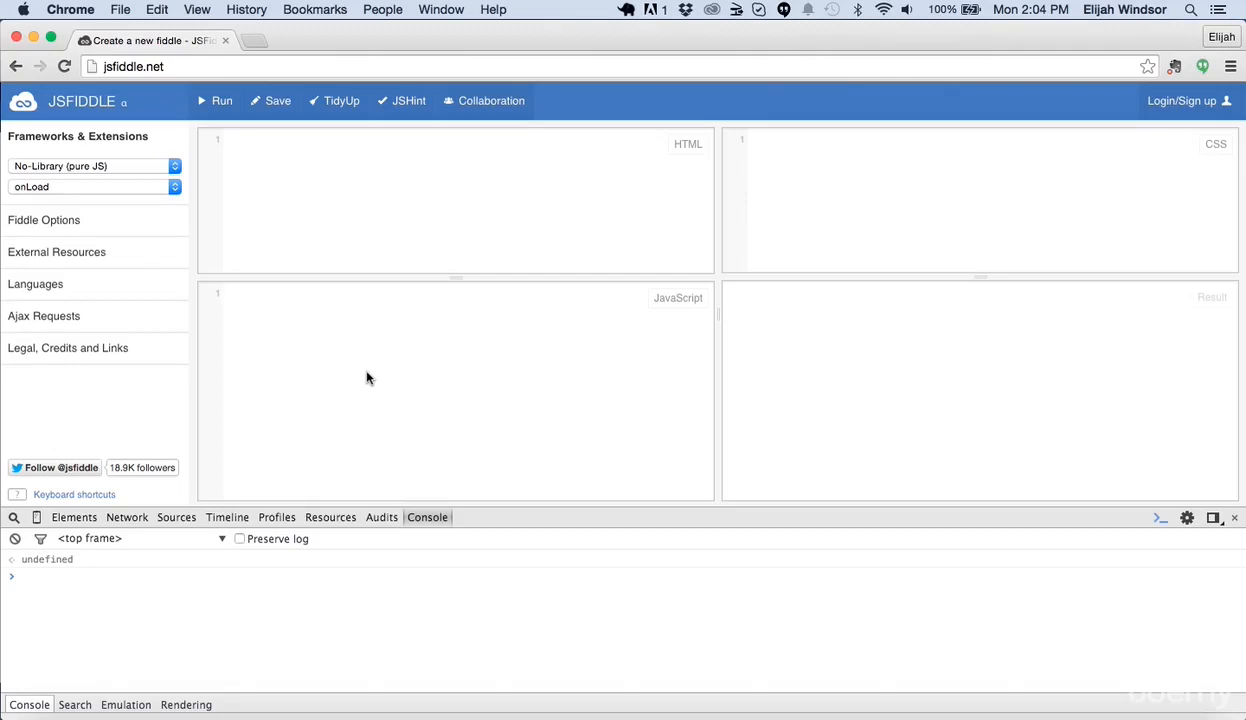
Write var janeFunction = function() whose body logs 'Jane says Hi' to the console.
type("var")
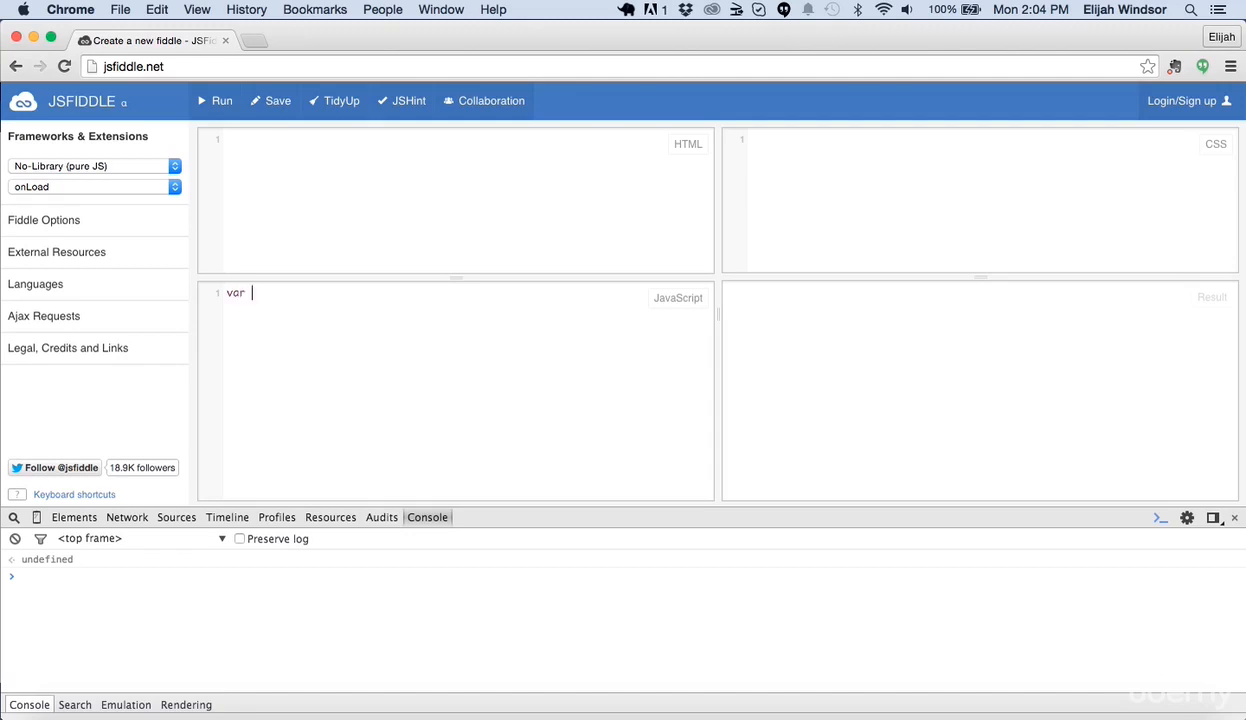
type("jq")
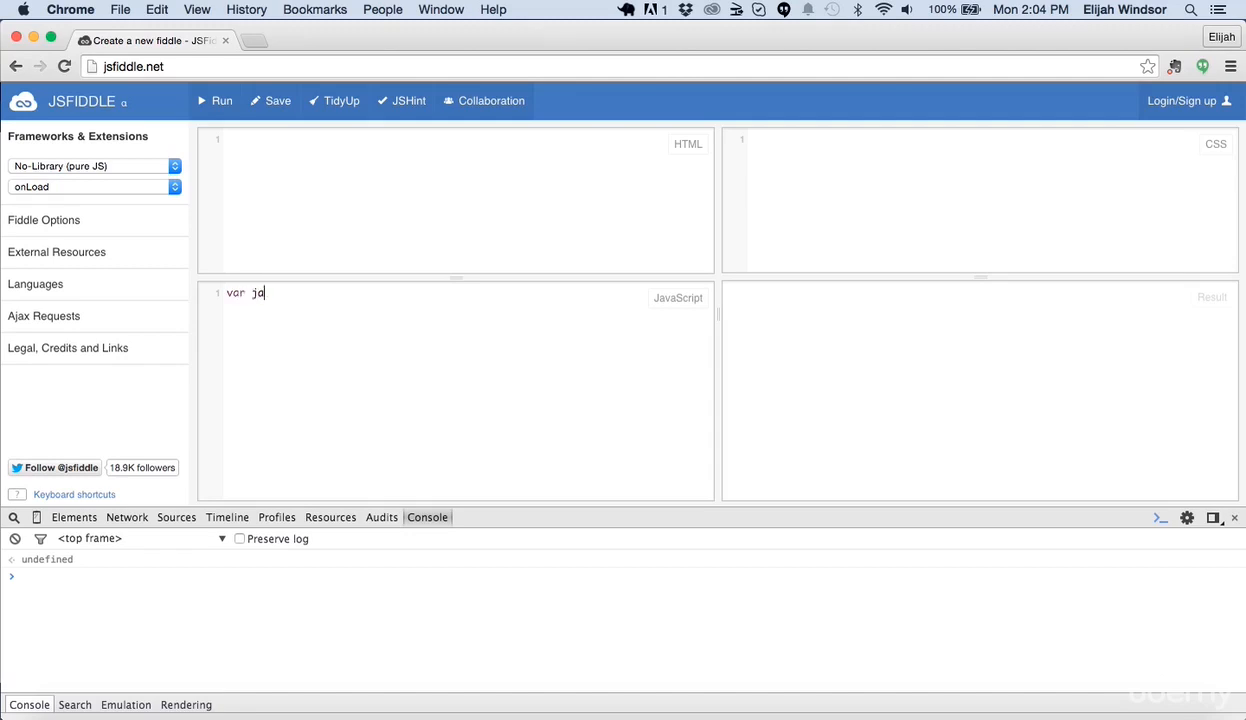
type("aneFunction = function(")
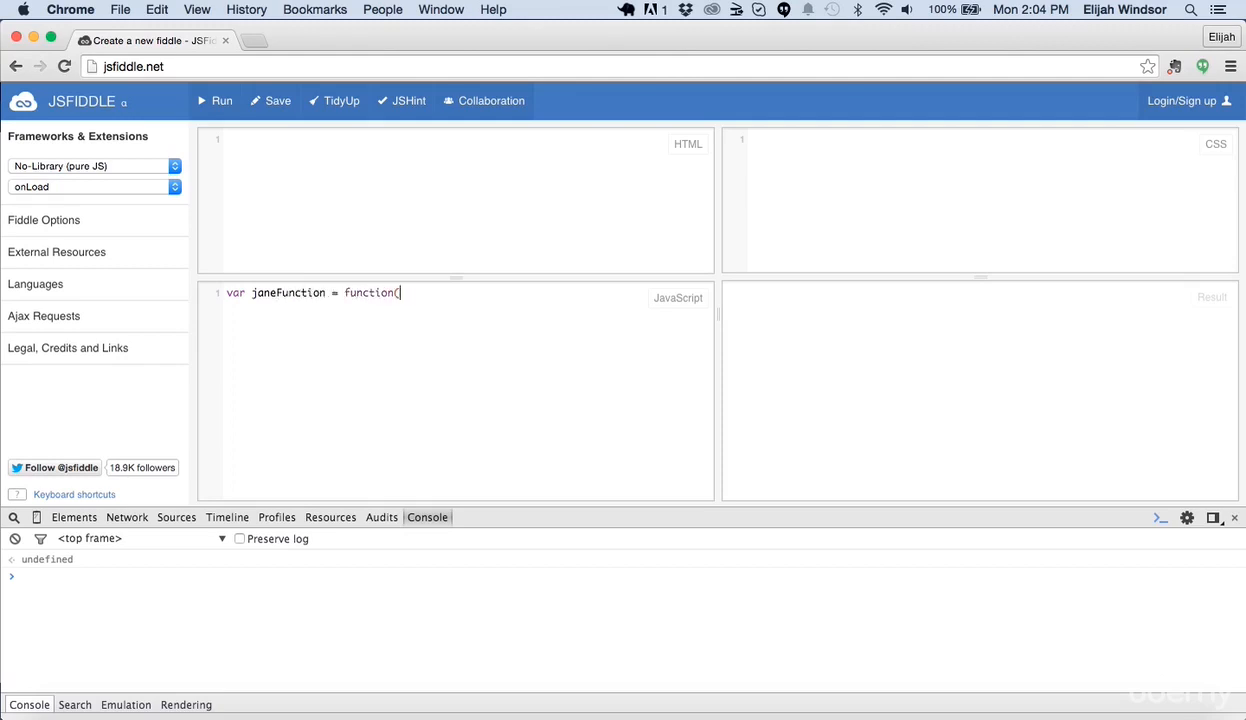
type(") {")
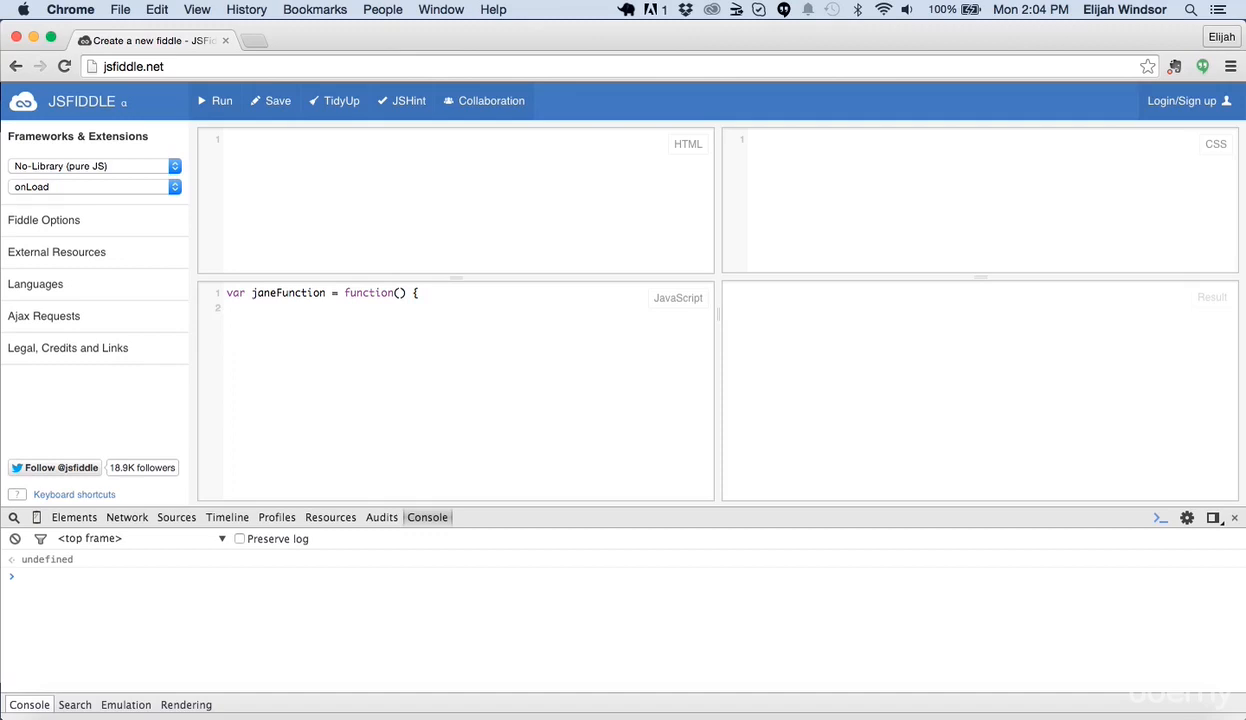
type("console.lo")
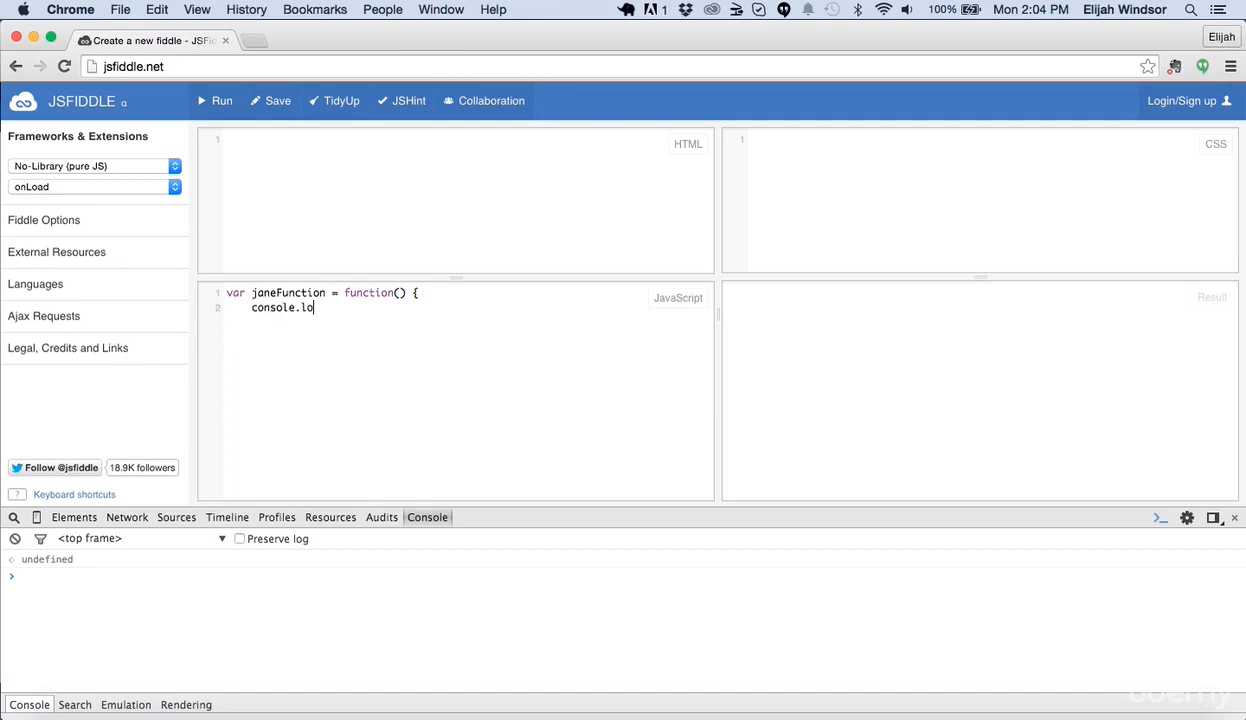
type("g('")
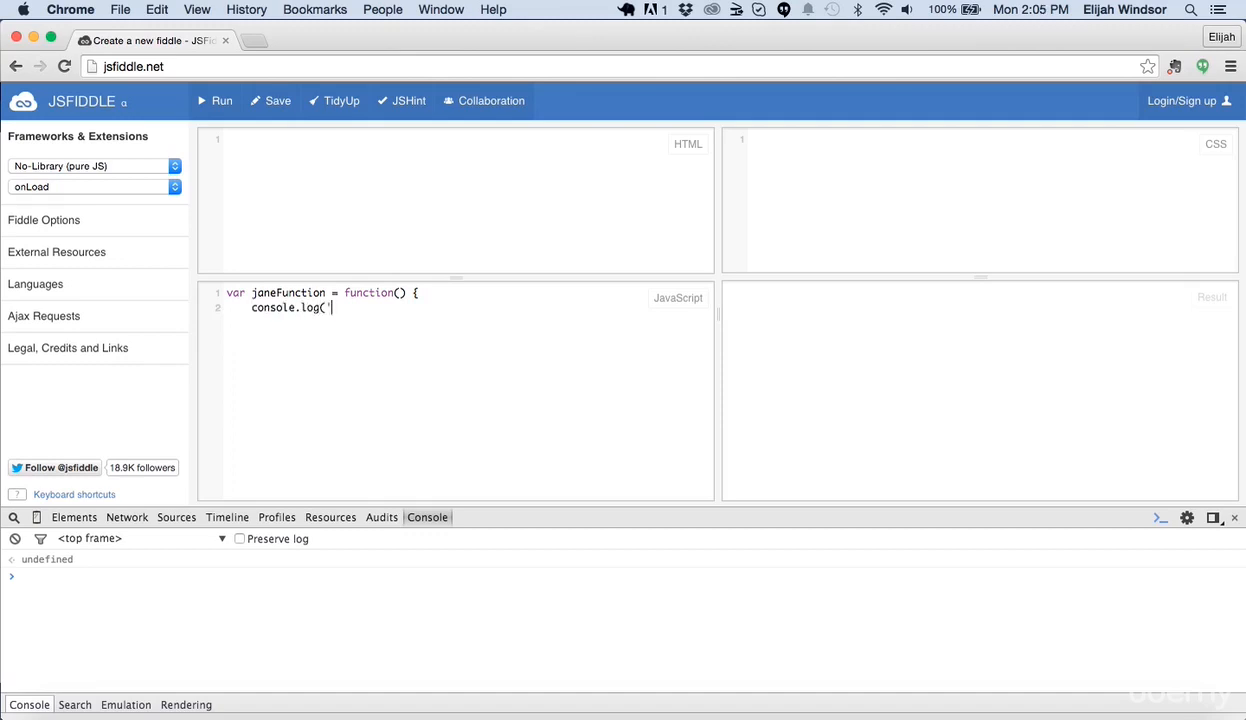
type("Jane says Hi")
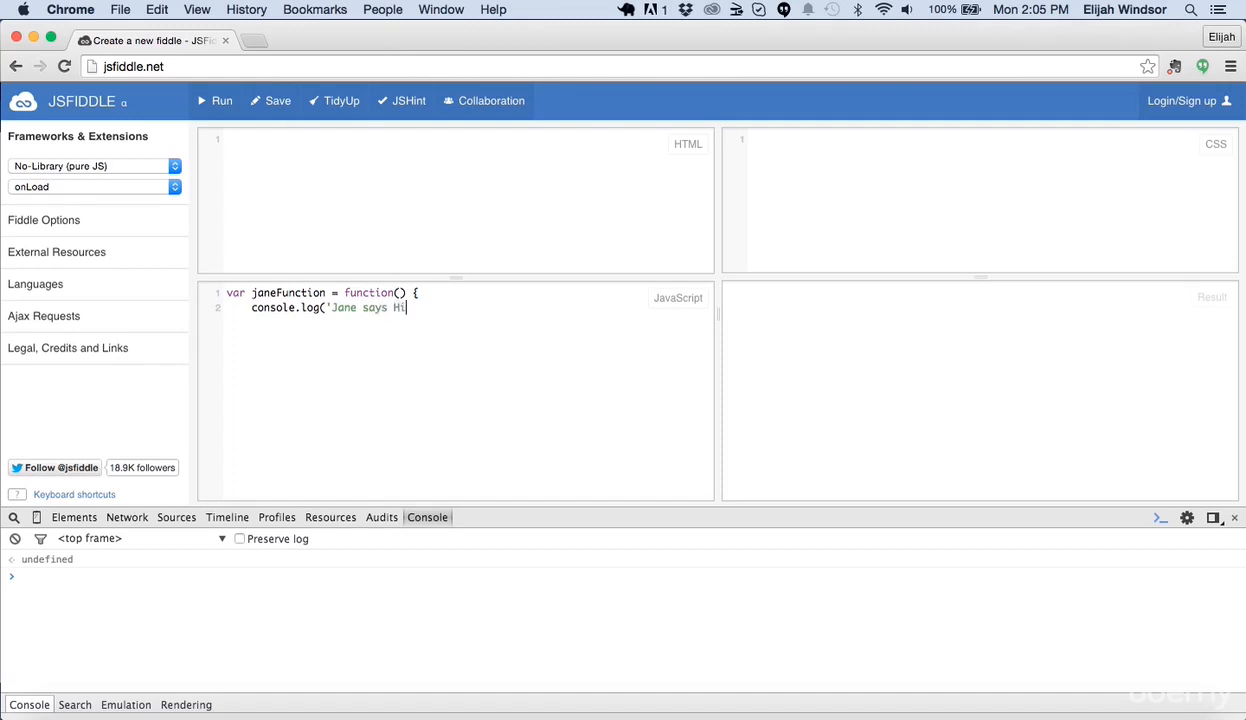
type("');")
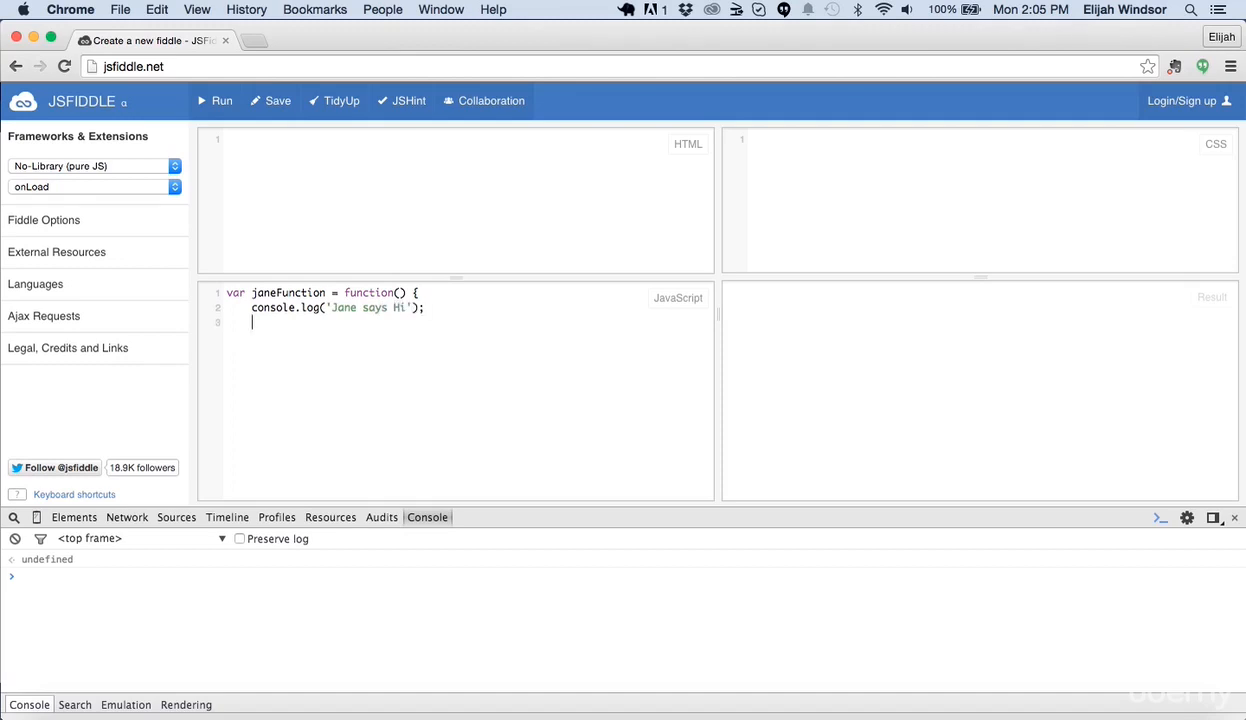
type("};")
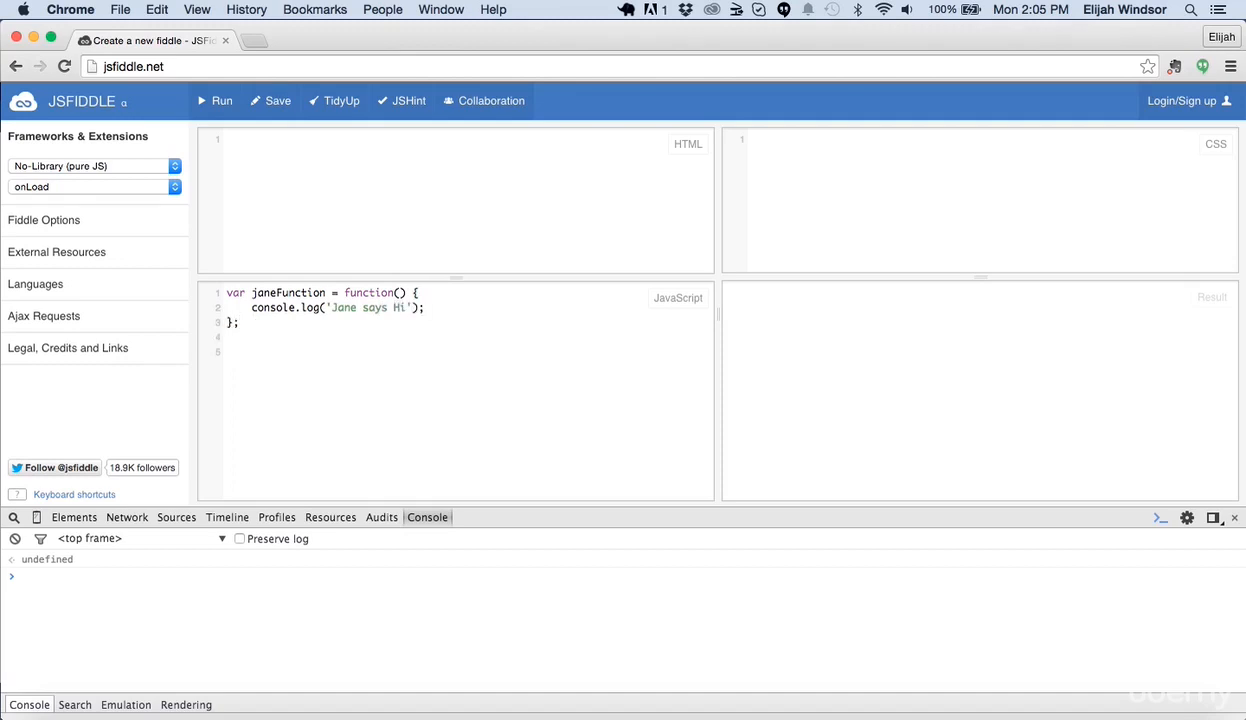
Write var joeFunction = function() whose body logs 'Joe says Hi'.
type("var joeF")
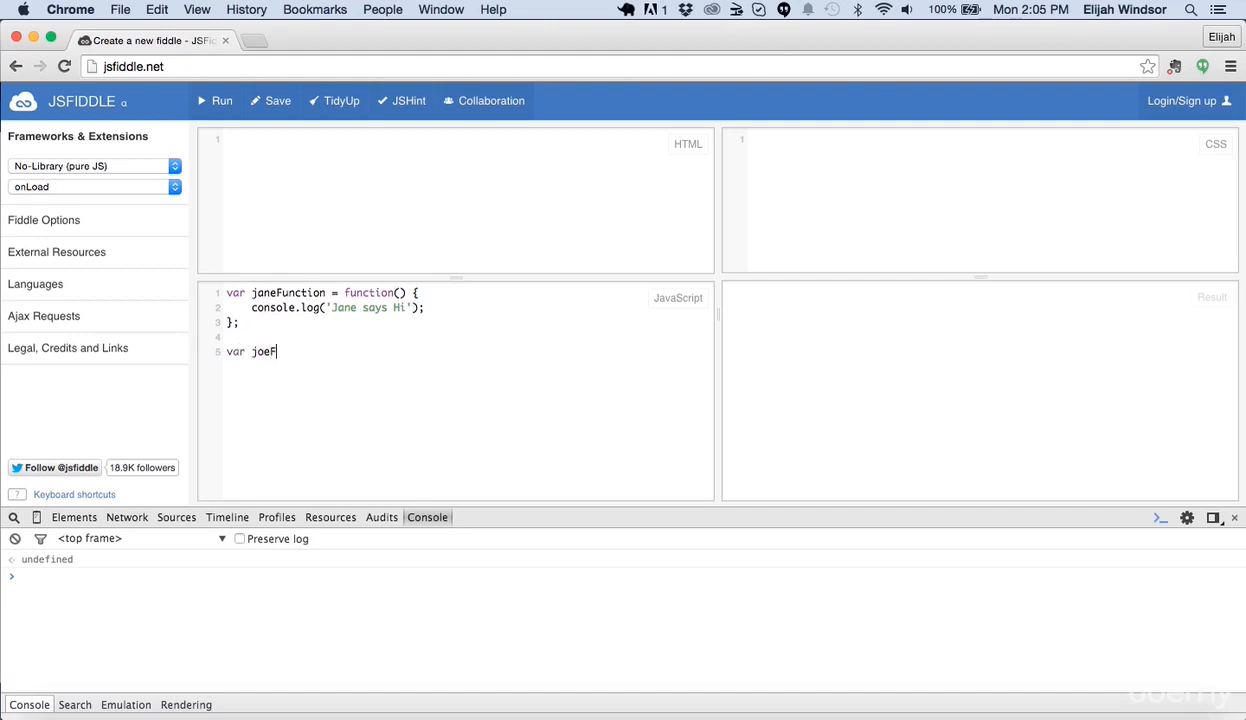
type("unction =")
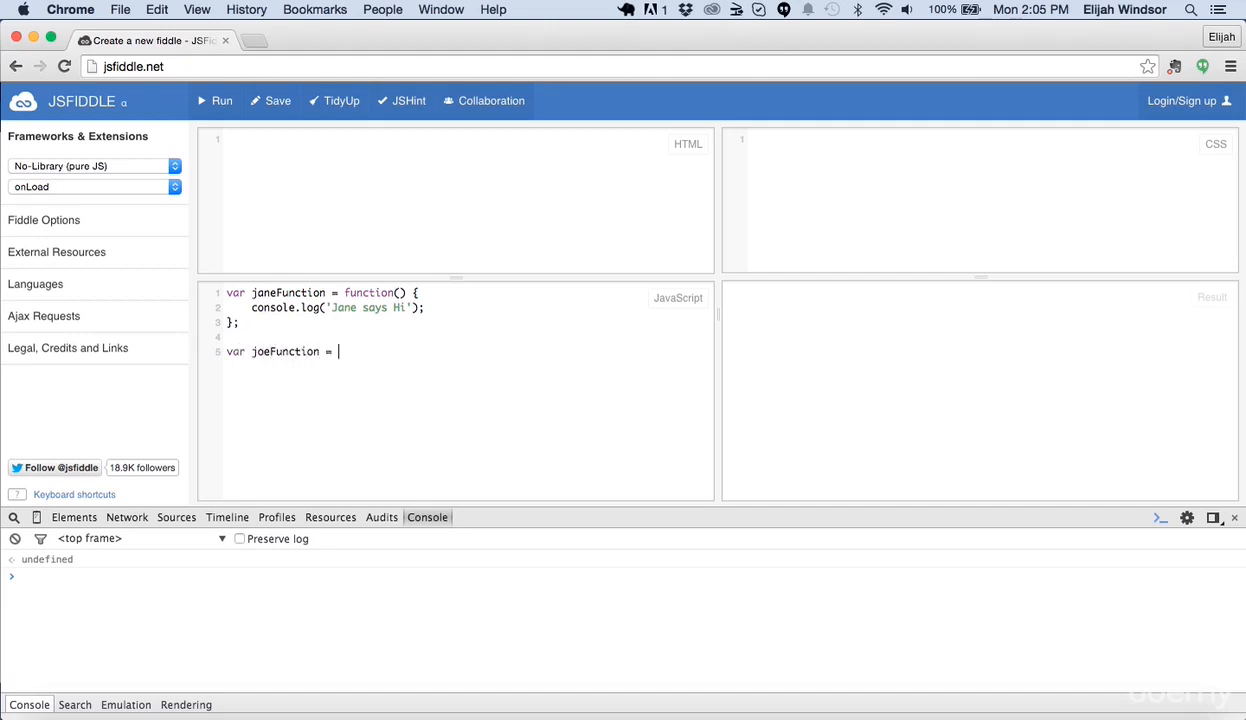
type("function() {")
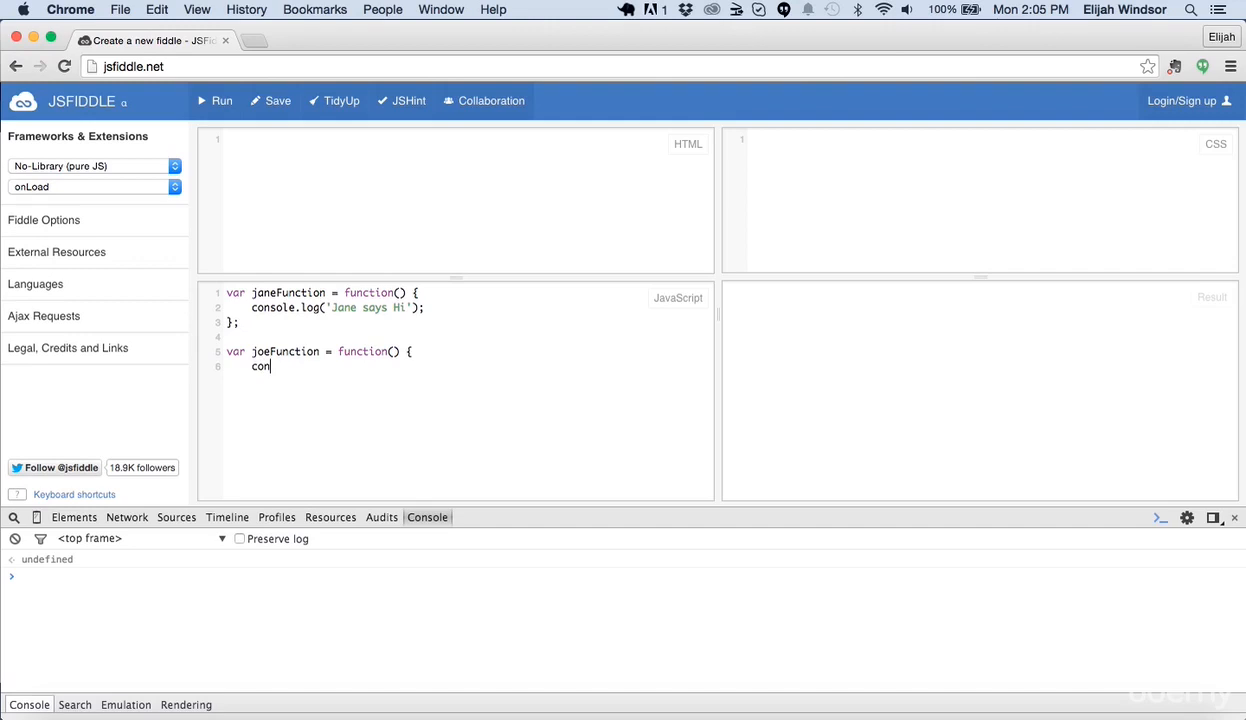
type("sole.log('Joe s")
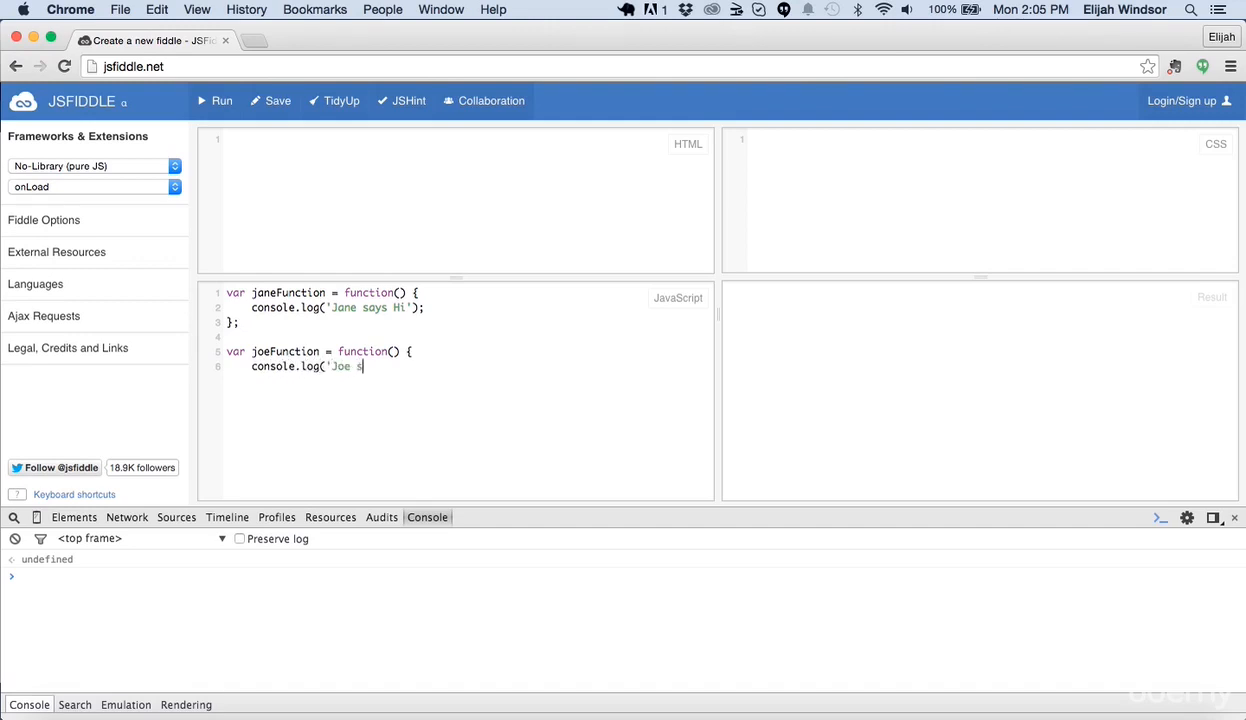
type("ays Hi'")
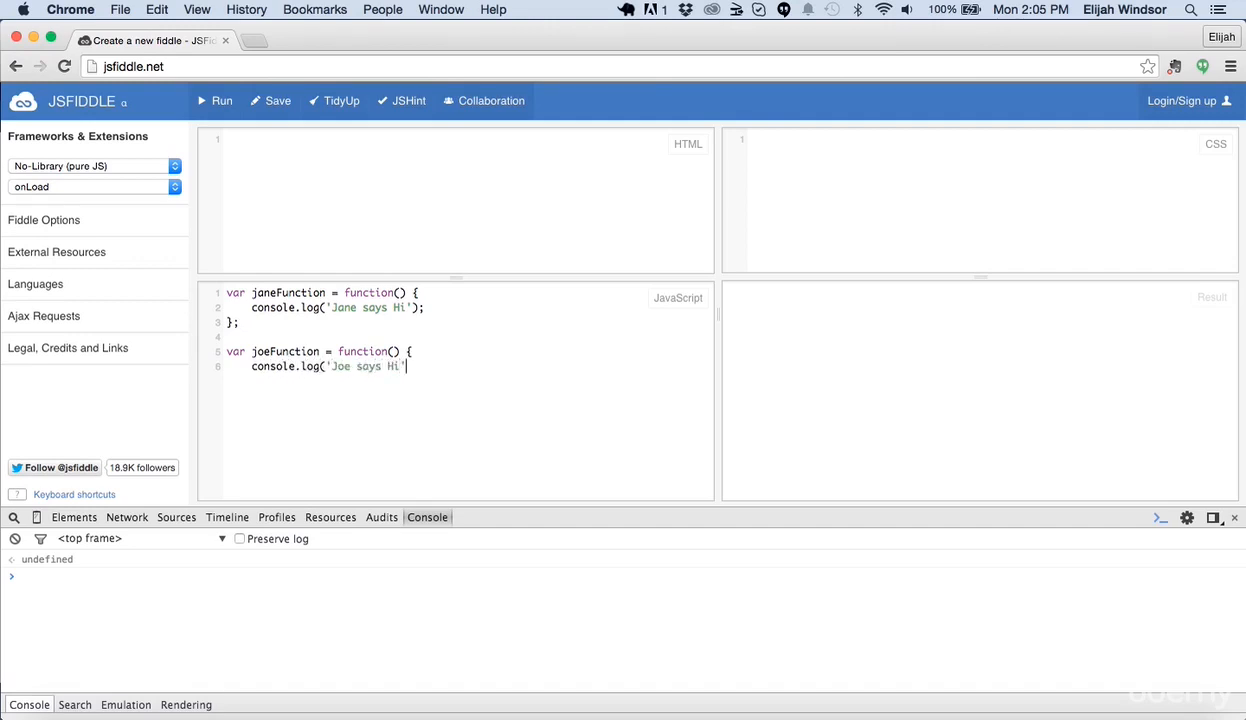
type(");")
type("};")
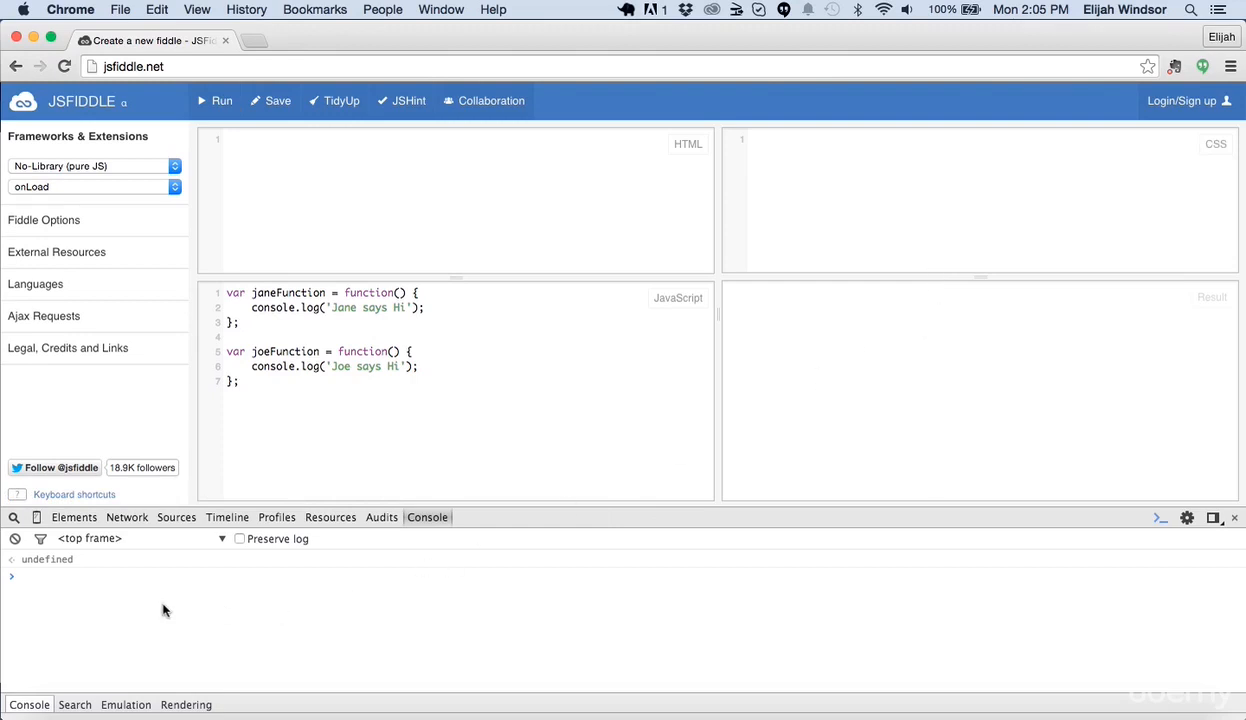
mouse_move(848, 510)
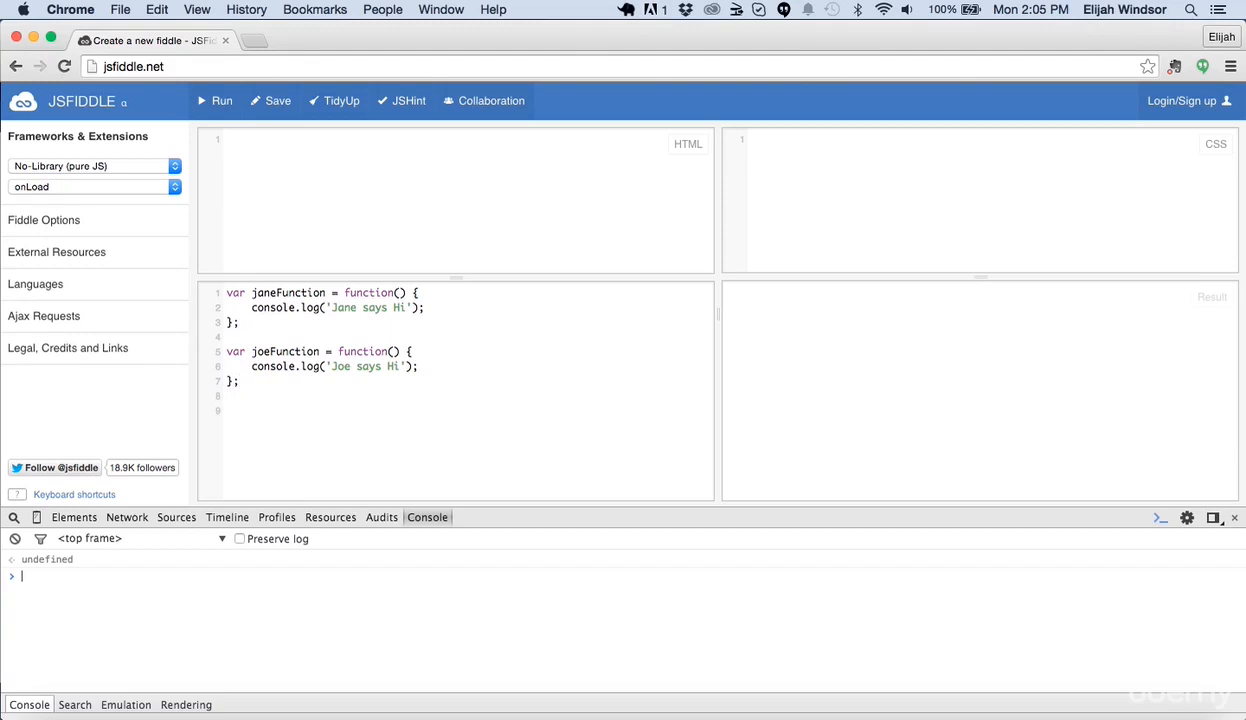
Add a janeFunction(); call and run it so the console logs Jane says Hi.
type("janeF")
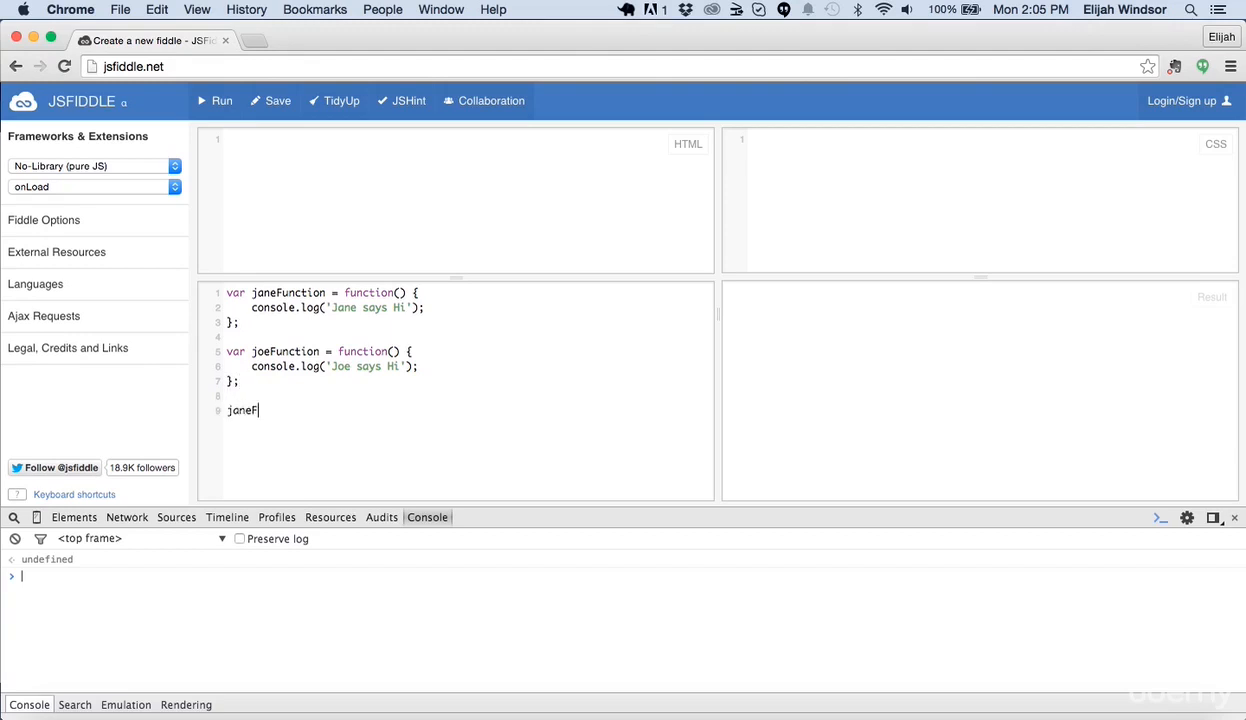
type("unction();")
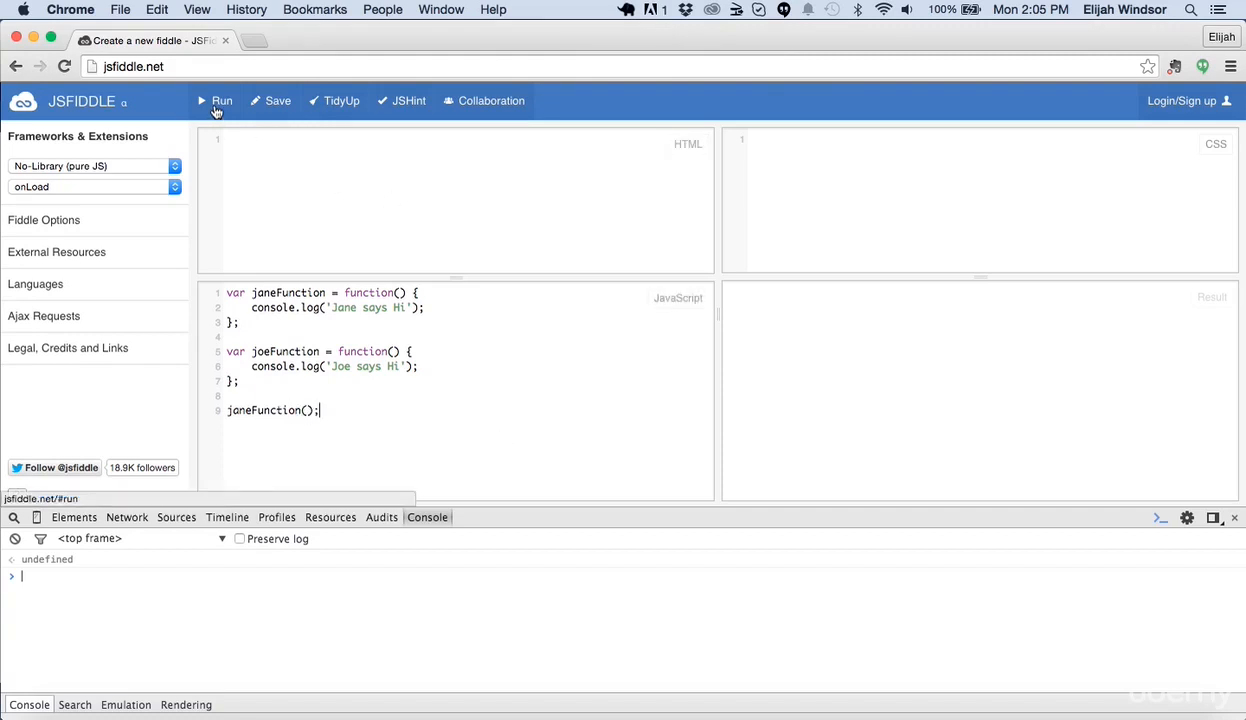
left_click(222, 100)
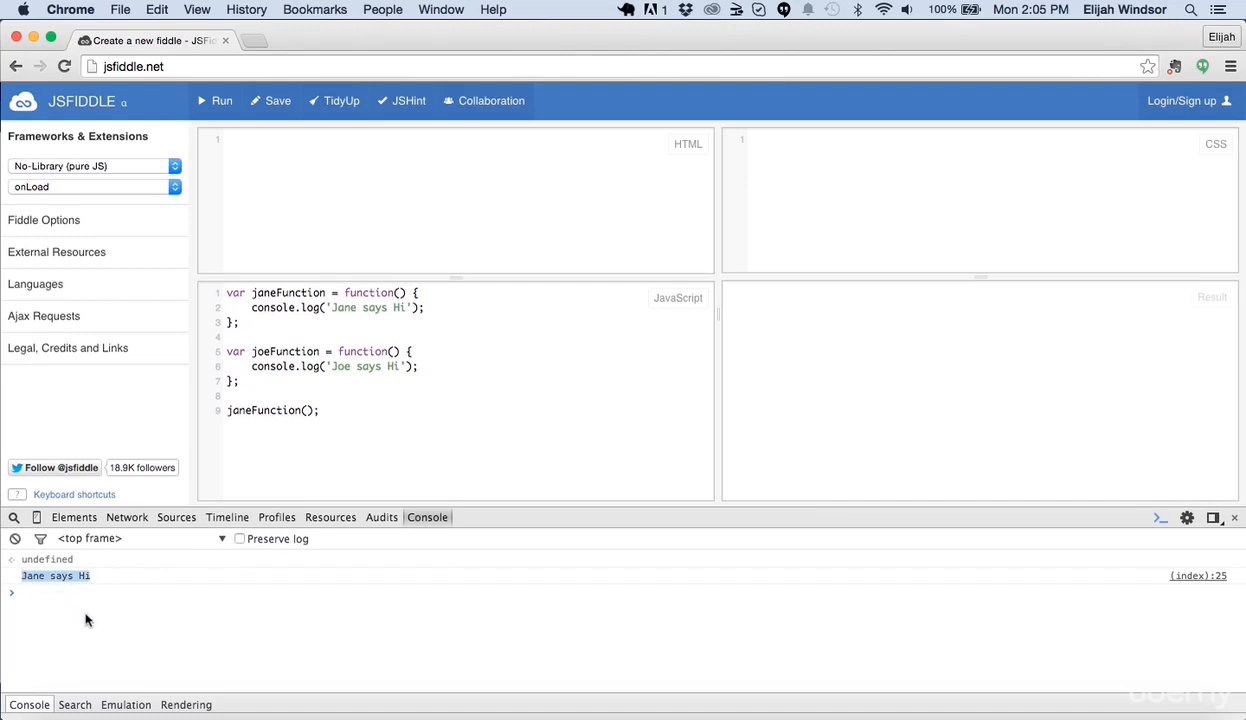
left_click(320, 410)
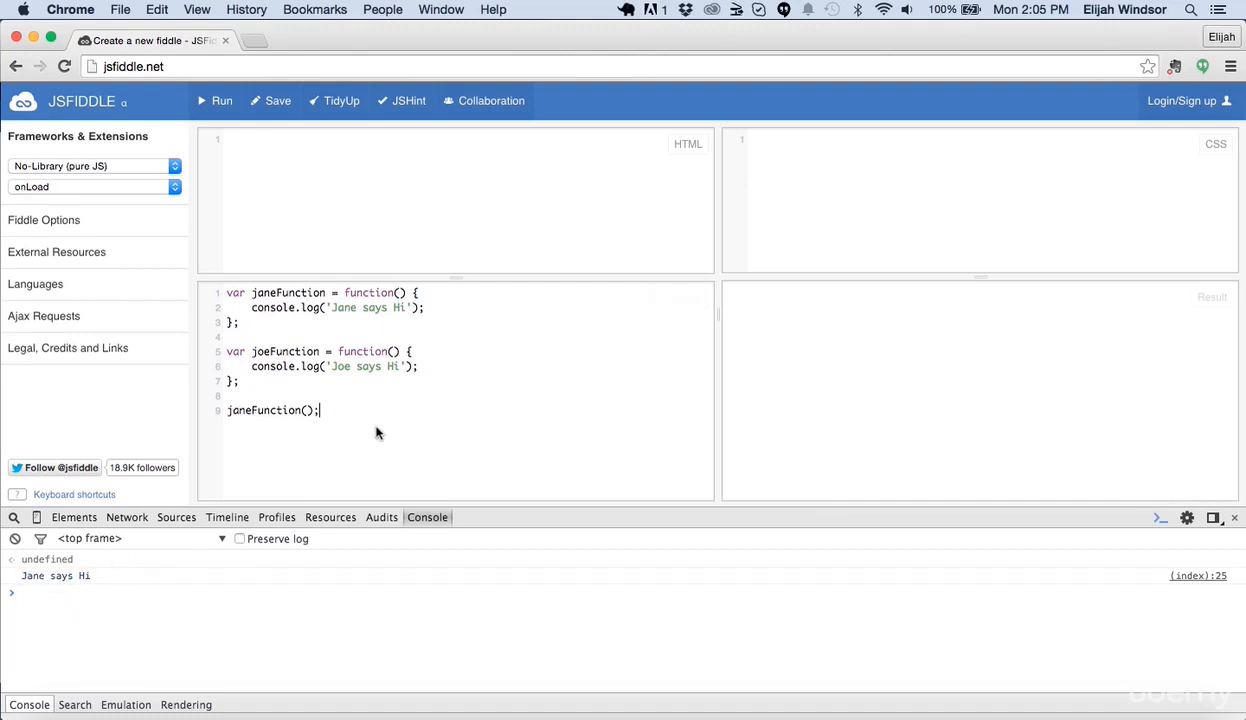
Add joeFunction(); calls (three in total) and run the code after each addition.
type("joe")
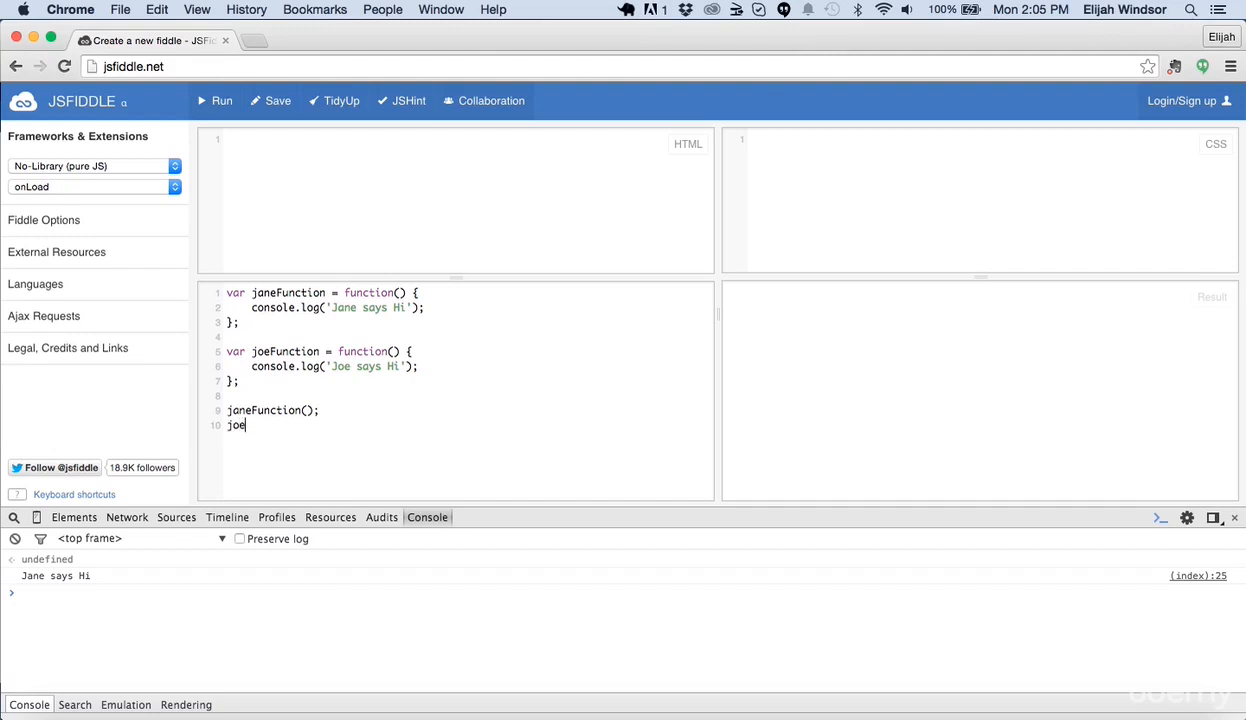
type("Function();")
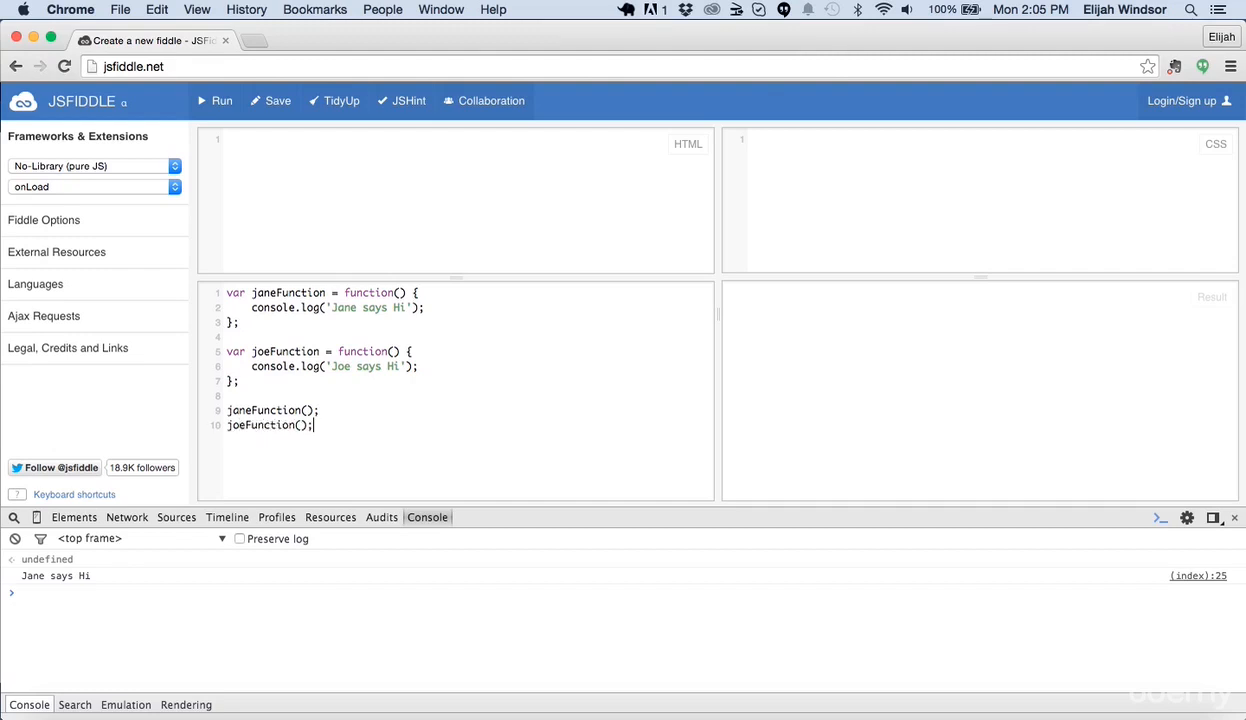
left_click(222, 100)
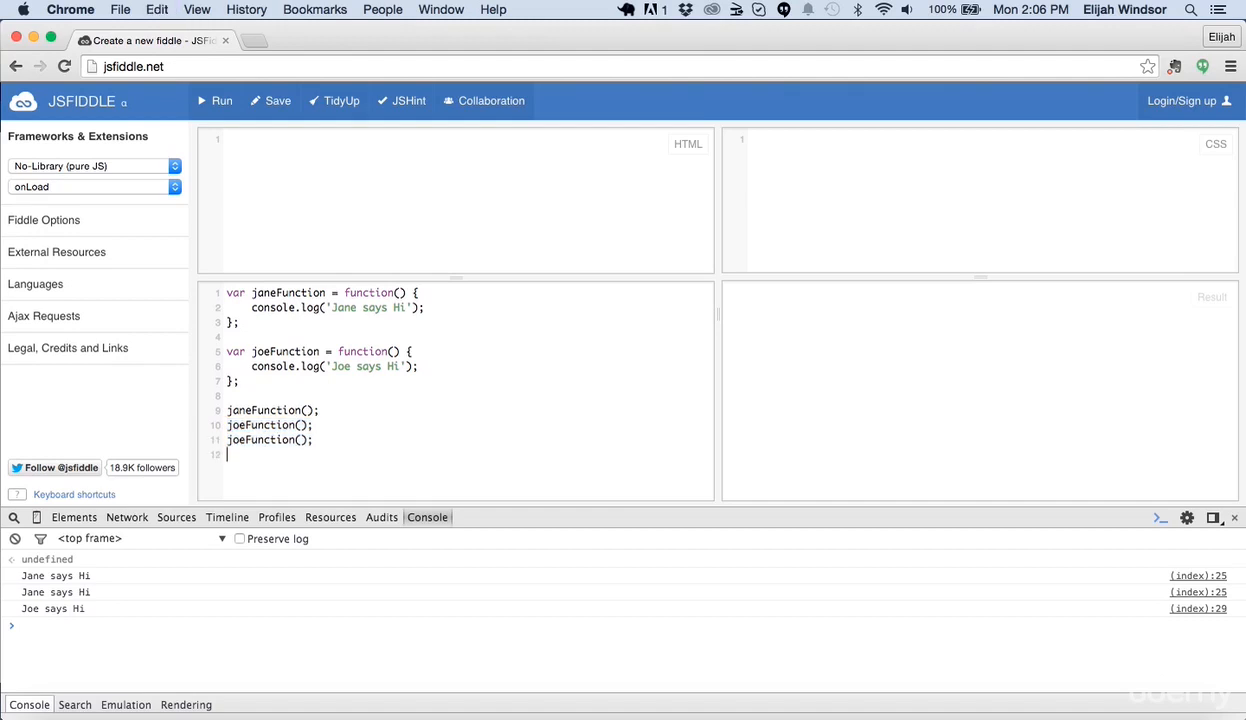
type("joeFunction();")
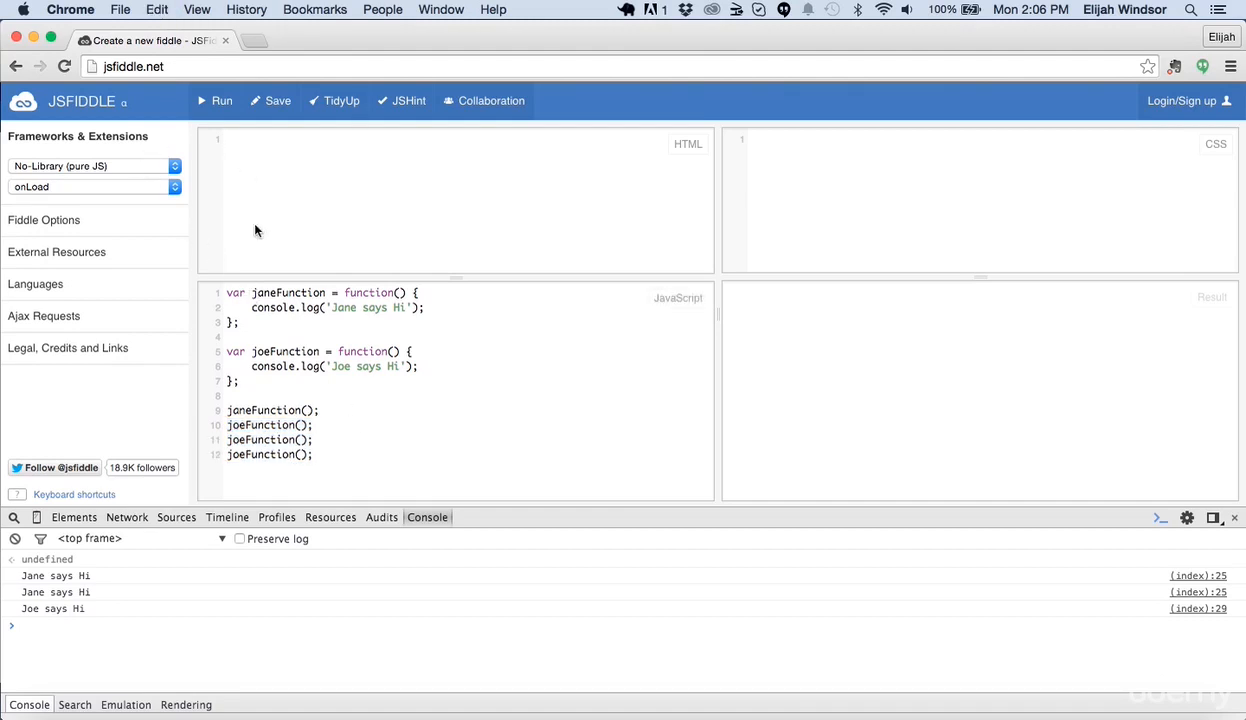
left_click(216, 100)
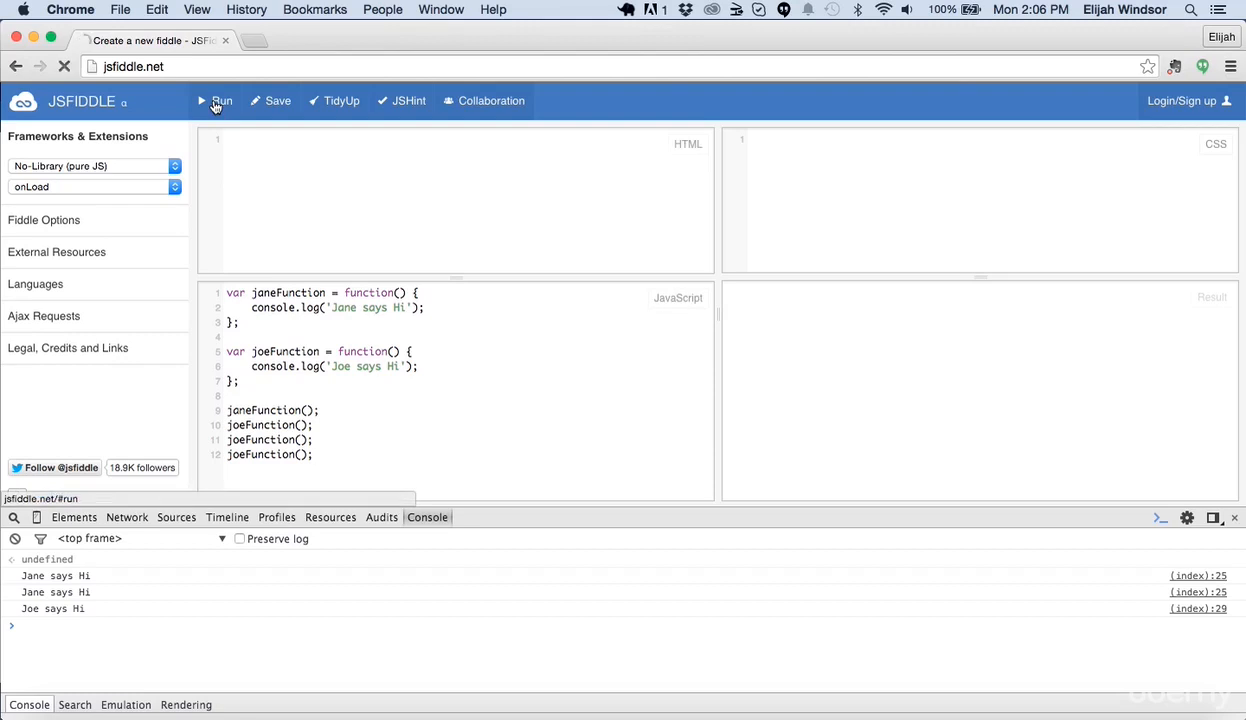
left_click(222, 100)
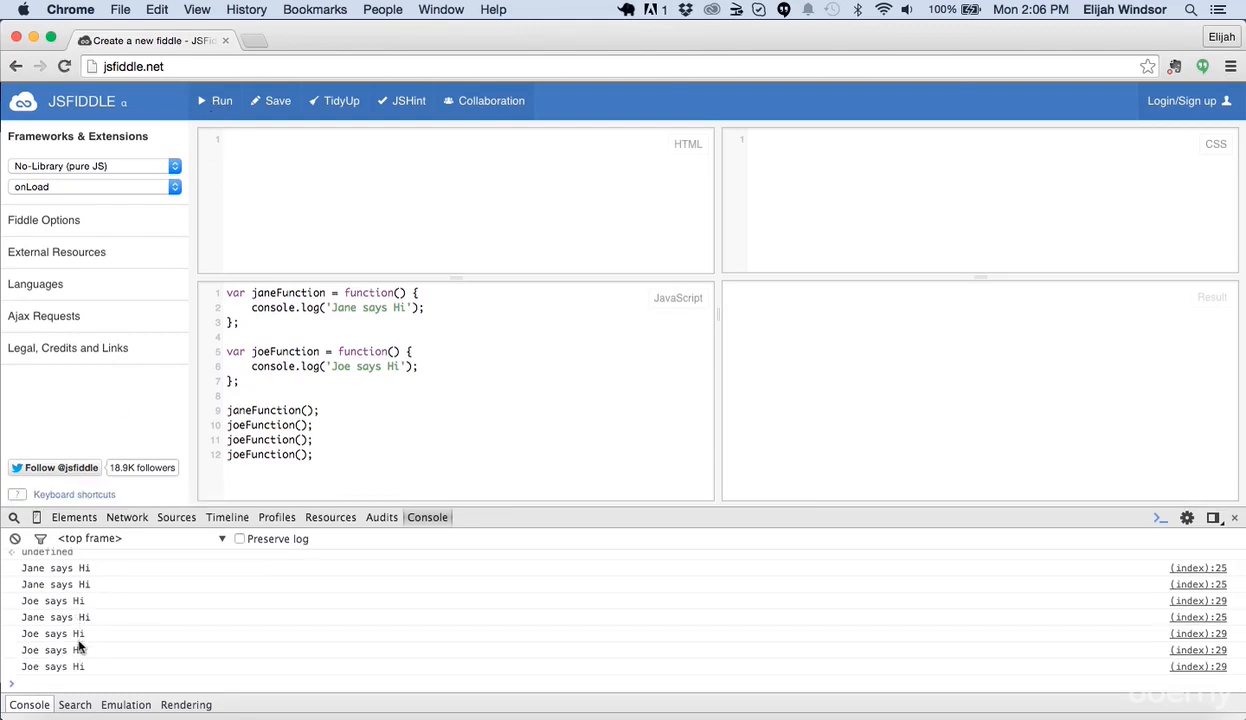
mouse_move(330, 476)
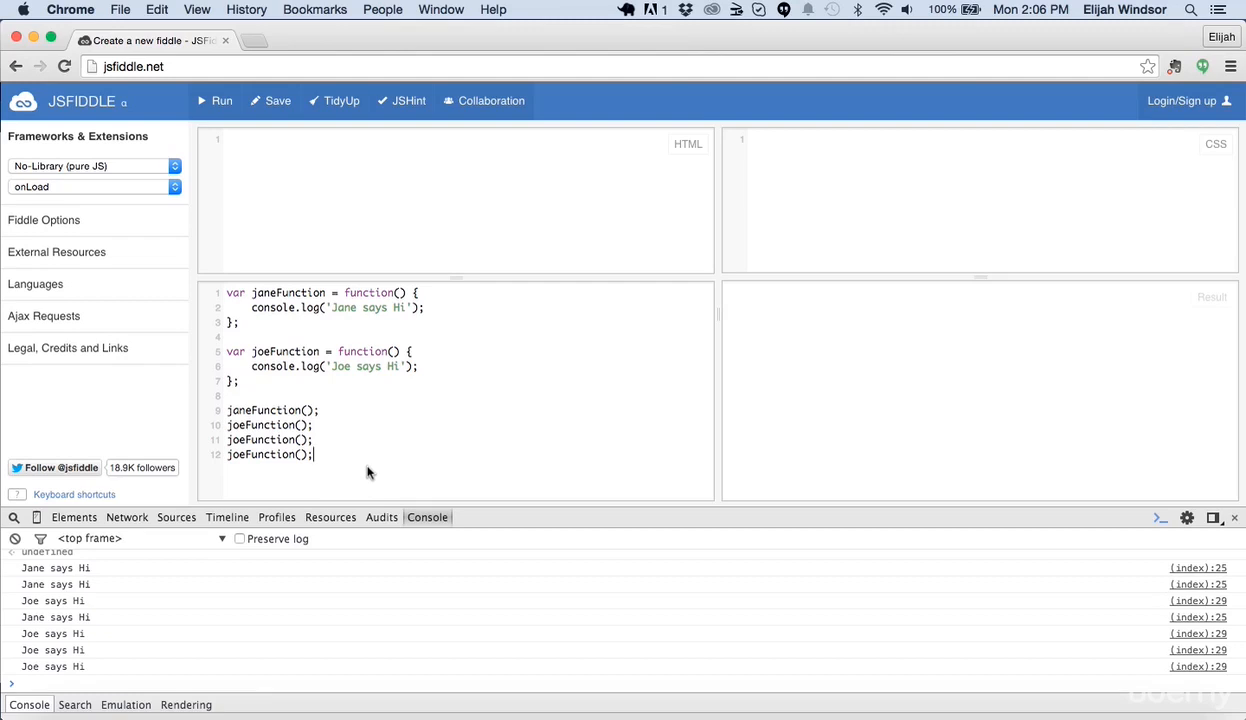
mouse_move(346, 284)
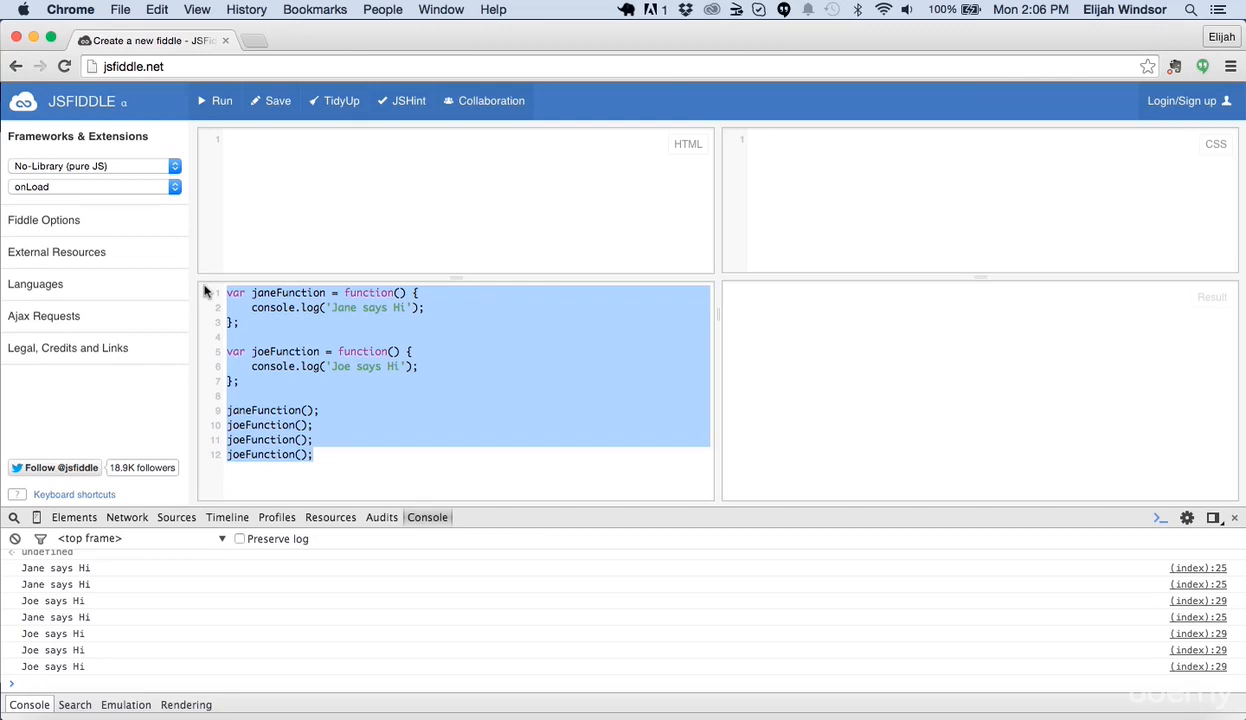
Write var sayHi = function(name) that logs name + ' says Hi'.
type("var say")
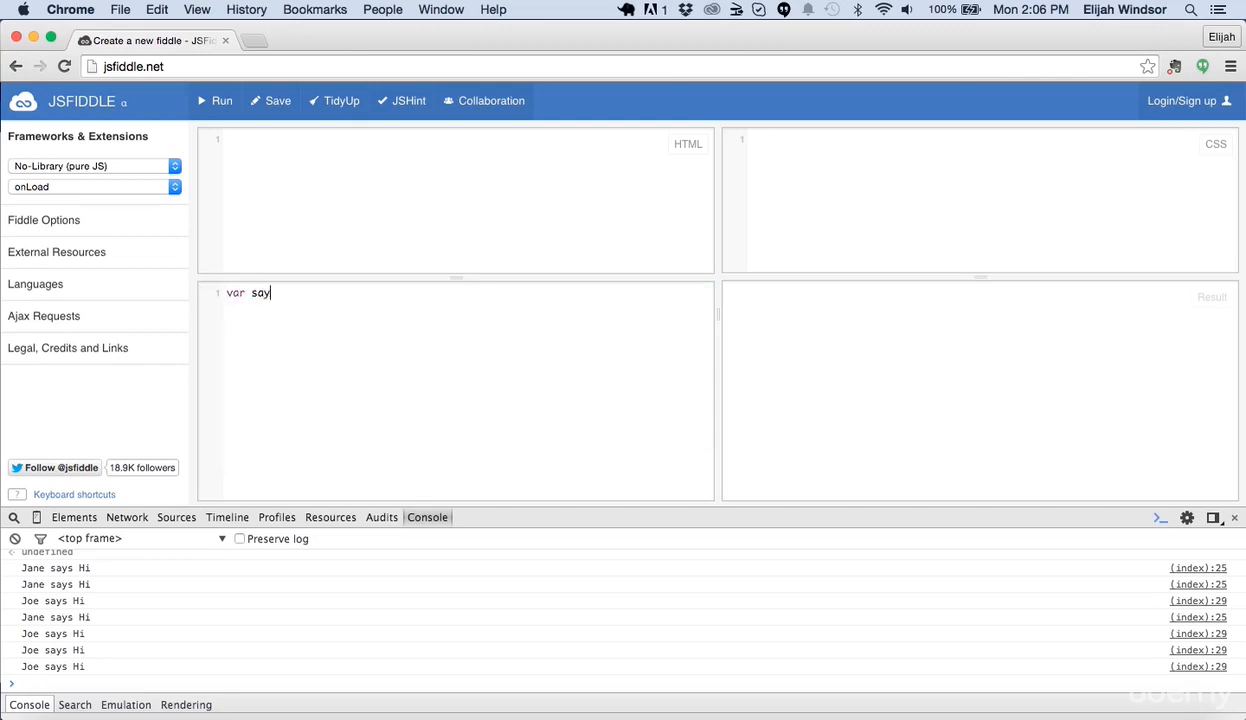
type("Hi = fun")
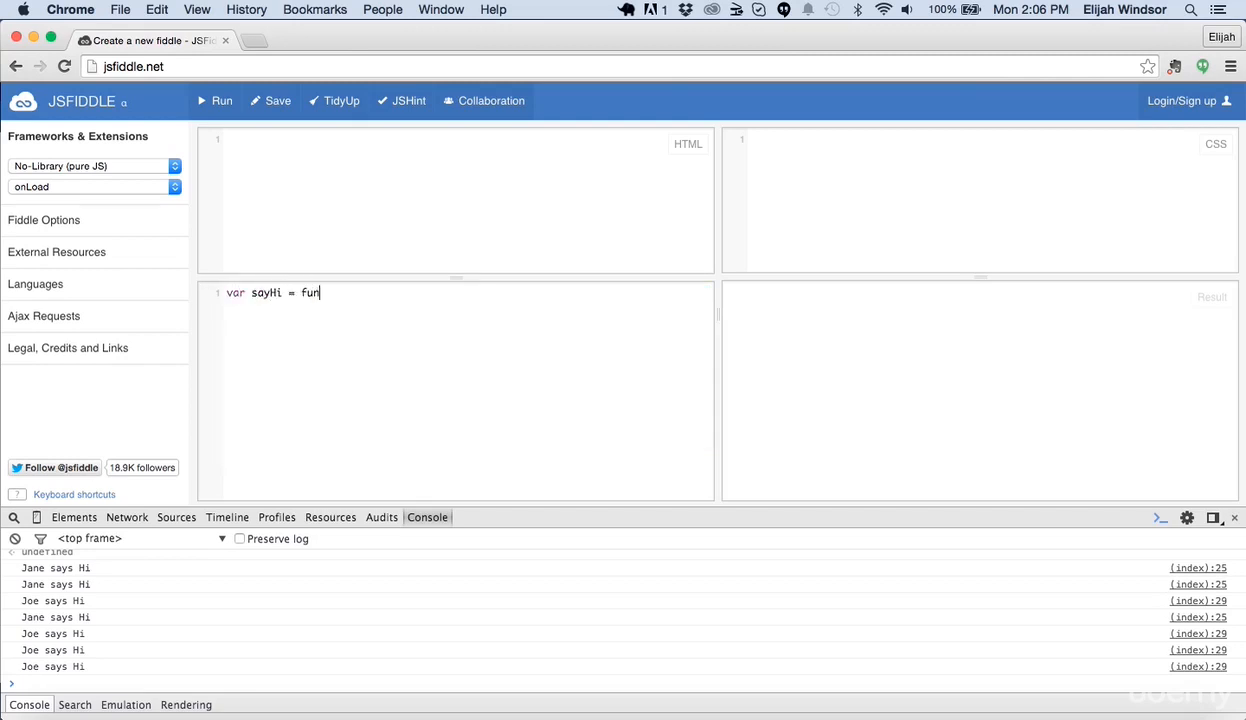
type("ction(name")
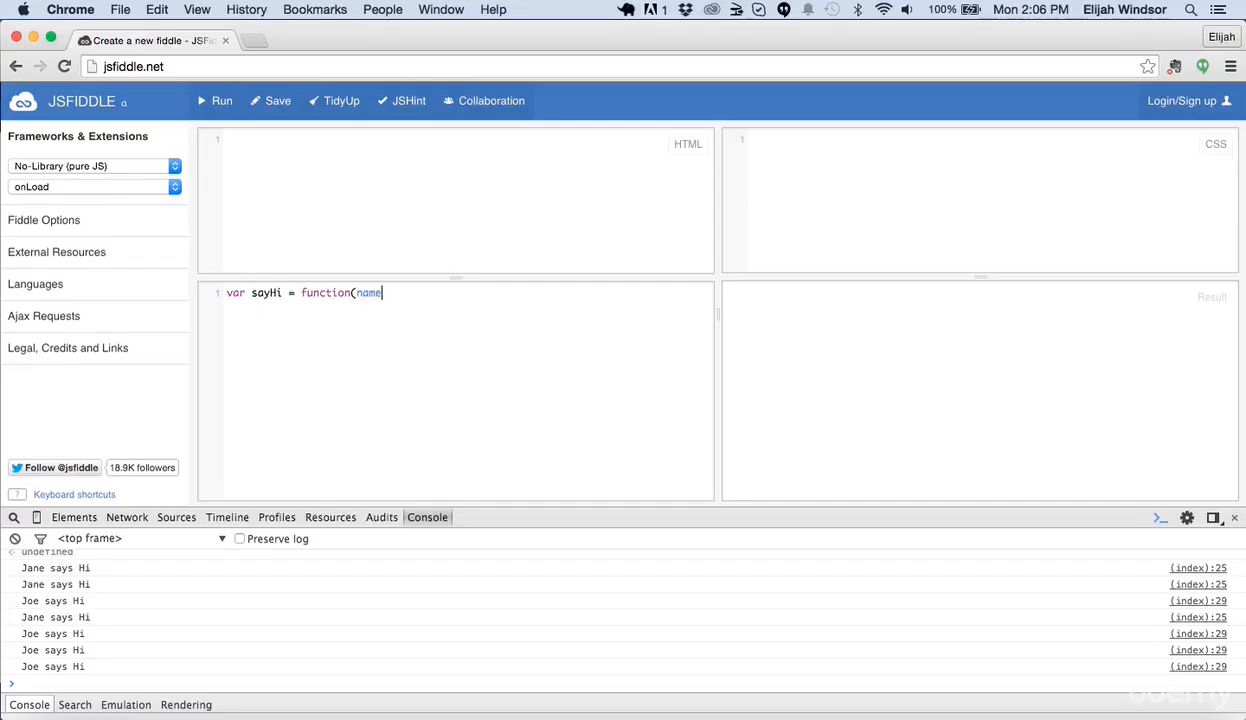
type(") {")
type("};")
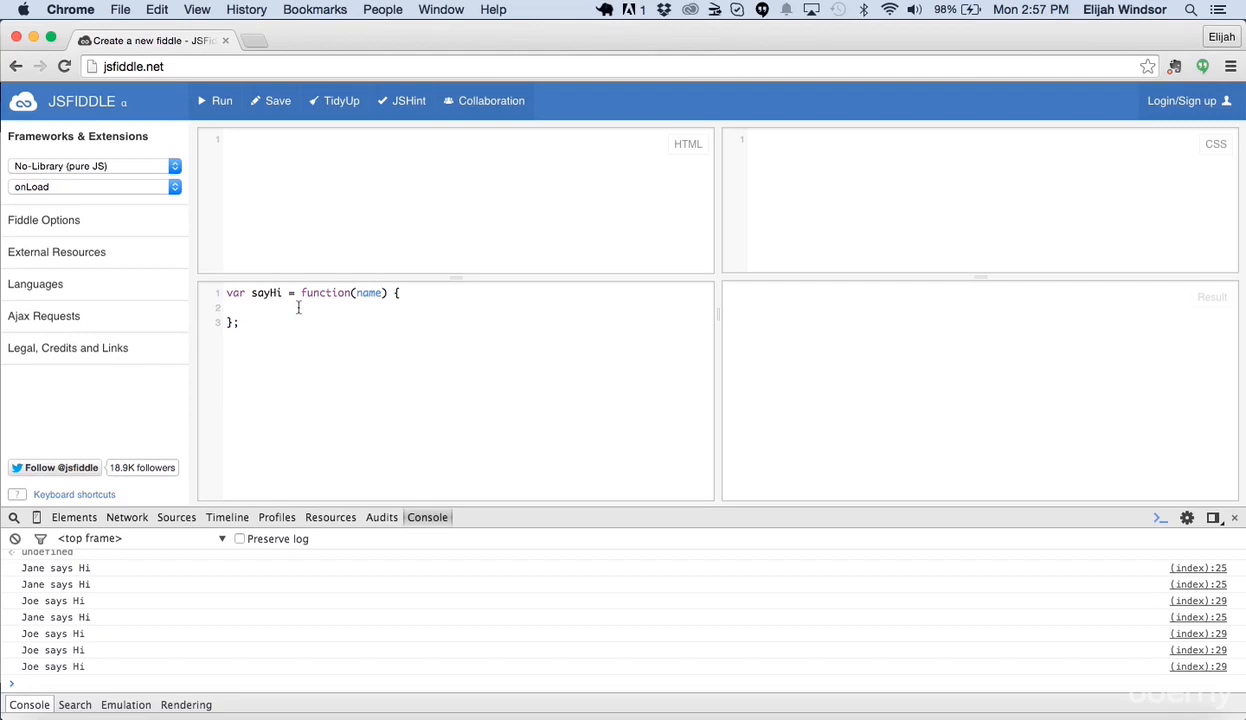
left_click(252, 308)
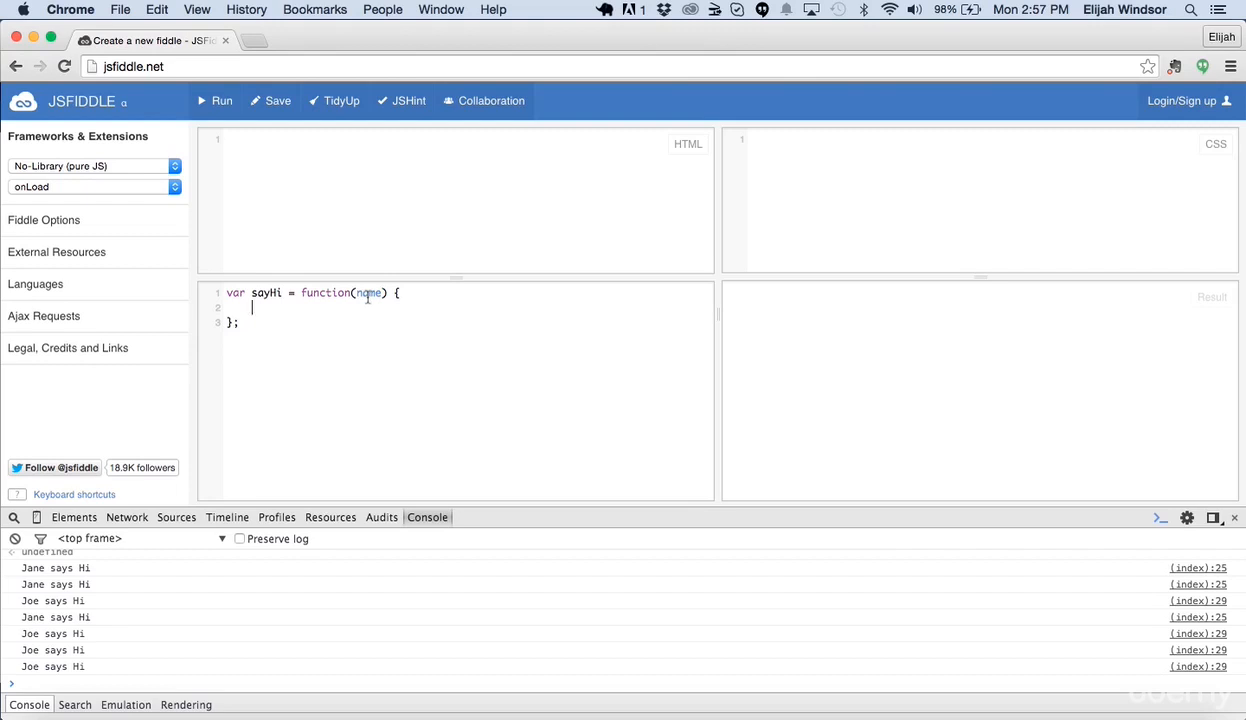
type("console.log")
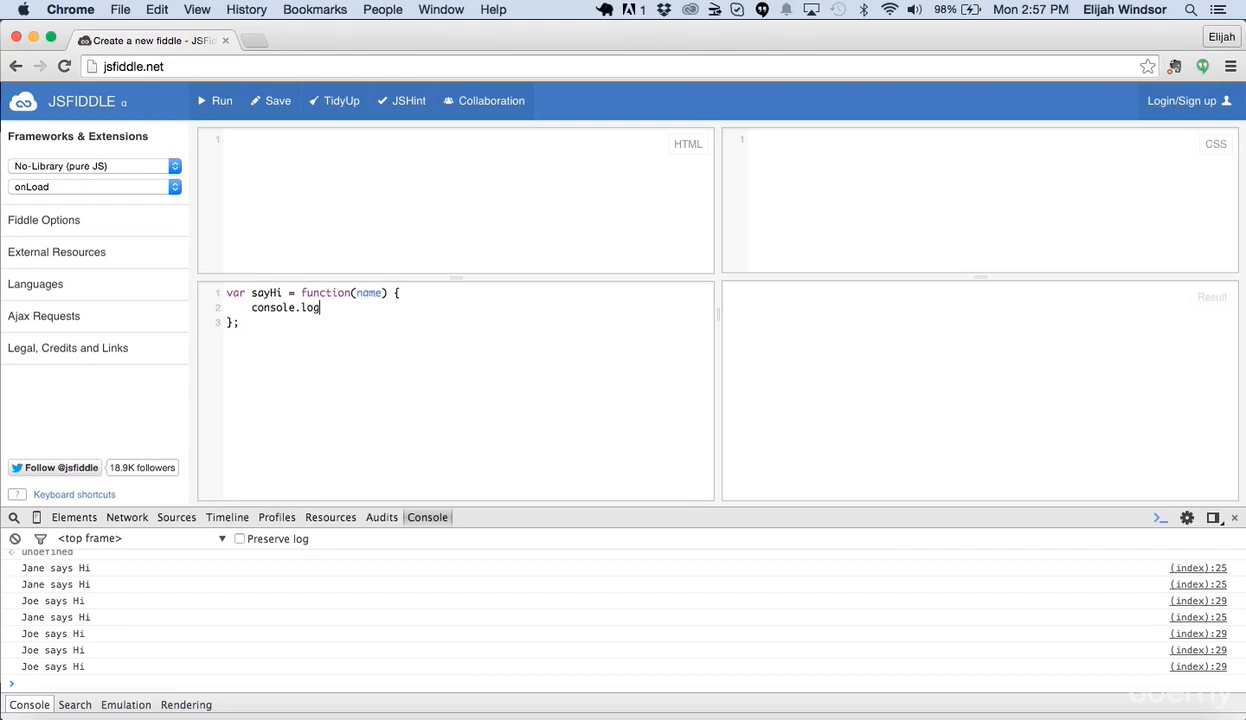
type("(name + ' says")
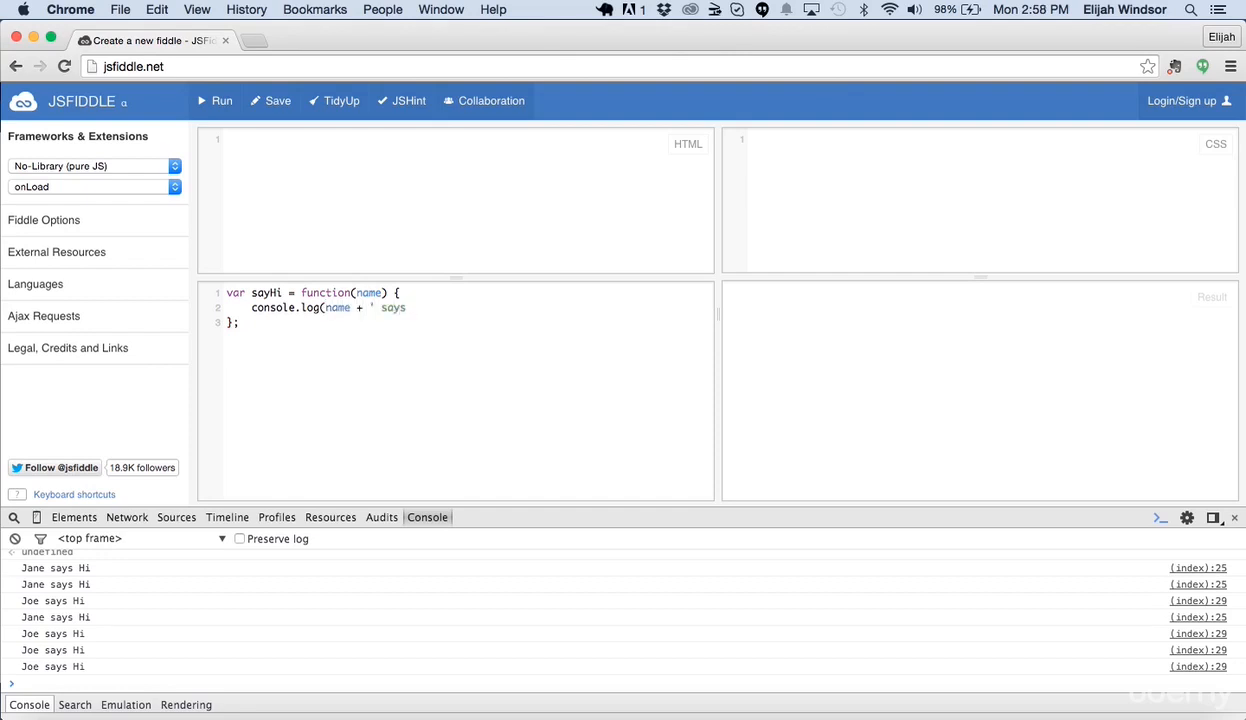
type("Hi');")
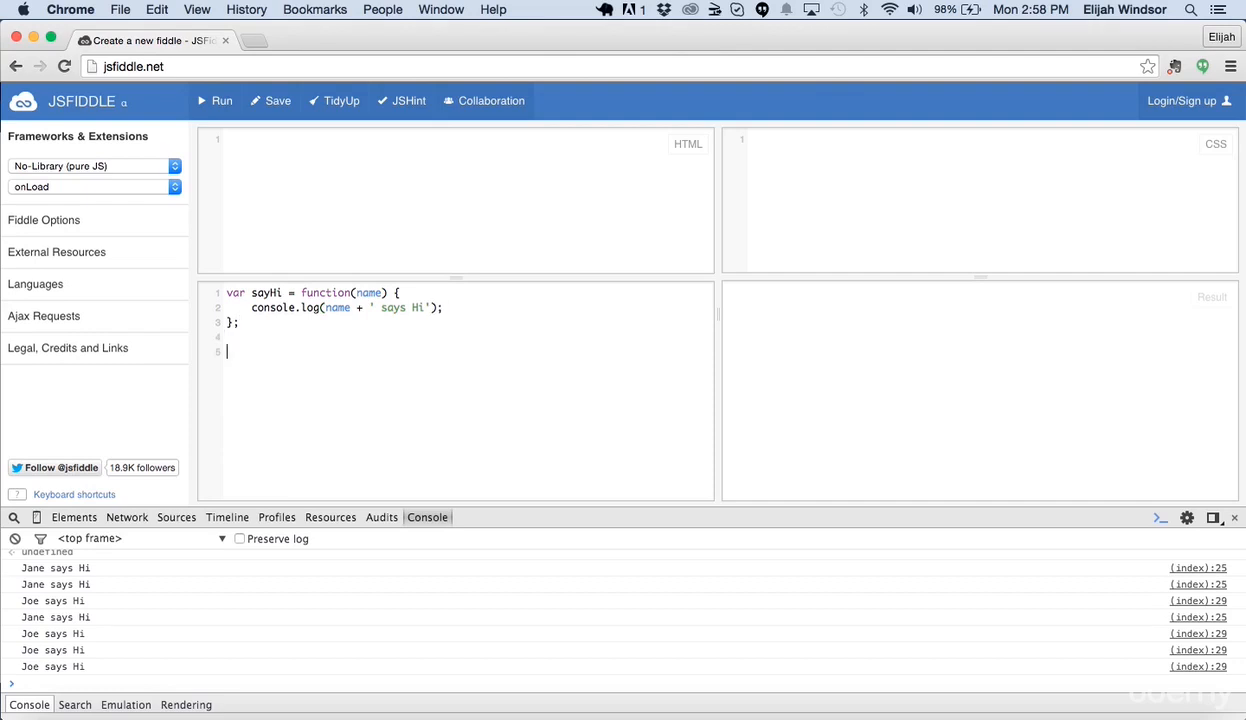
Add sayHi('Jane'); and sayHi('Joe'); calls, then enter clear in the console.
type("sayHi(")
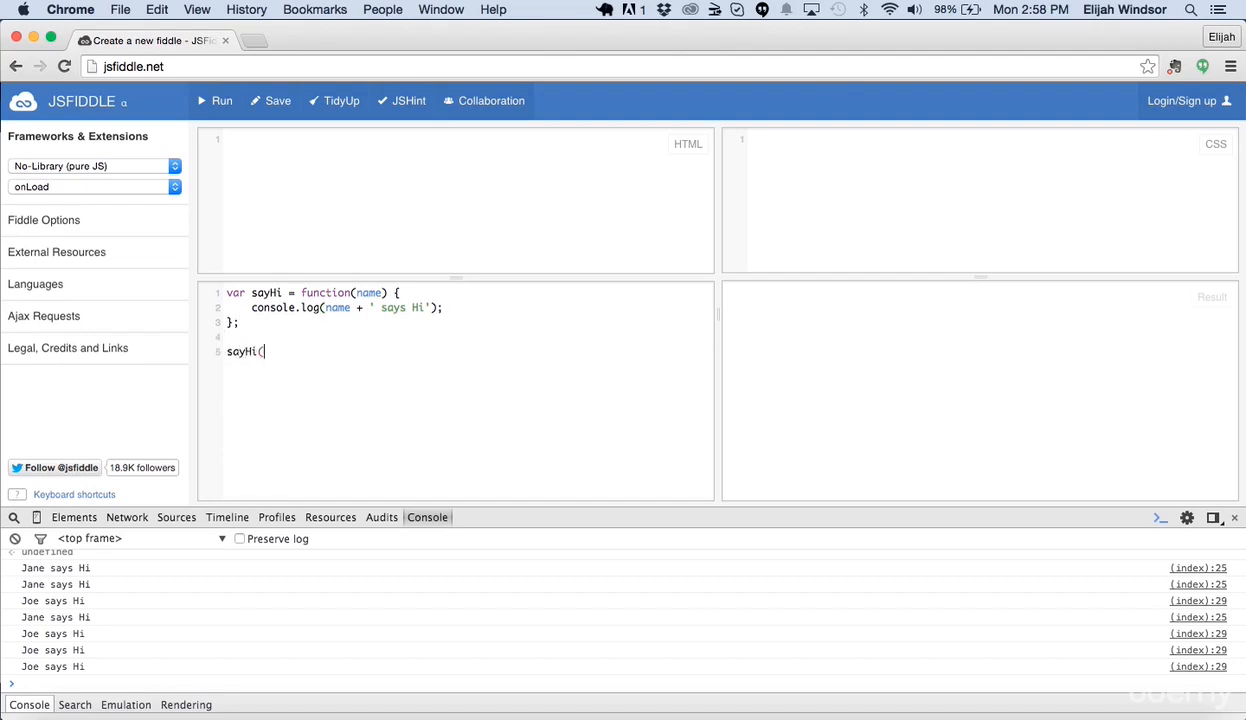
type("'Jane')")
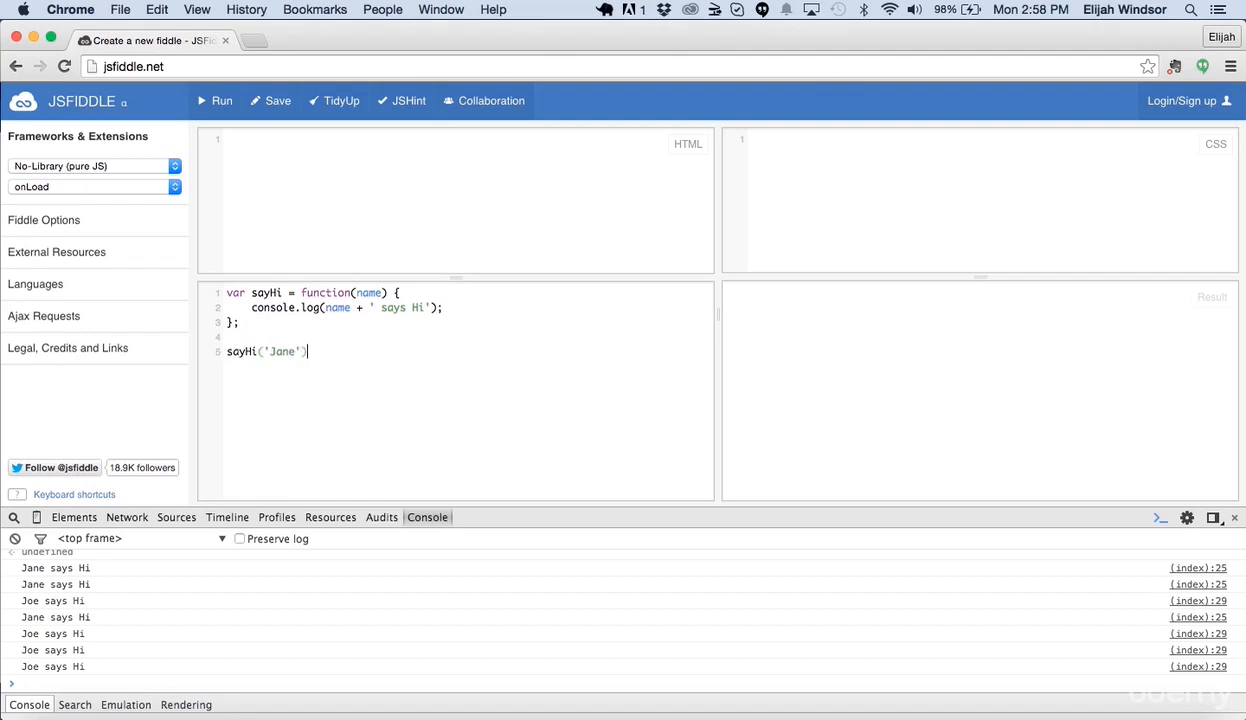
type("say")
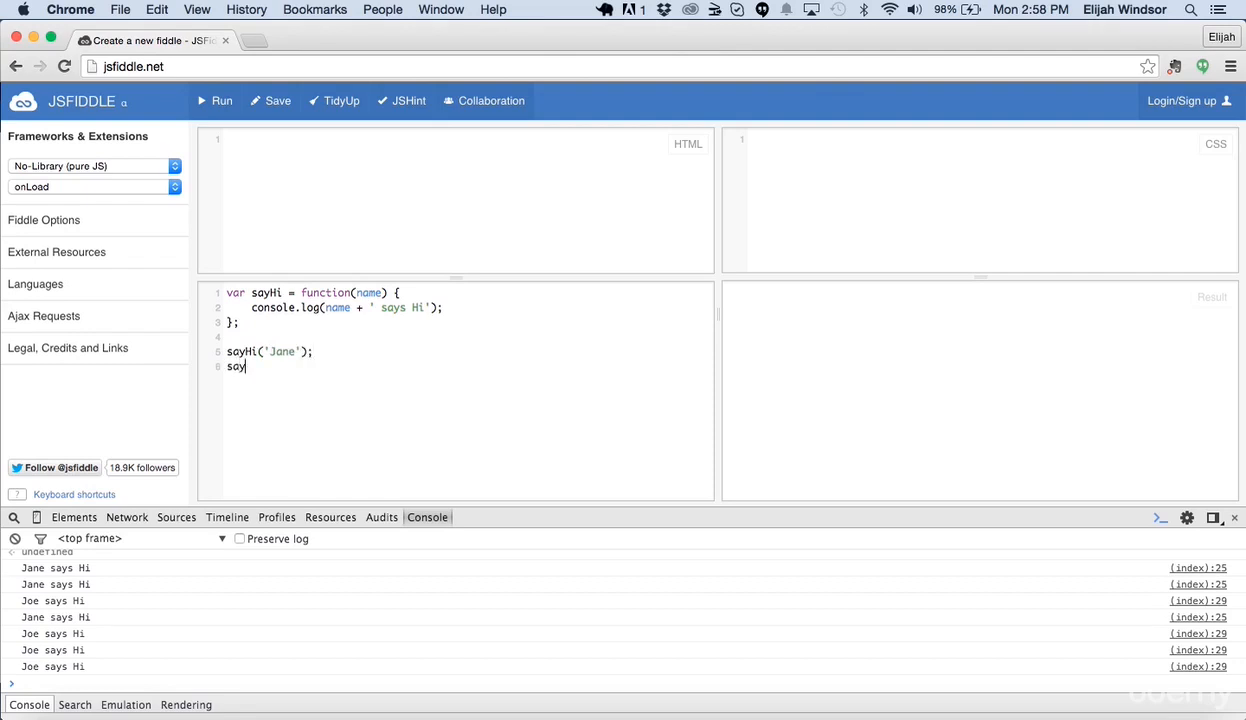
type("Hi('Joe")
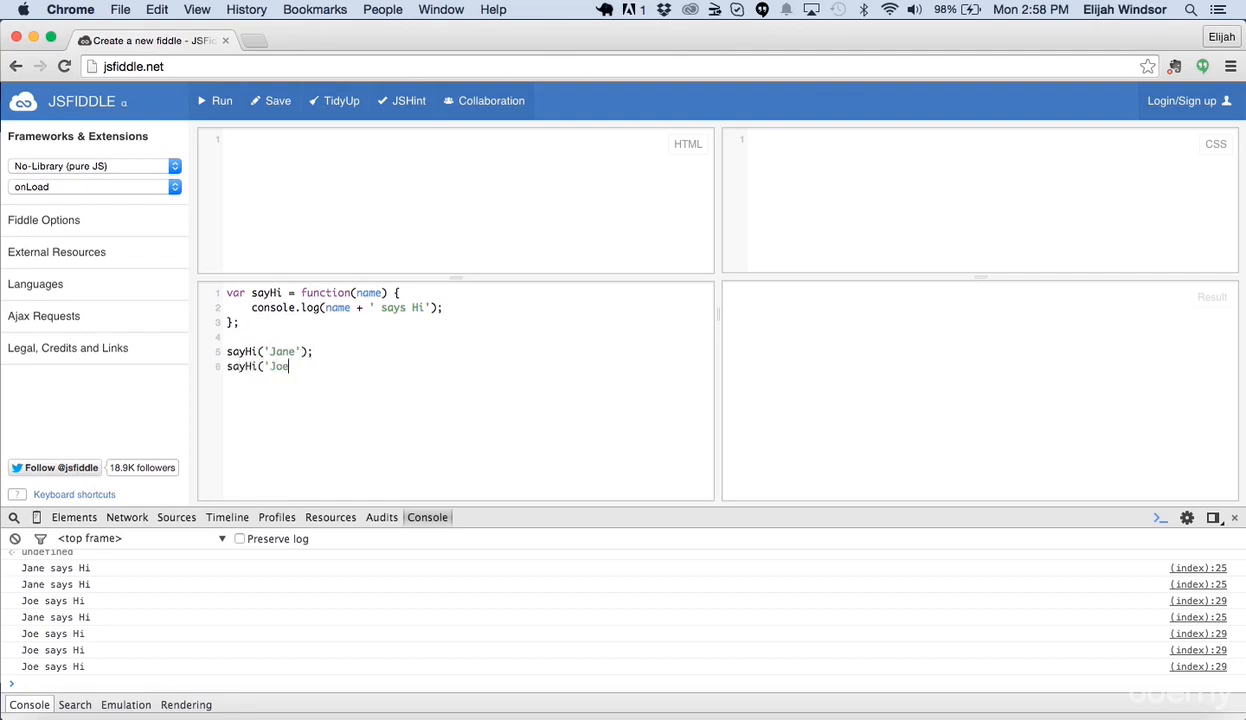
type("');")
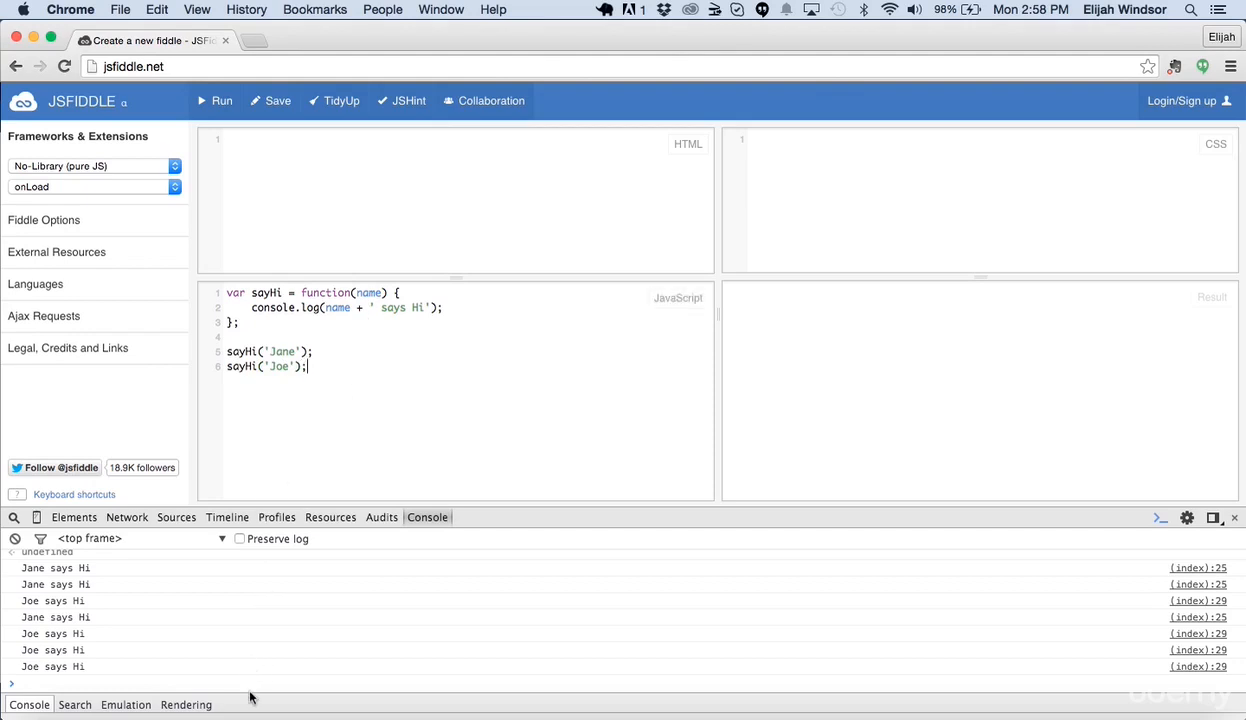
type("clear")
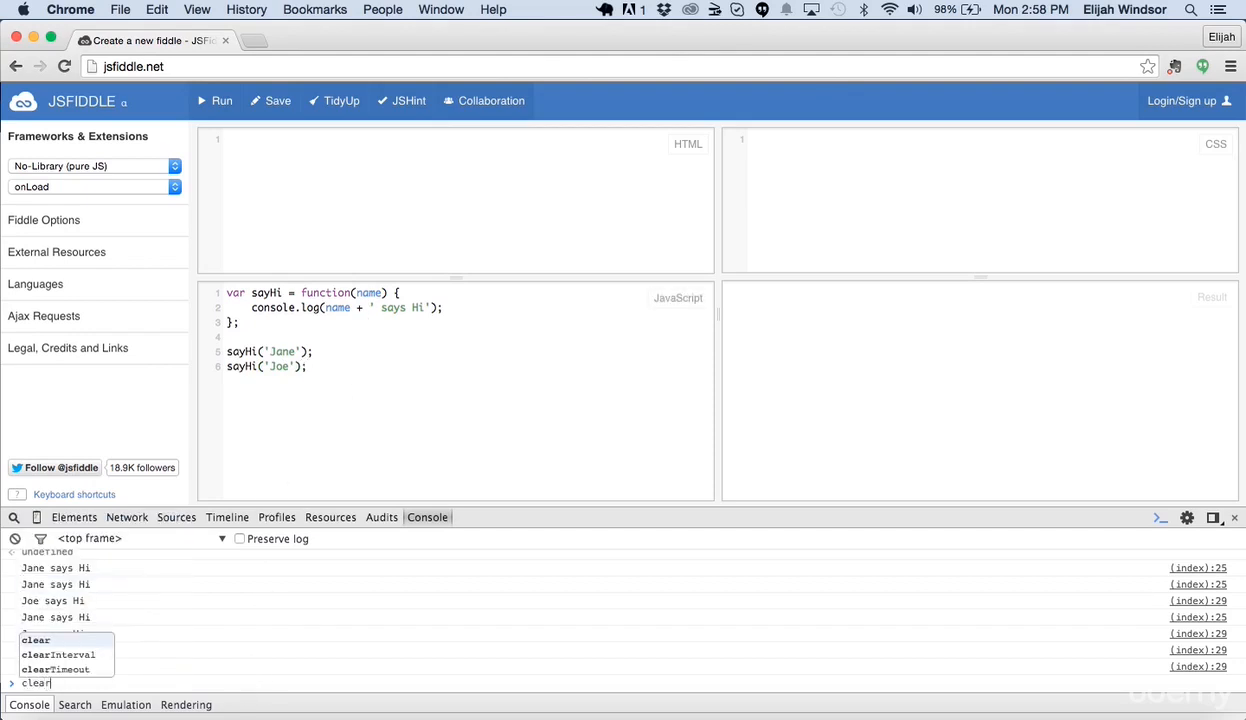
Clear the console, run the script to log Jane and Joe once each, and begin a second 'number' parameter on sayHi.
key("Enter")
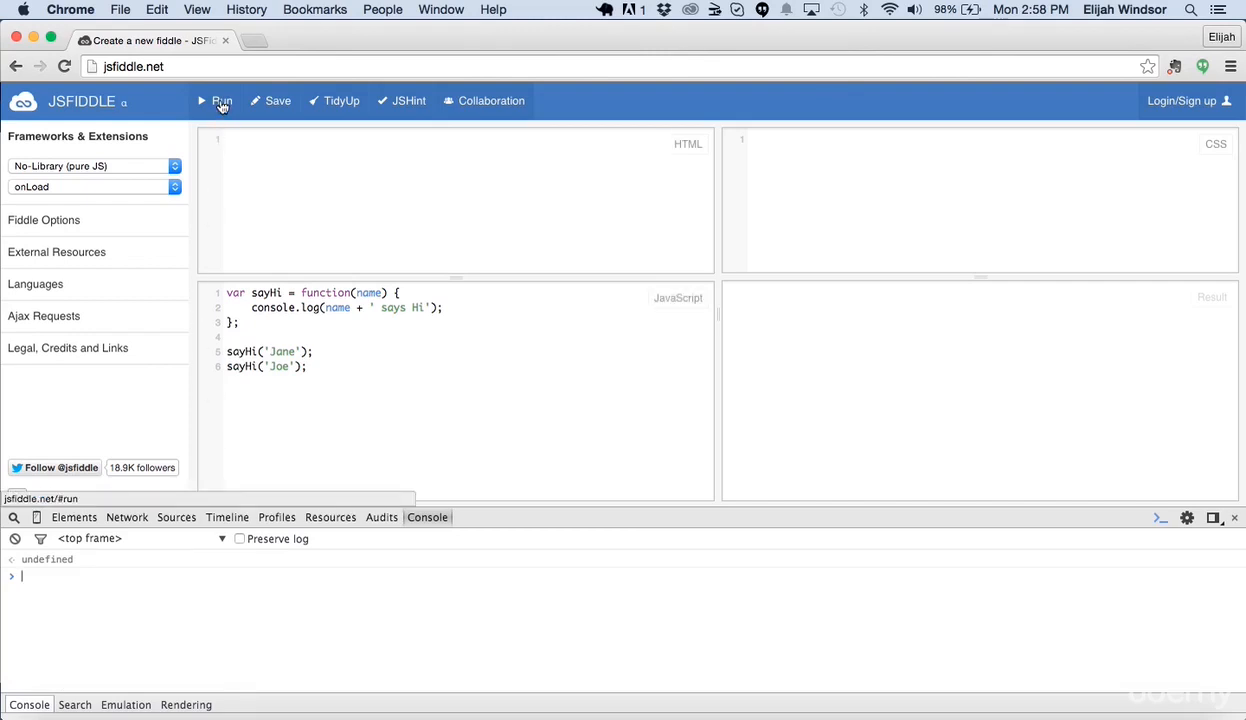
left_click(222, 100)
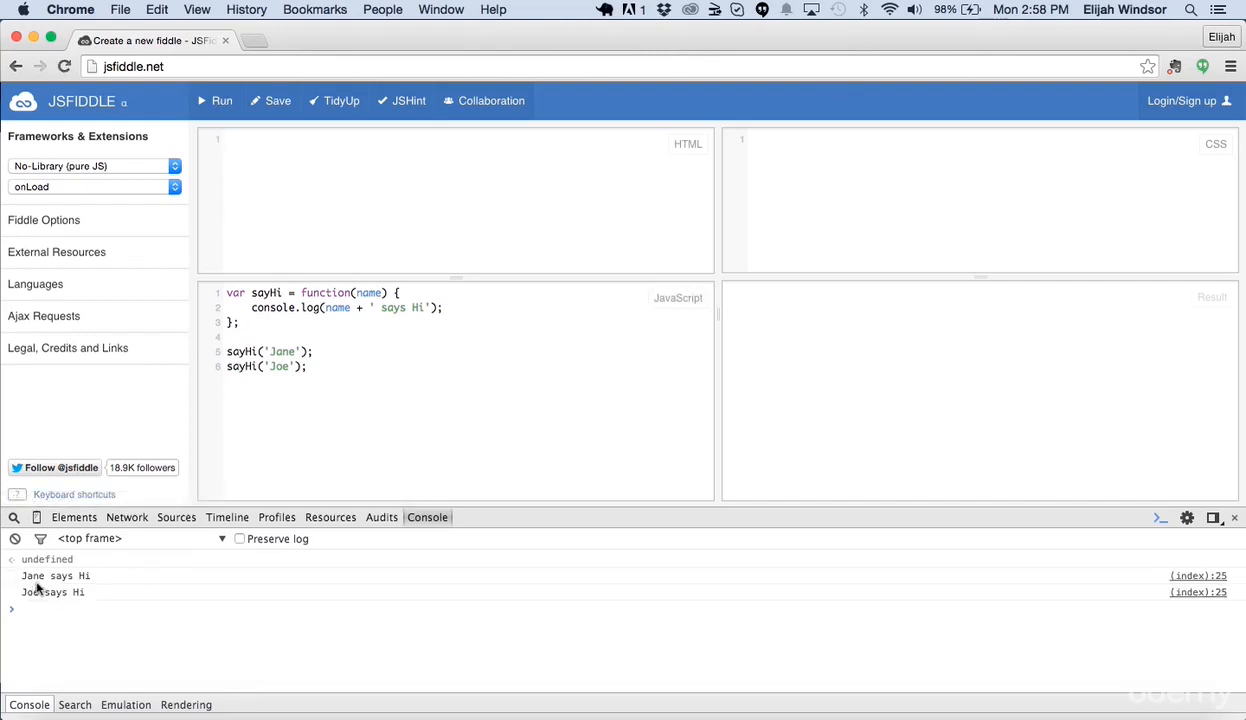
mouse_move(332, 428)
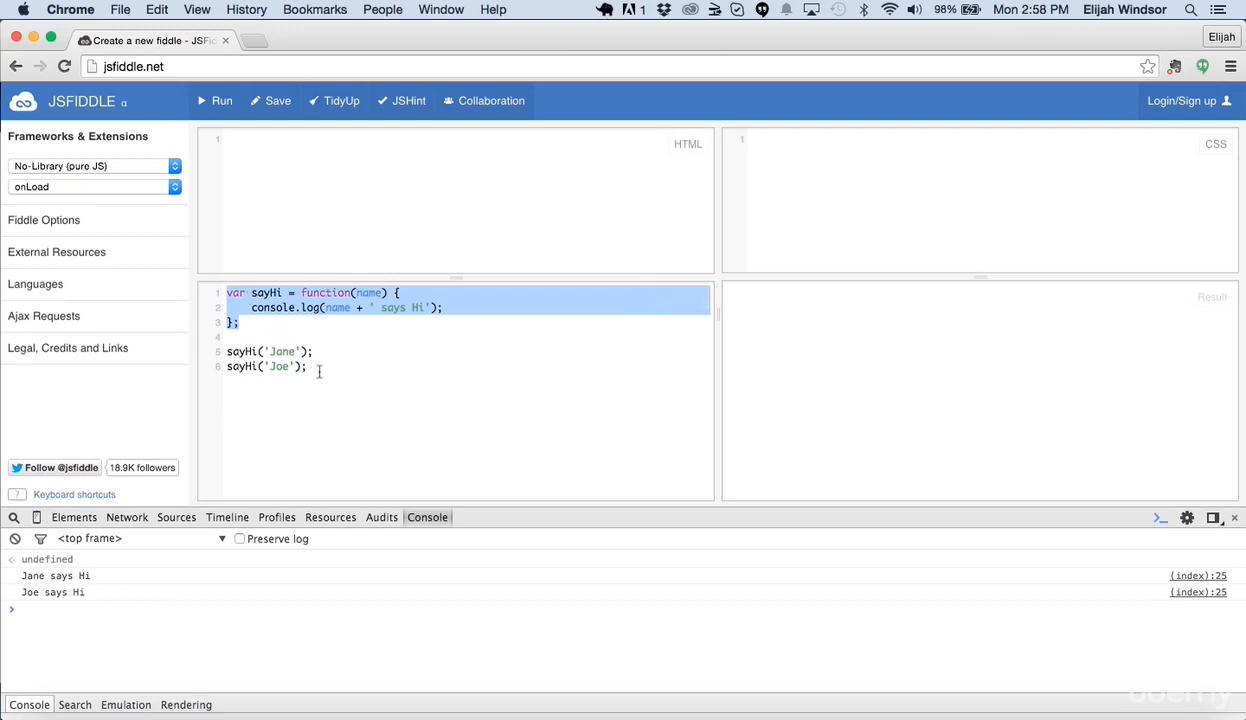
left_click(320, 366)
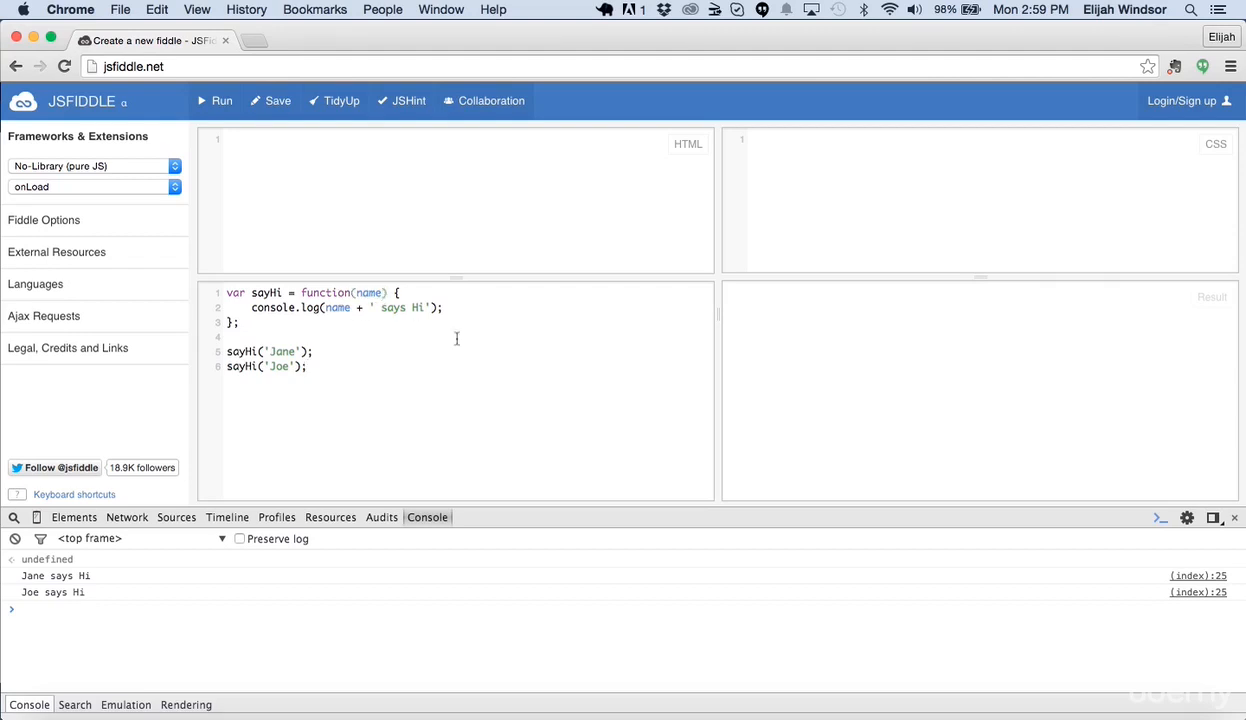
type(", number")
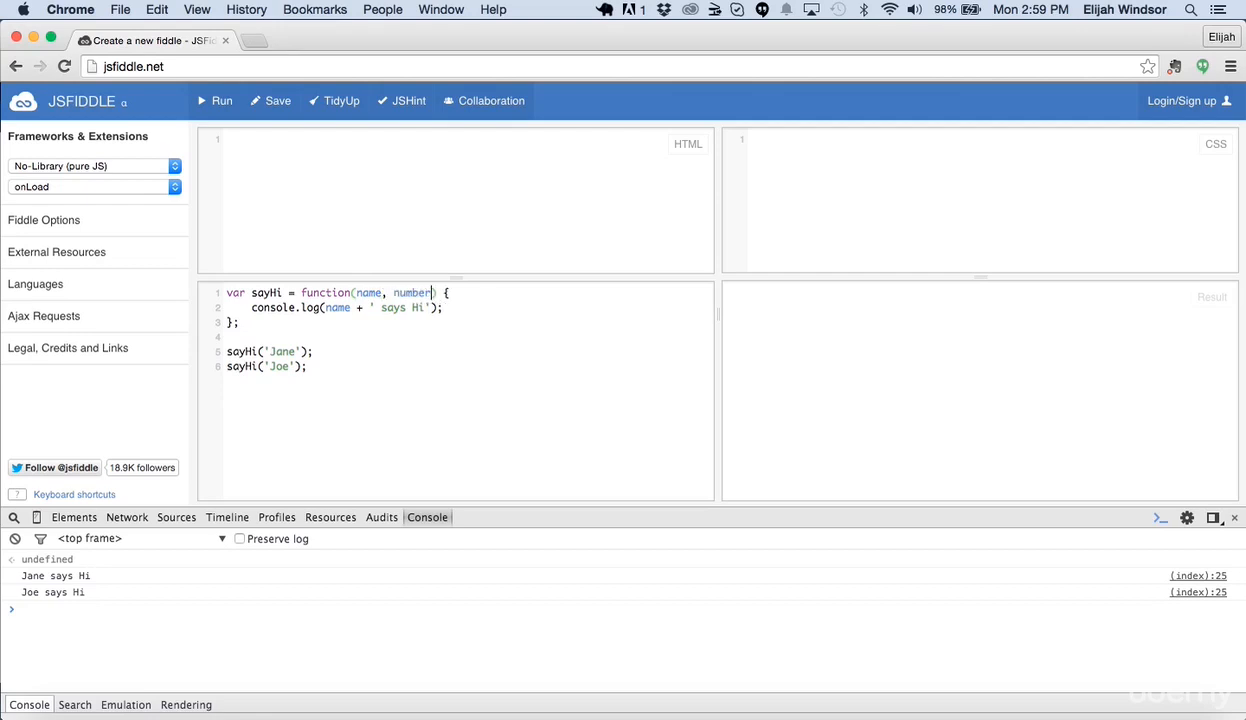
Name the parameter numberOfTimes and wrap the log in for(var i = 0; i < numberOfTimes; i++) that also logs i.
type("OfTimes")
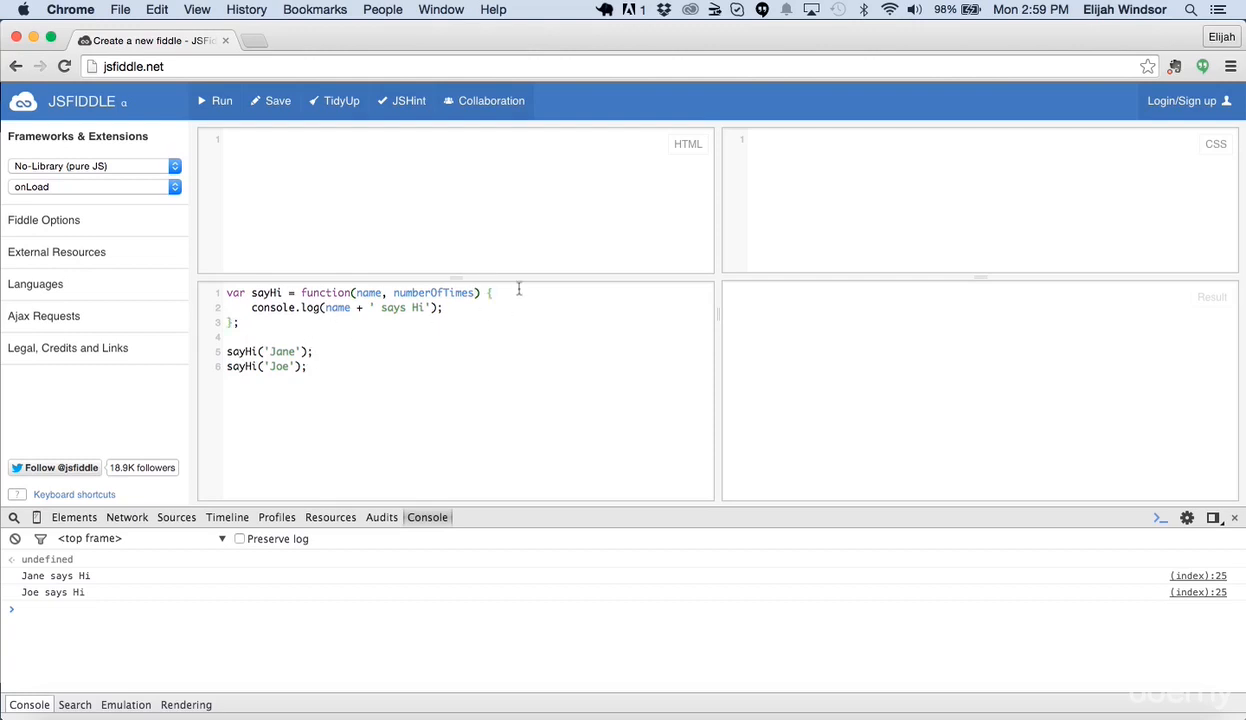
type("fo")
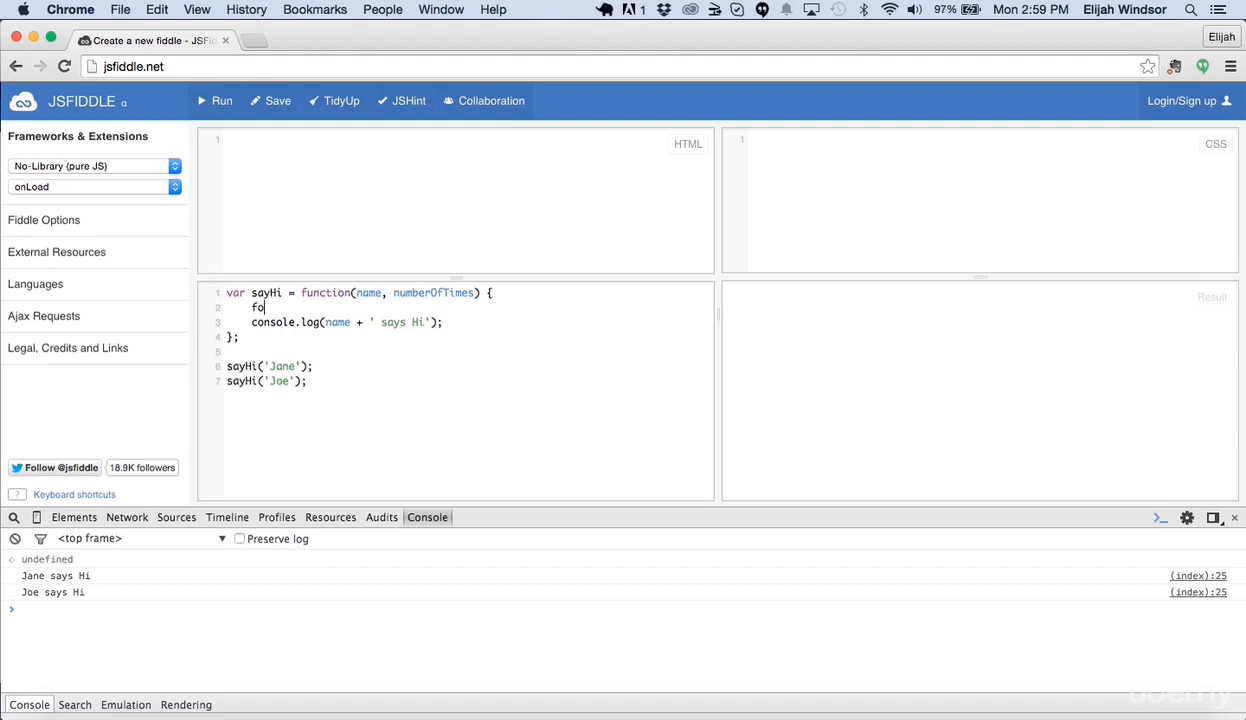
type("r(var i")
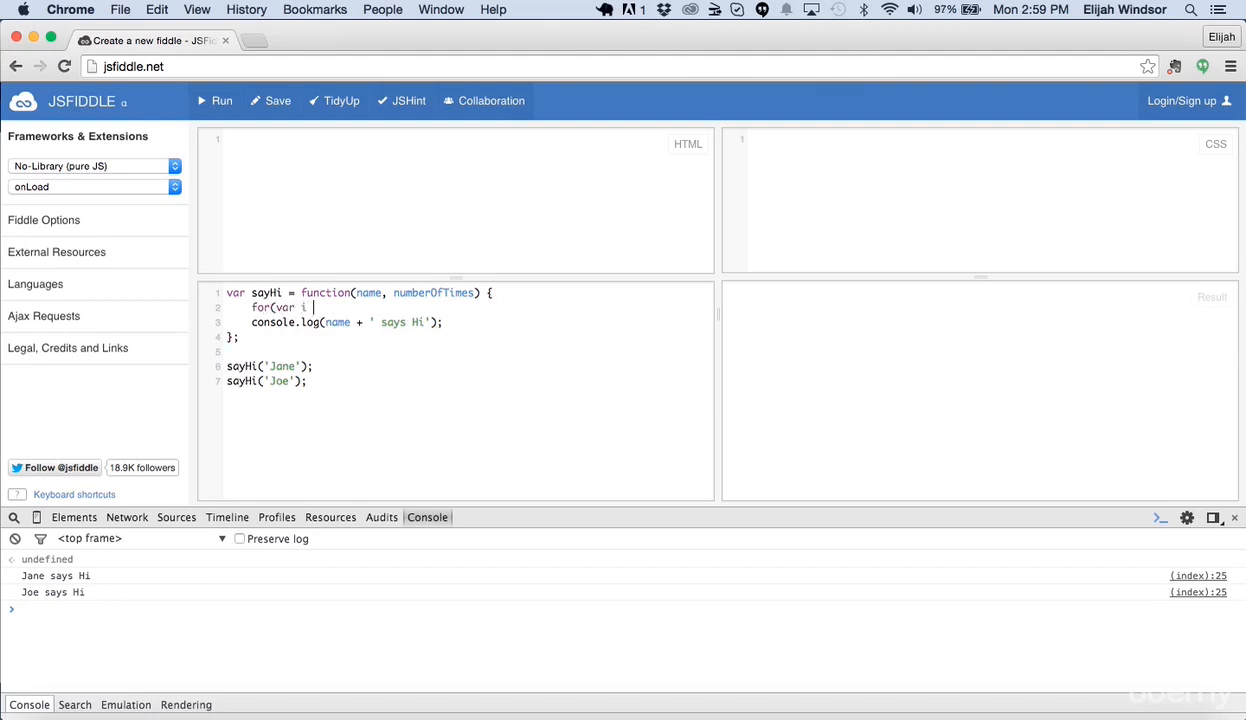
type("= 0; i < n")
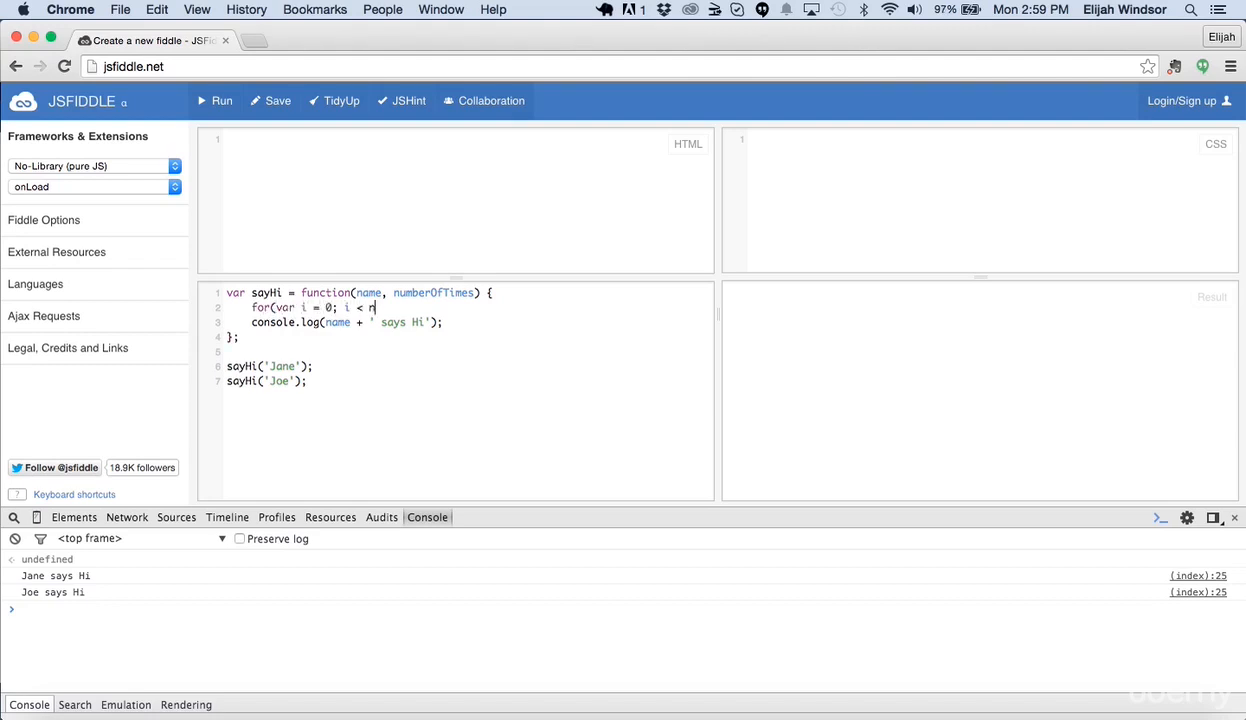
type("umberOfT")
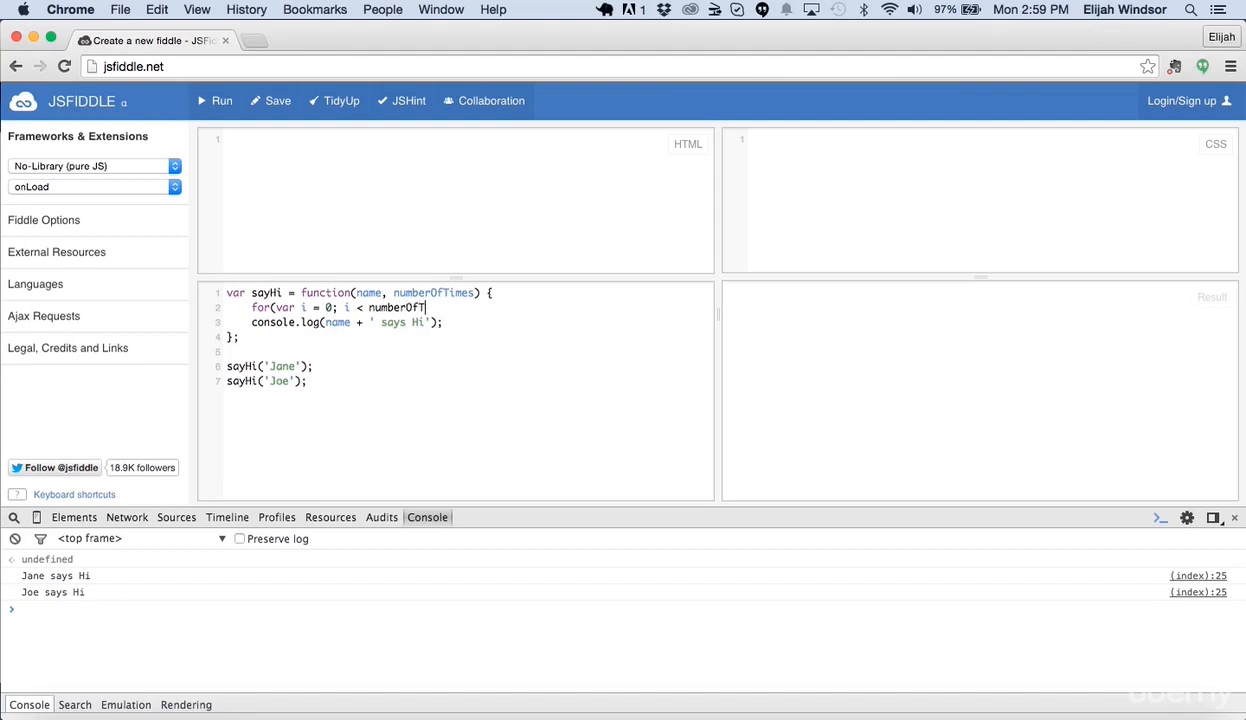
type("imes; i++) {")
left_click(334, 322)
type(", i i")
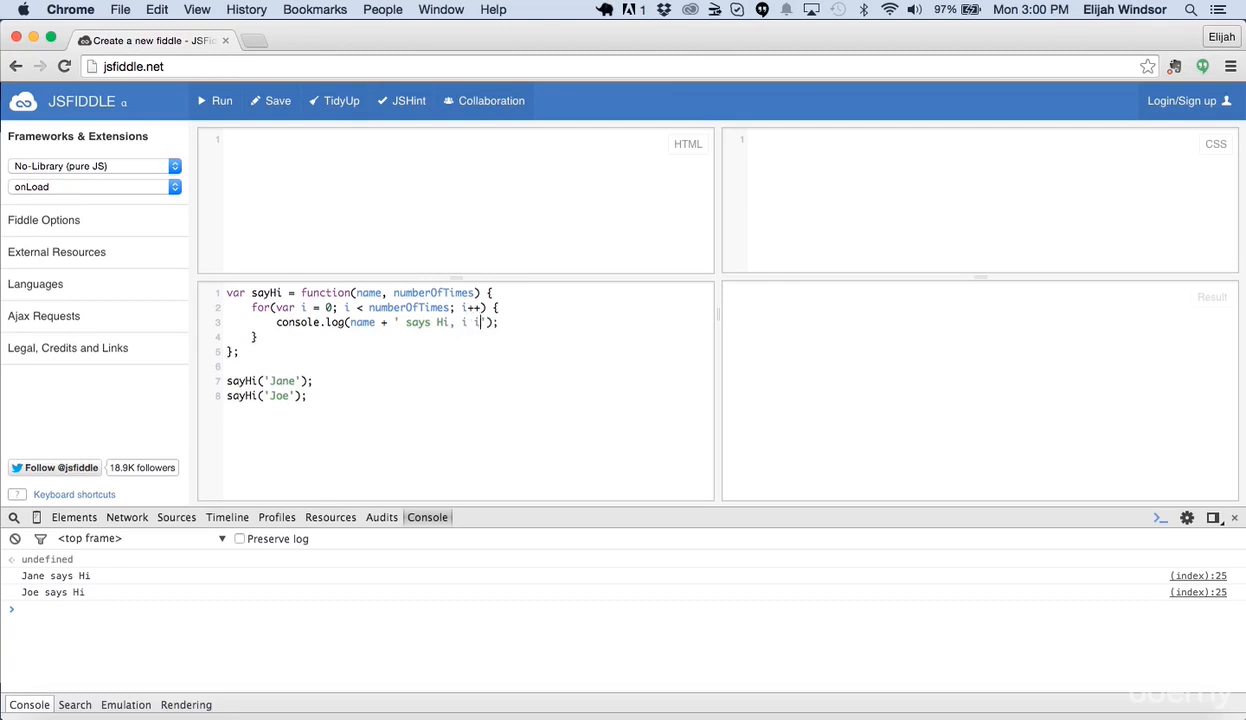
type("s ' + i")
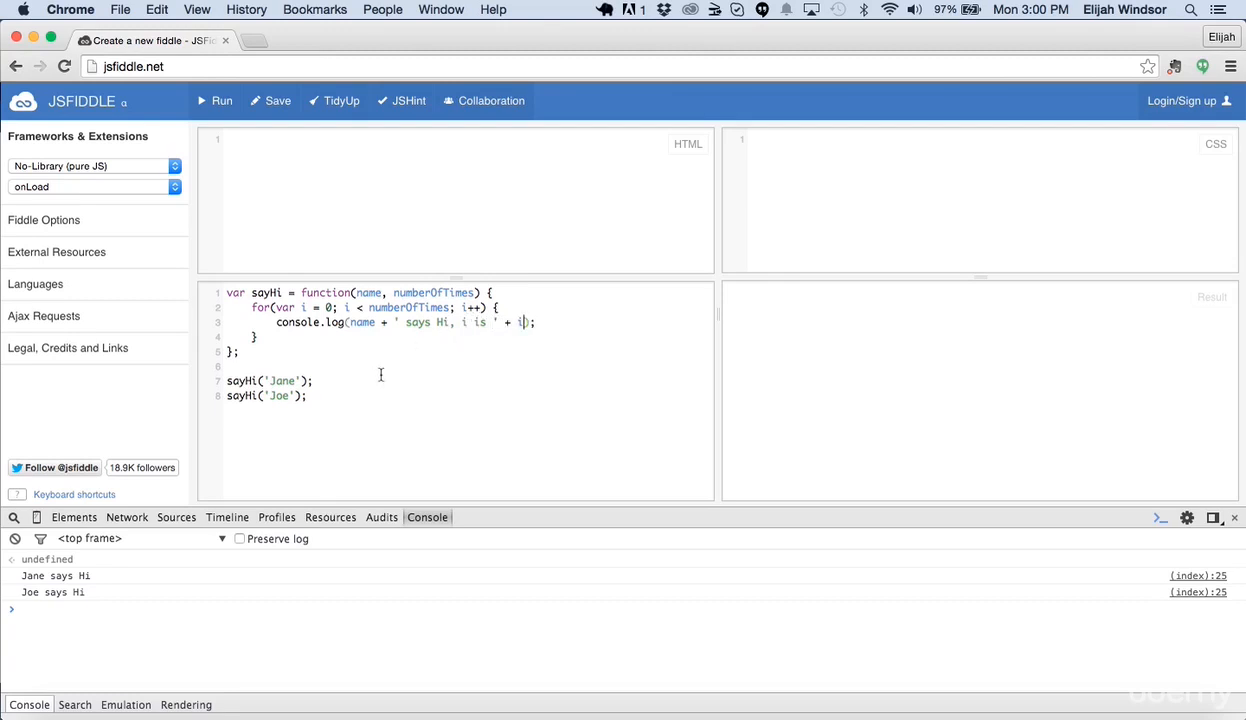
Pass 5 to the Jane call and 10 to the Joe call.
left_click(312, 380)
type(", ")
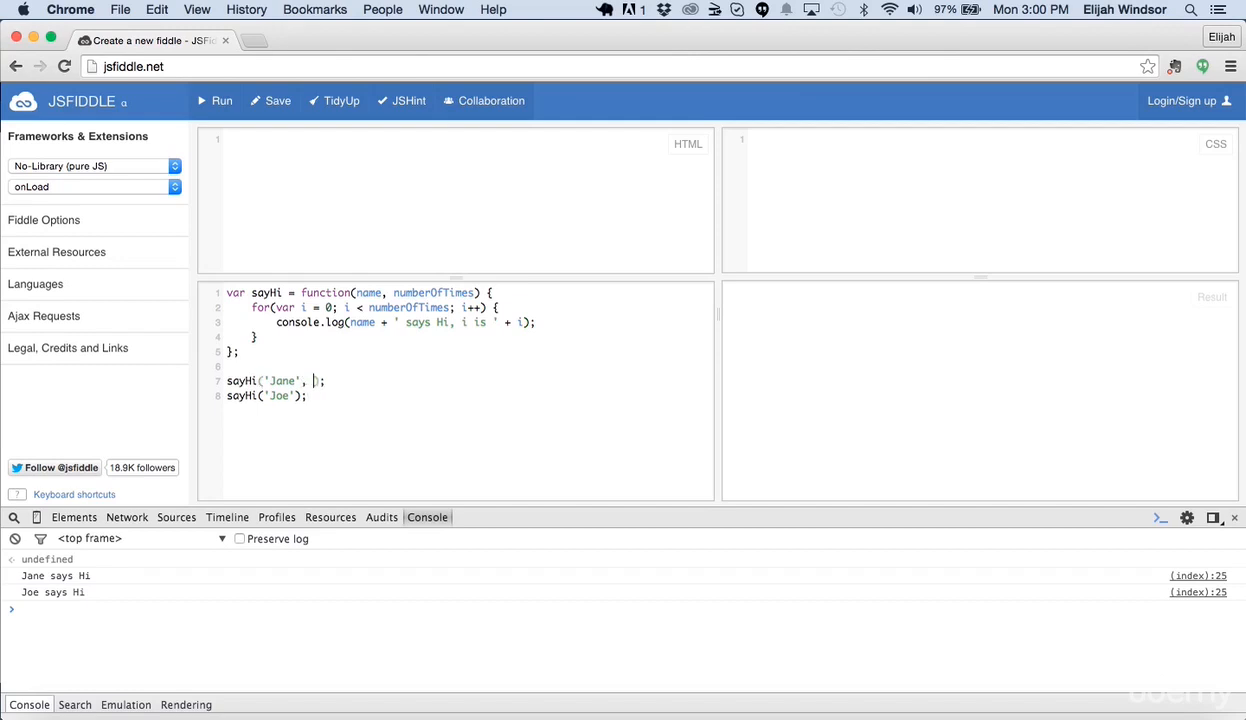
type("5")
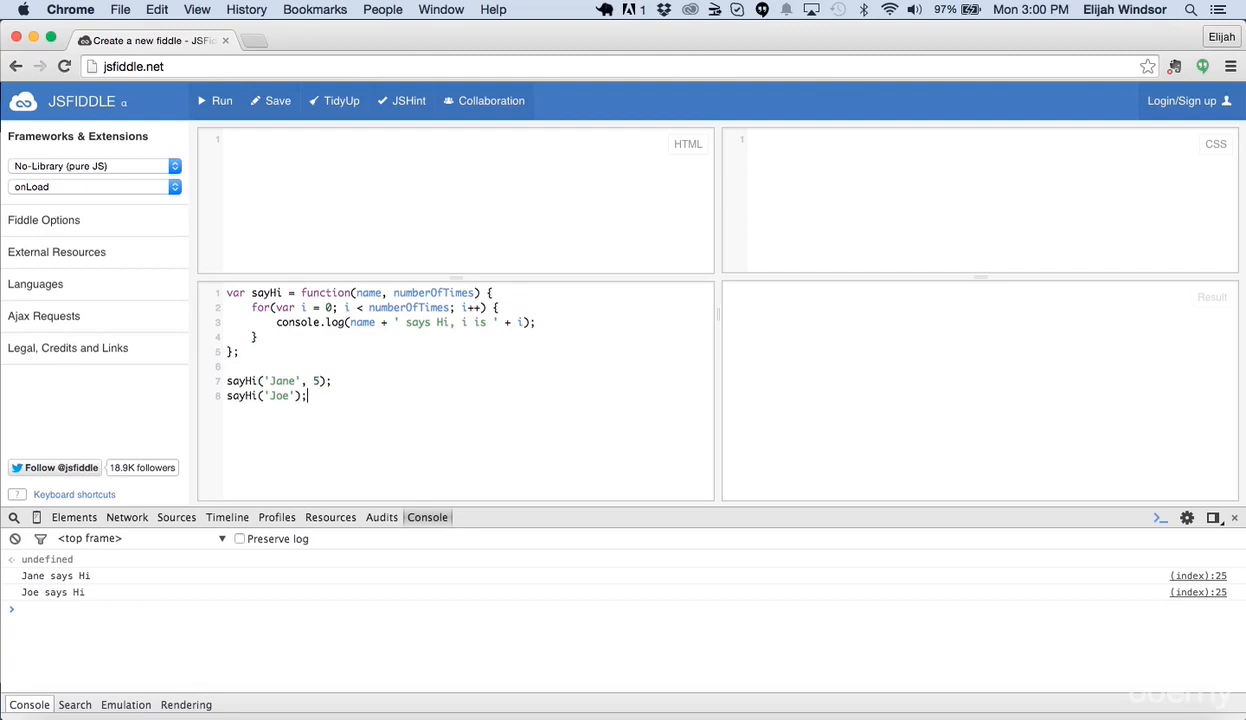
type(", 10")
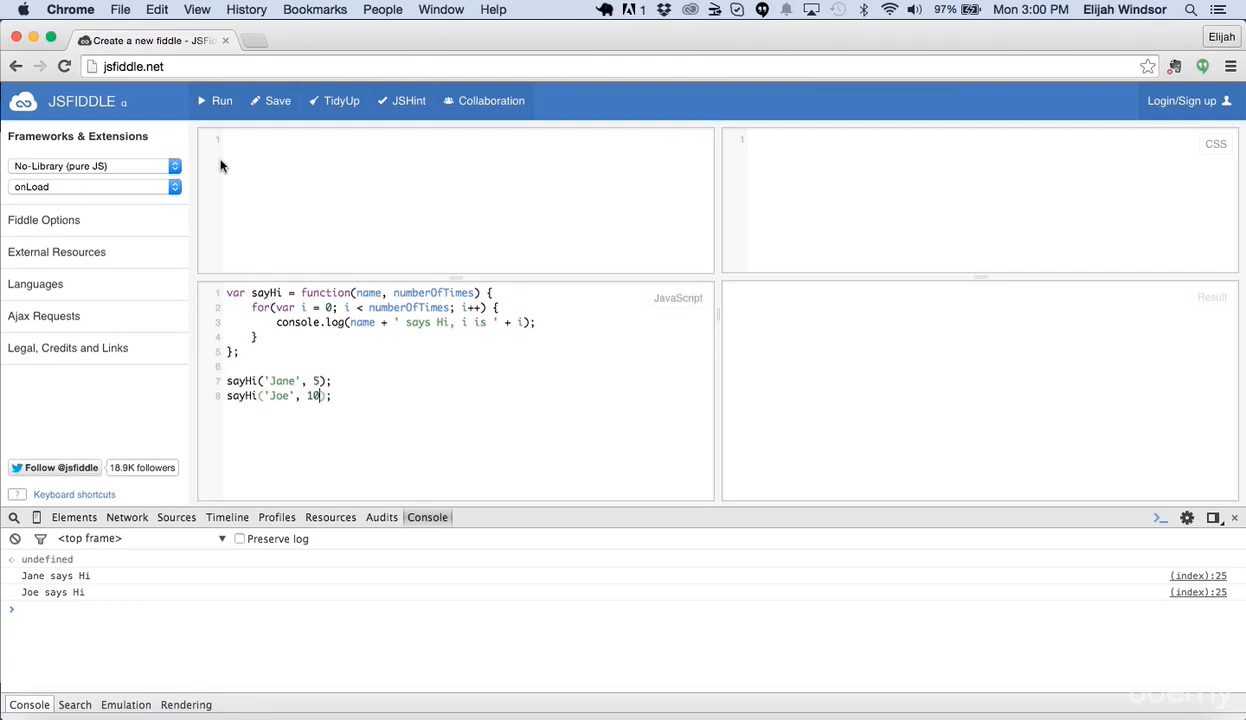
Run the script and scroll through the console counts for Jane (0–4) and Joe (0–9).
left_click(222, 100)
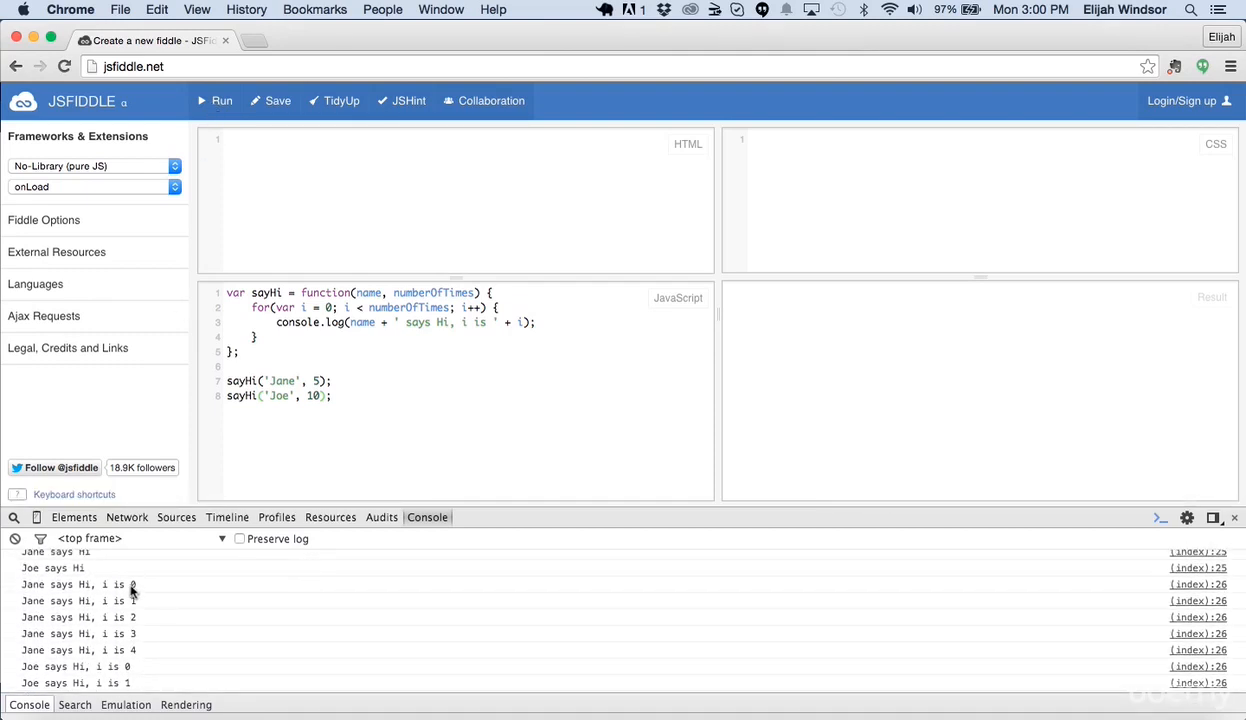
mouse_move(136, 616)
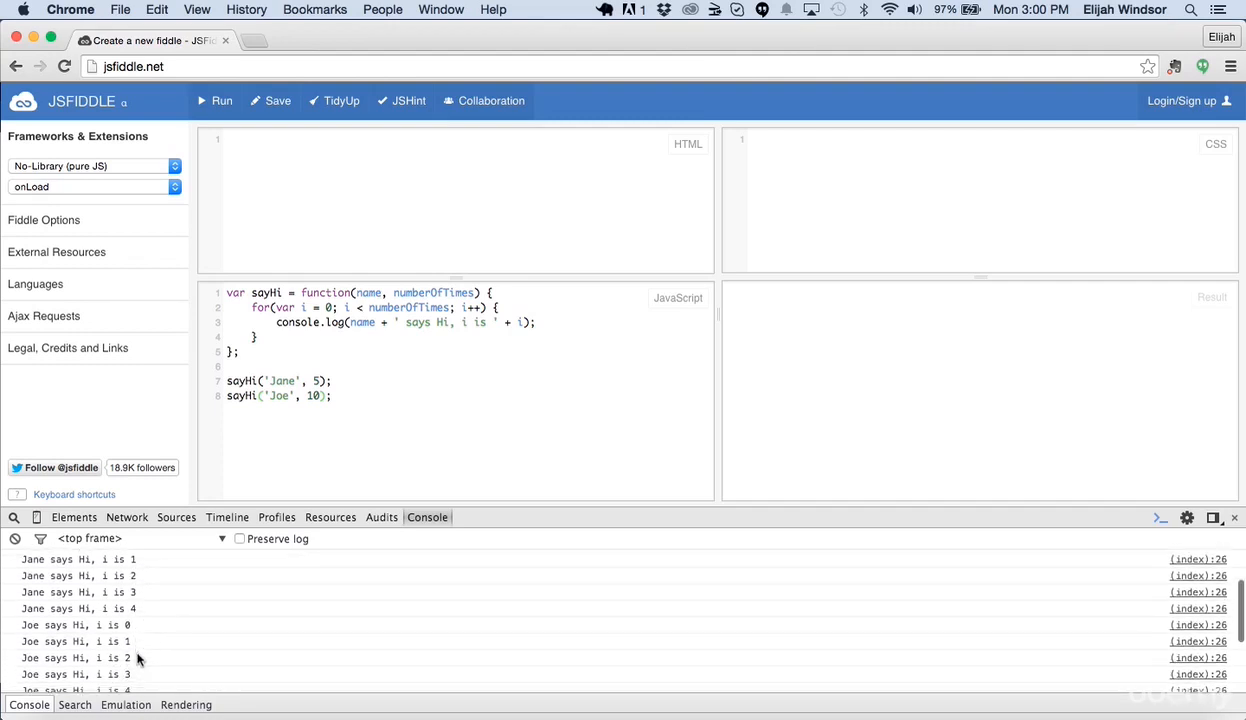
scroll("down", 3)
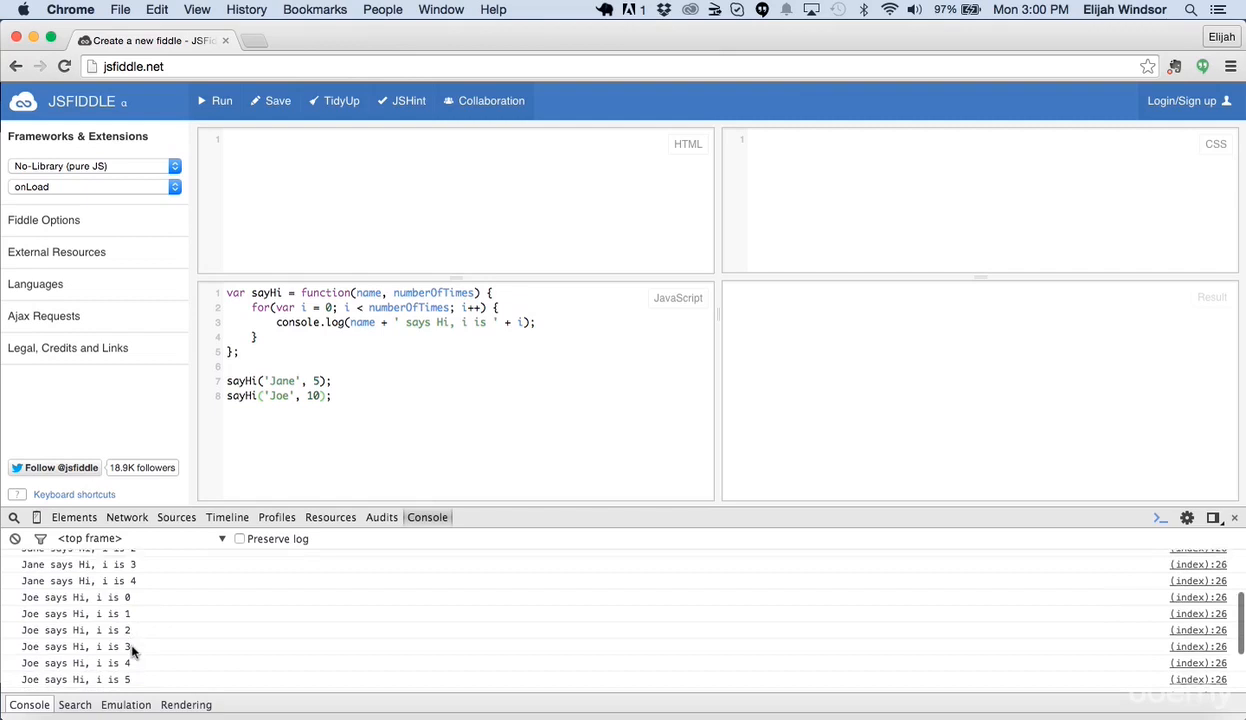
scroll("down", 3)
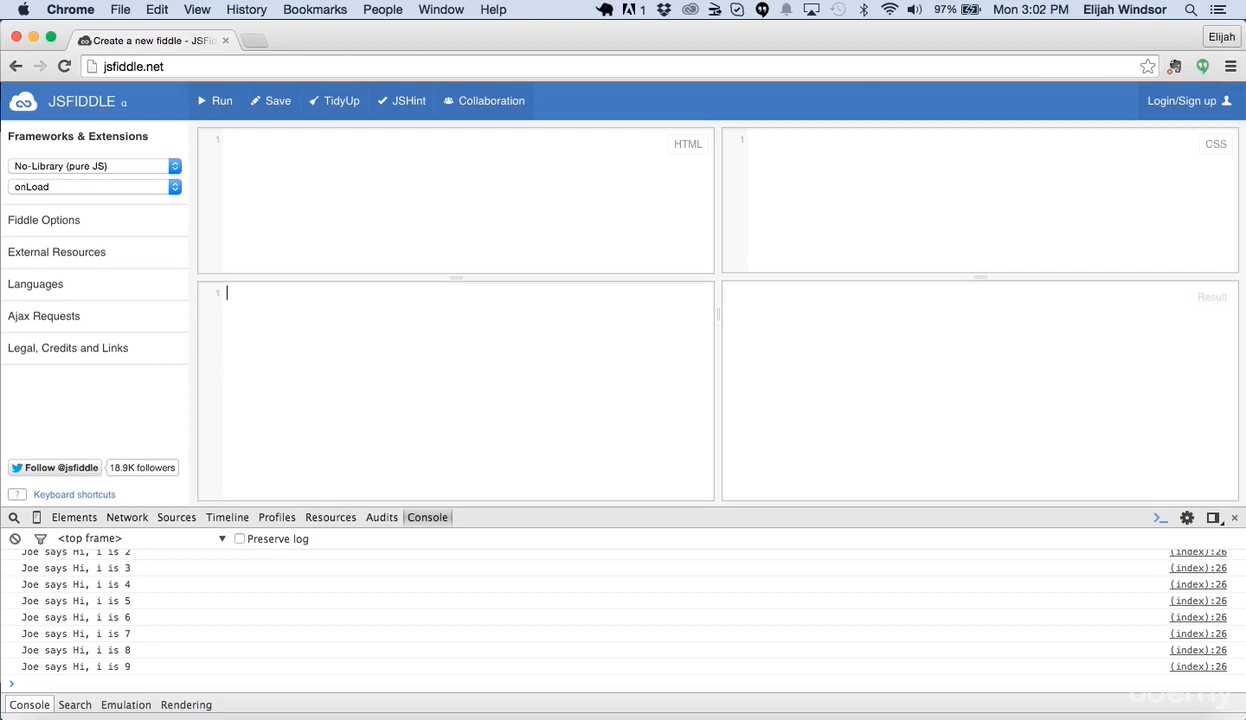
Write var timeoutFunc = function() that logs 'I finally ran!'.
type("var timeou")
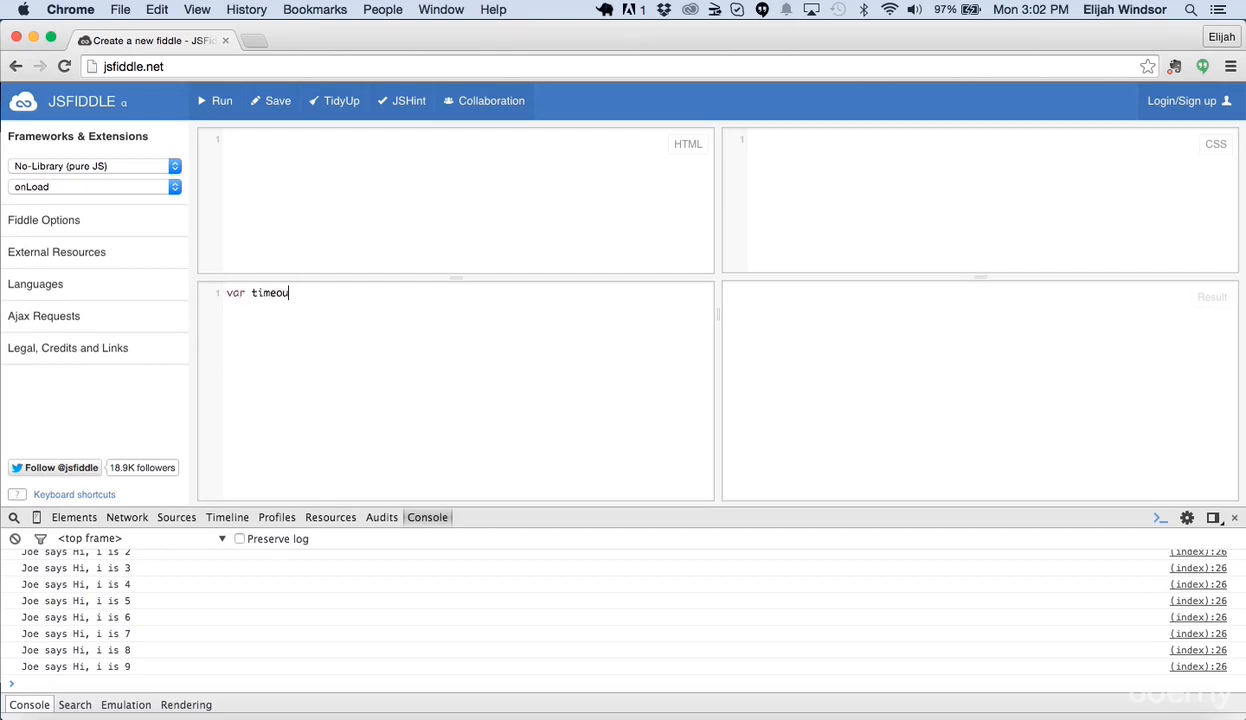
type("tFunc = function")
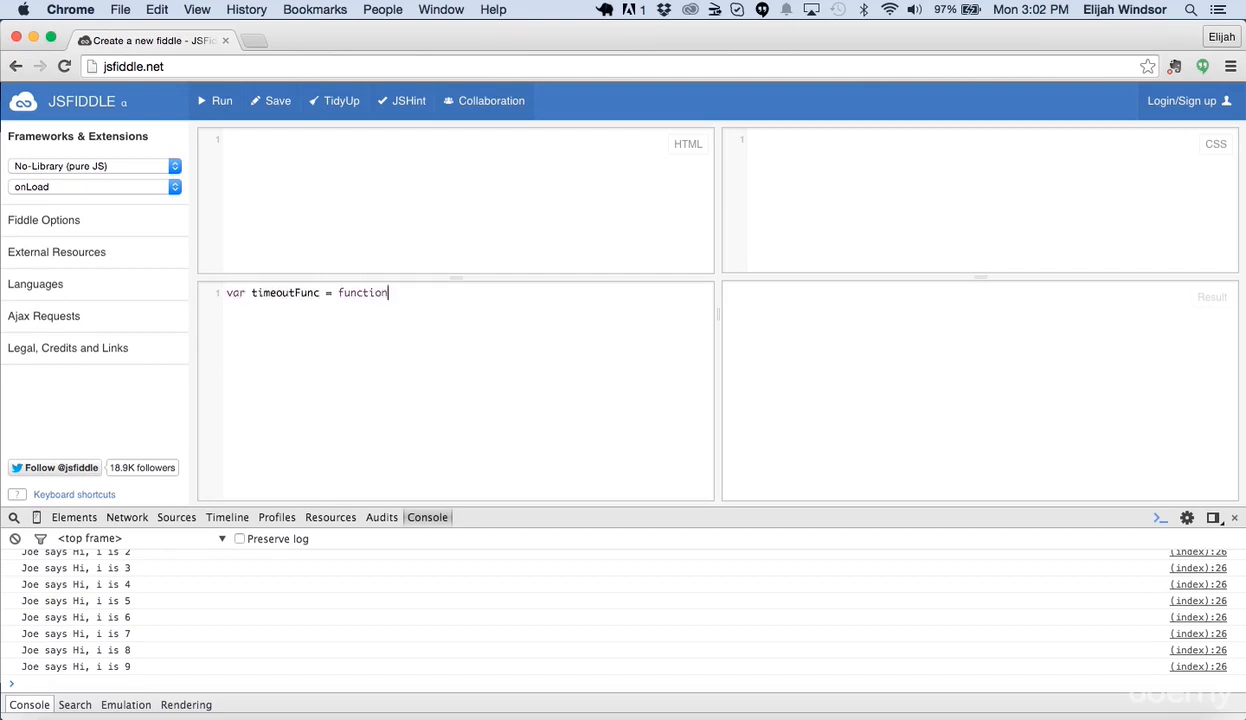
type("() {")
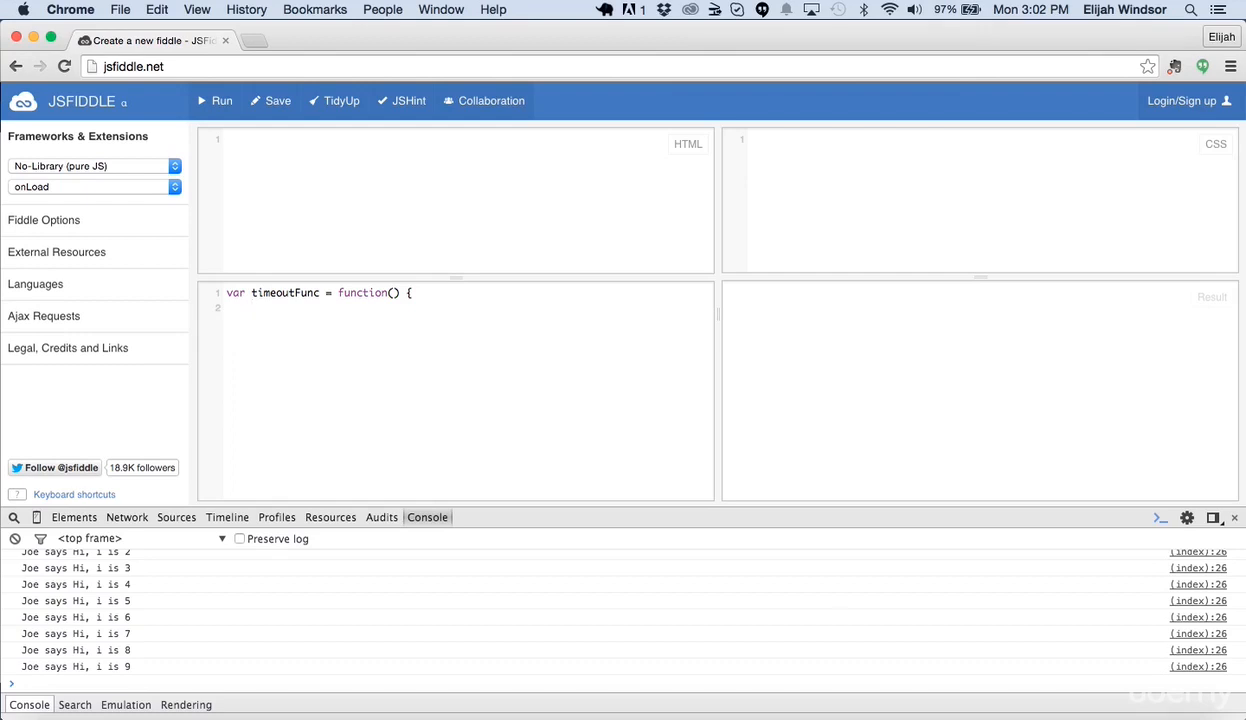
type("console.log(")
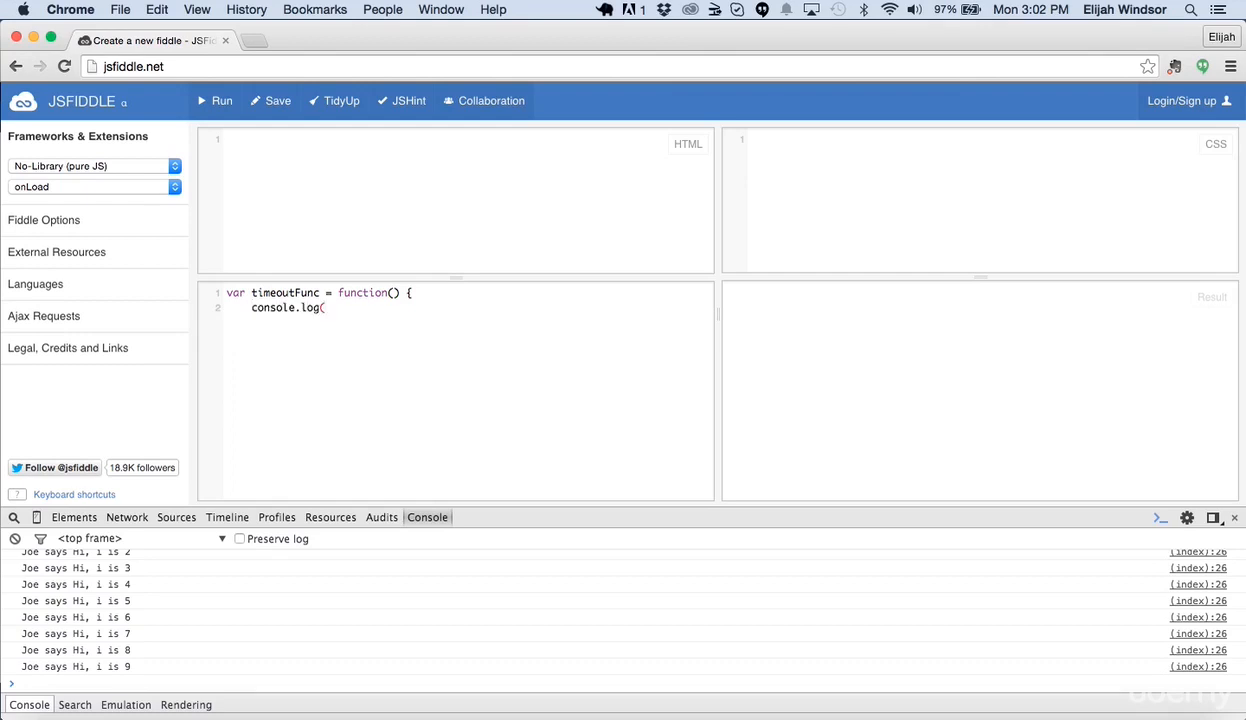
type("'I fian")
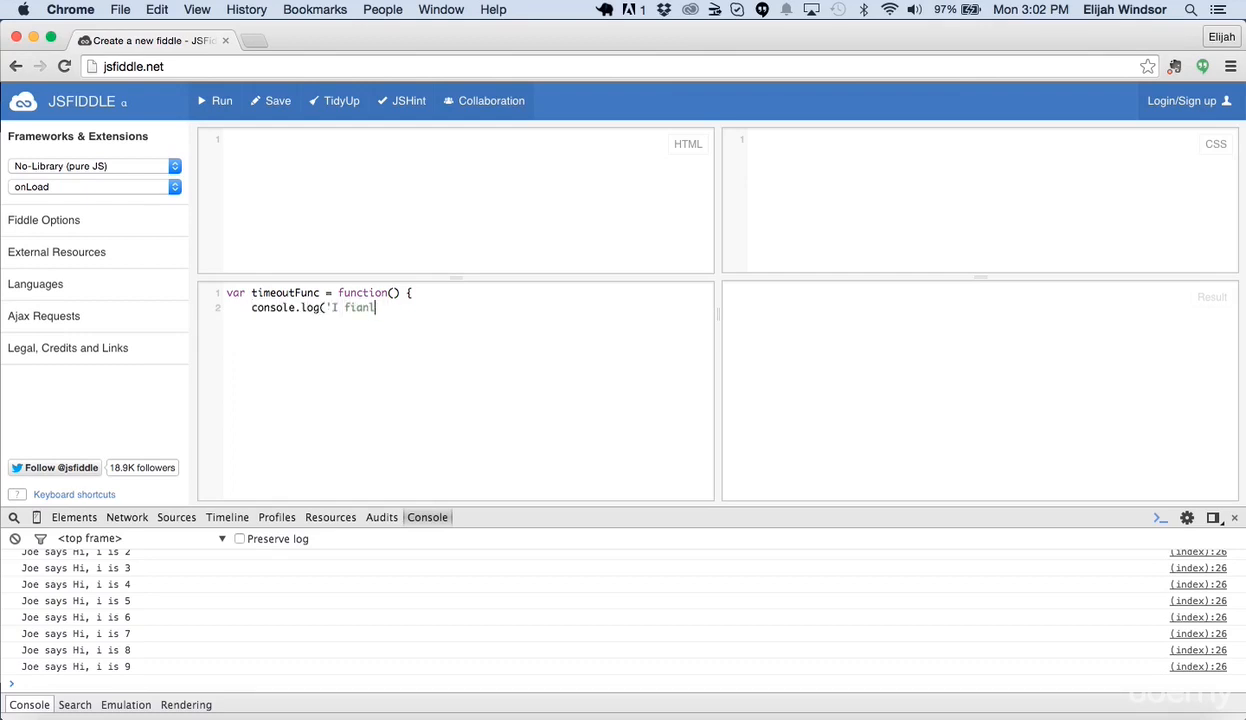
type("finally ran!');")
type("}")
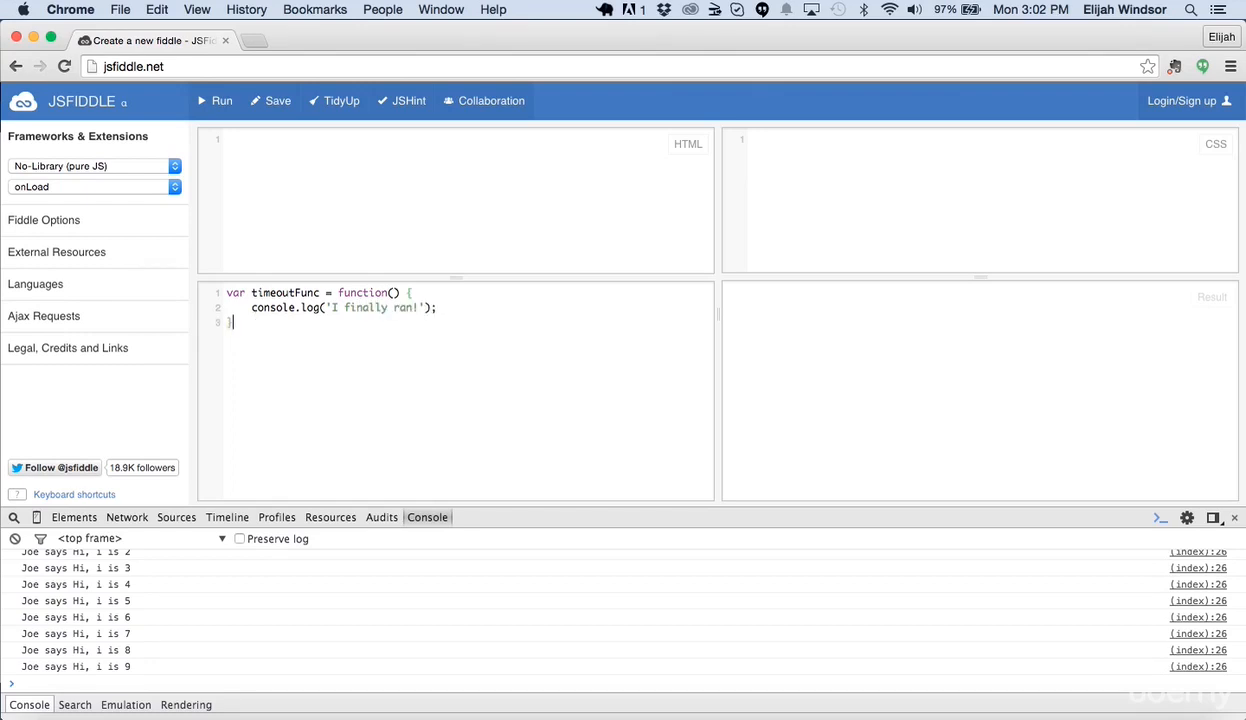
Add setTimeout(timeoutFunc, 2000); and enter clear in the console.
type("setTimeou")
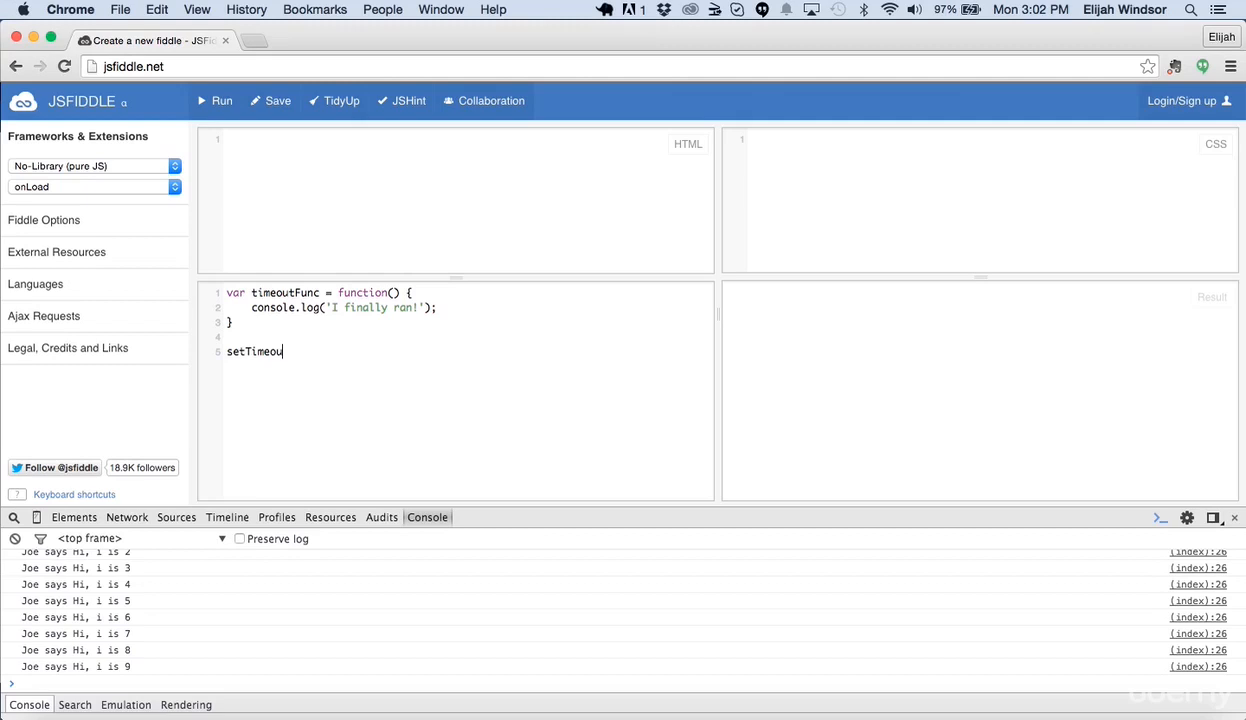
type("t(timeoutFunc,")
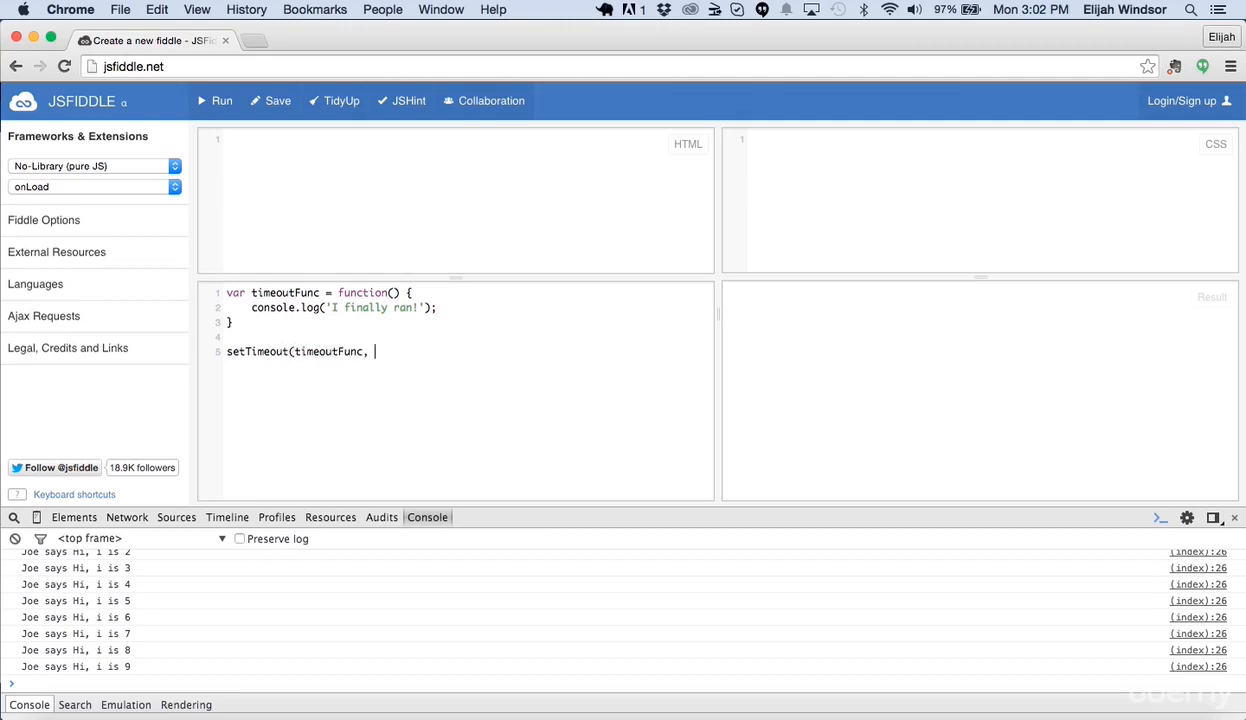
type("2000")
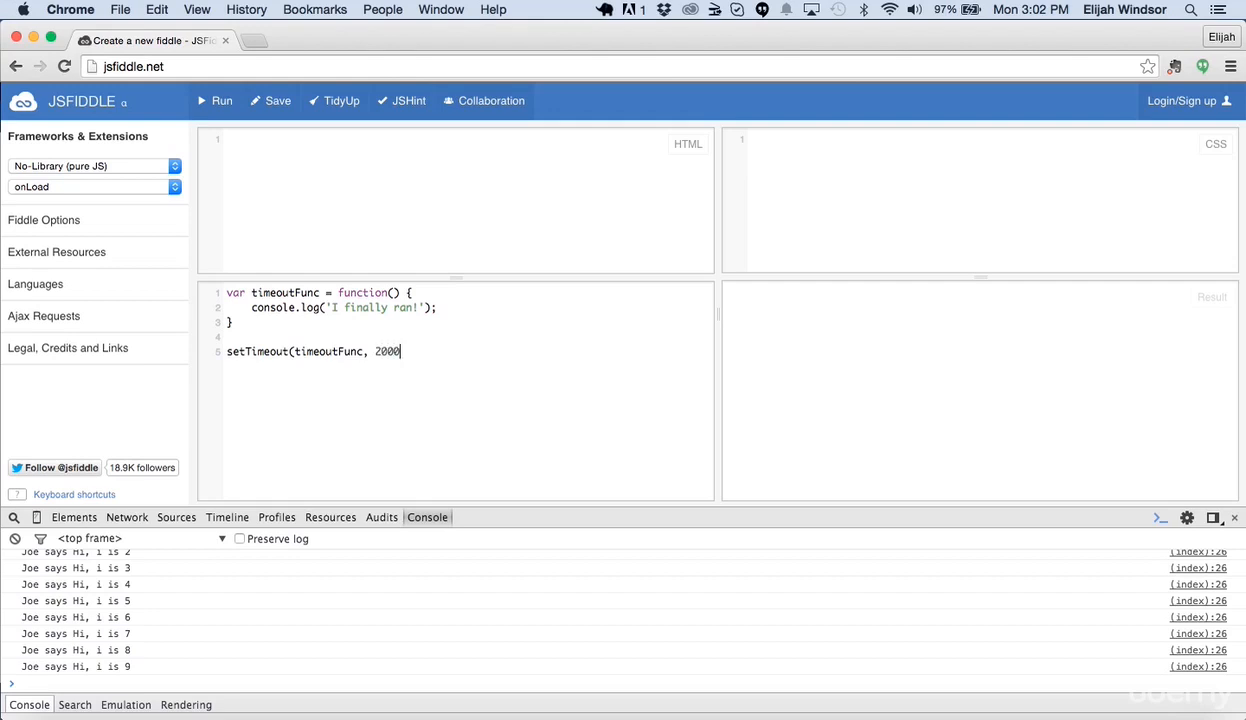
type(");")
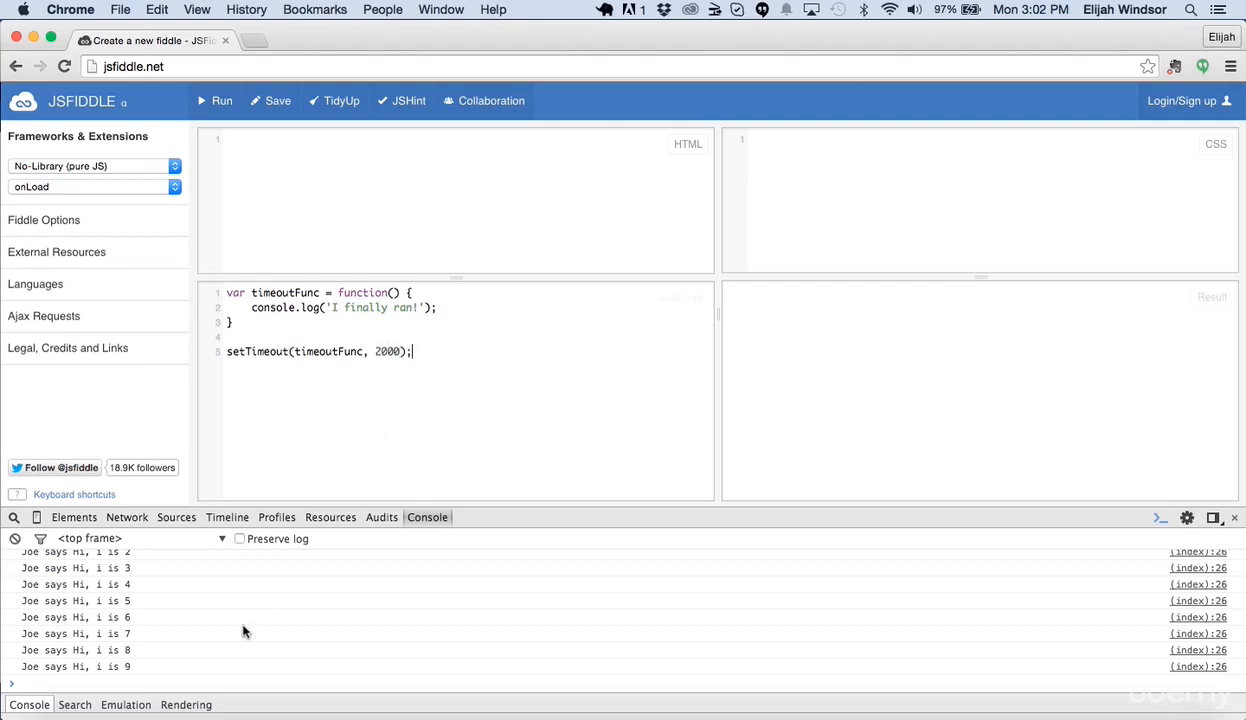
type("clear")
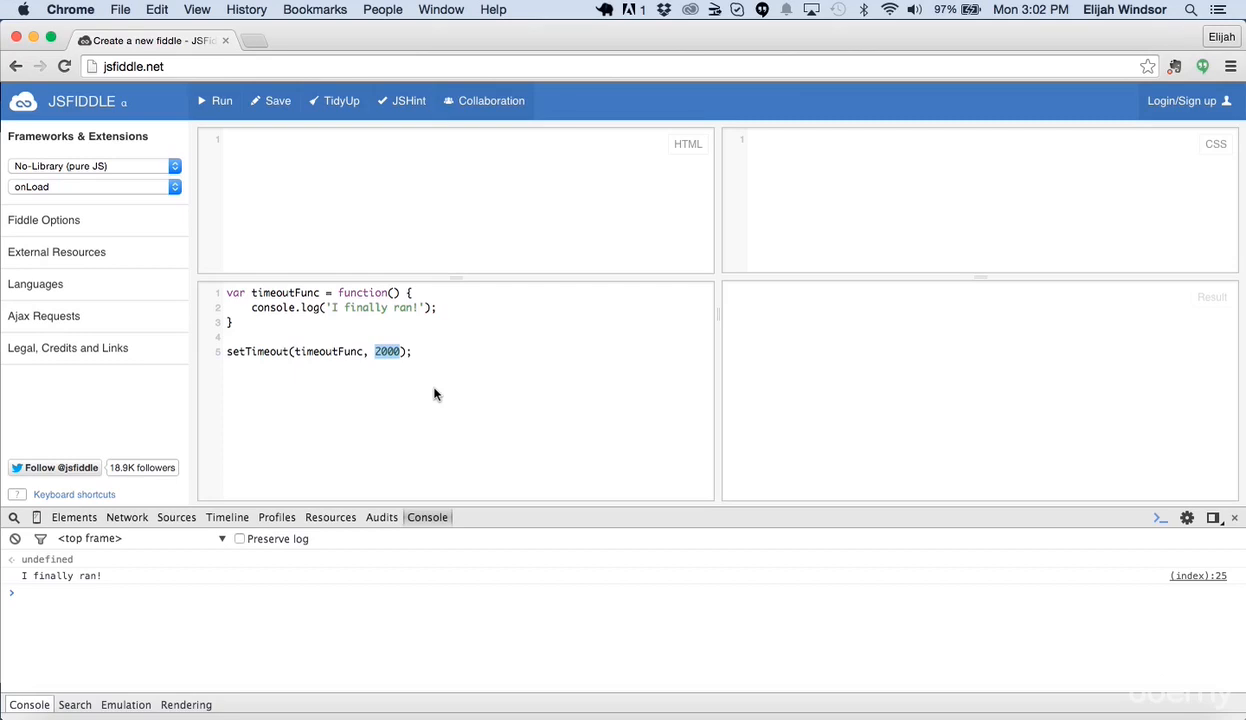
Rewrite the delay as 2 * 1000 and replace setTimeout with setInterval.
type("2 * 1000")
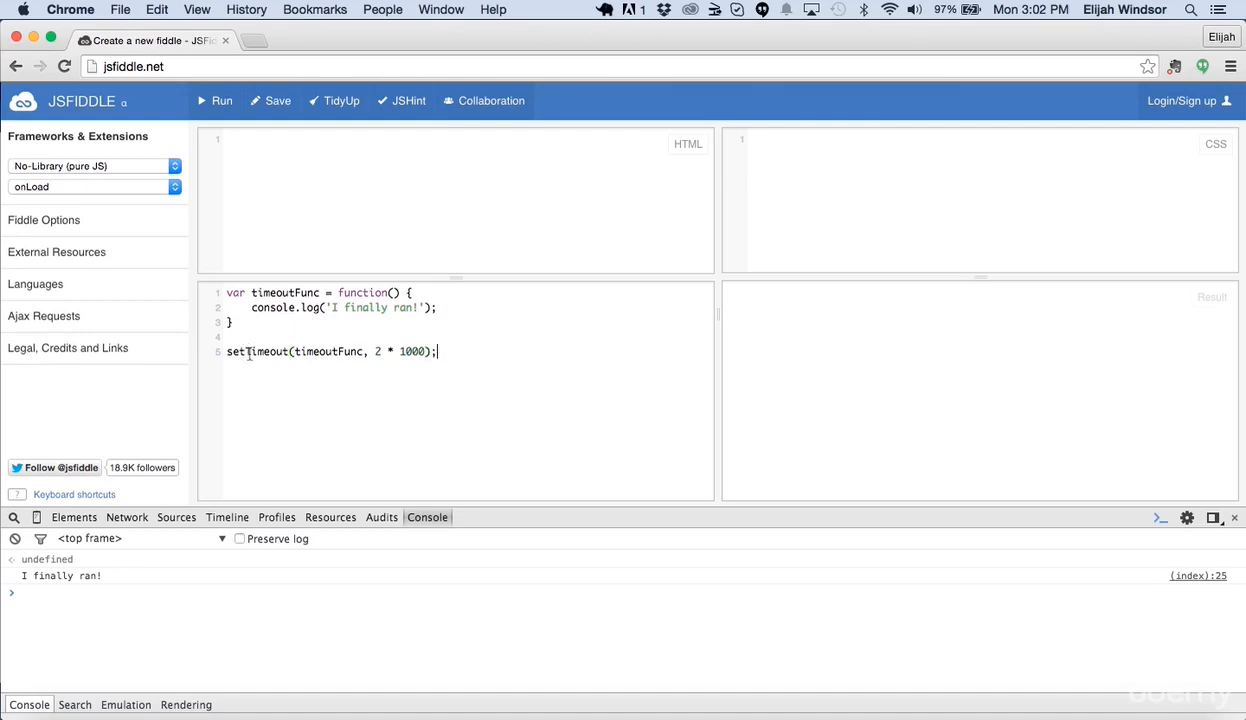
double_click(364, 308)
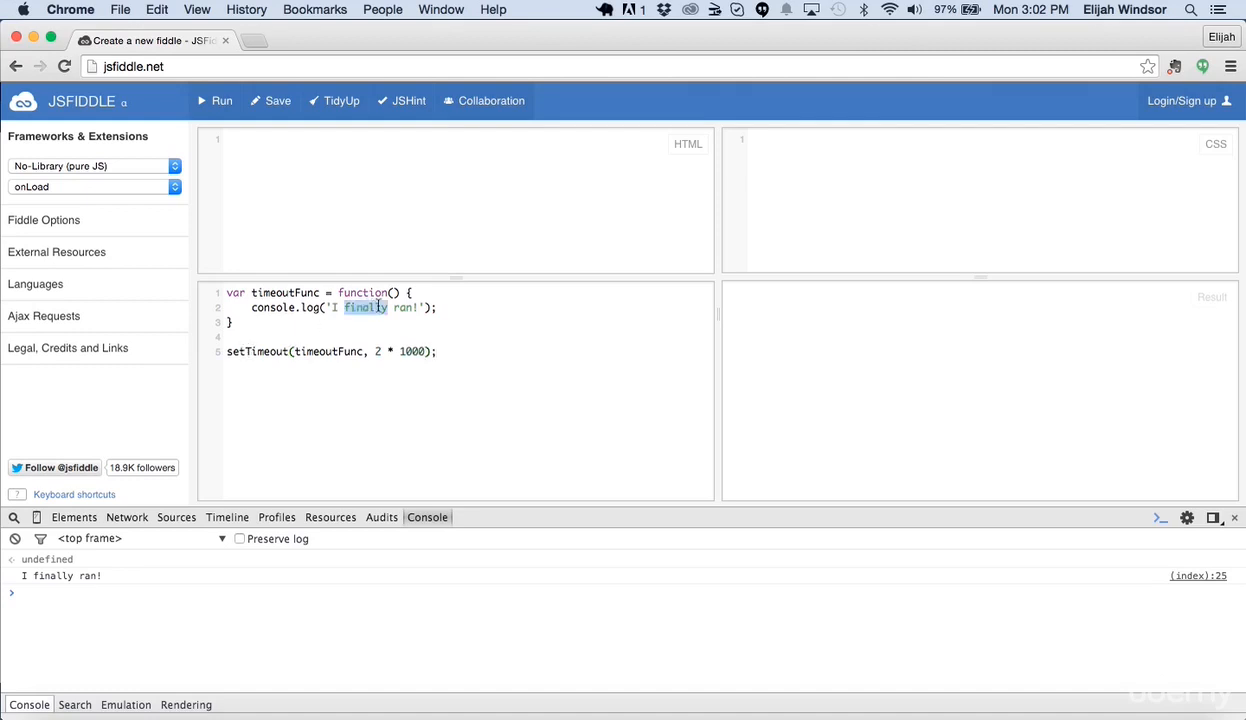
double_click(256, 352)
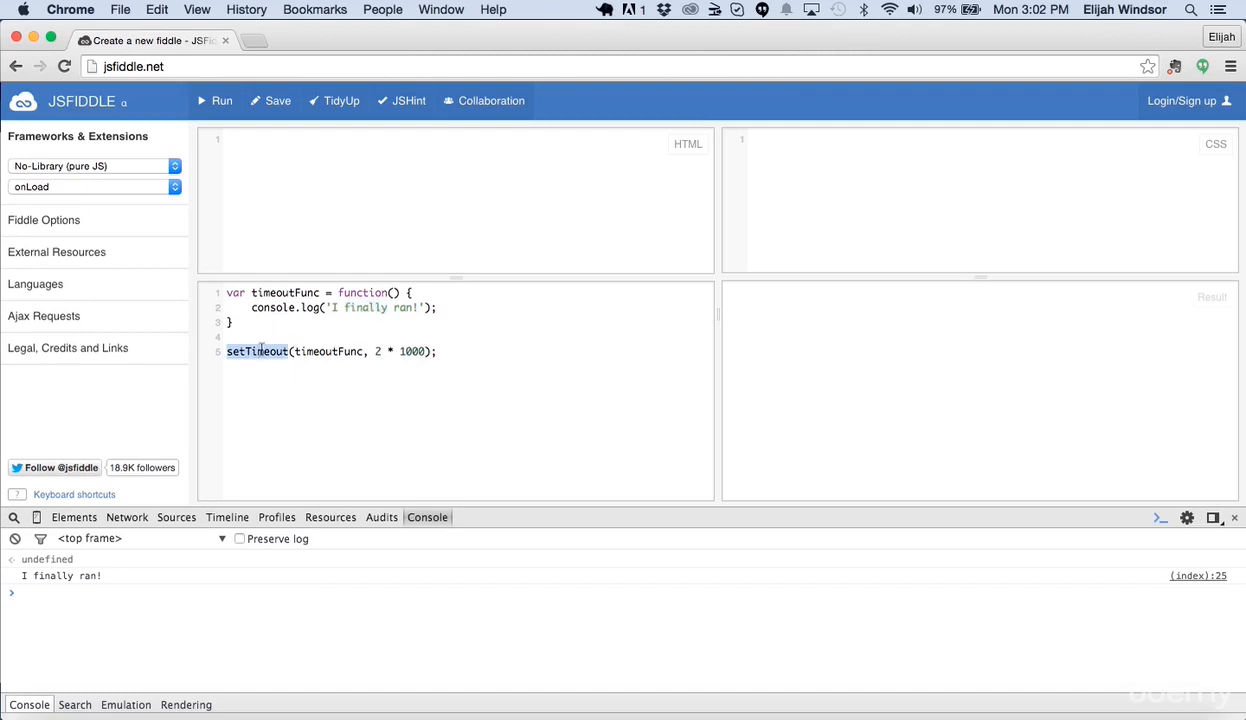
type("setInterval")
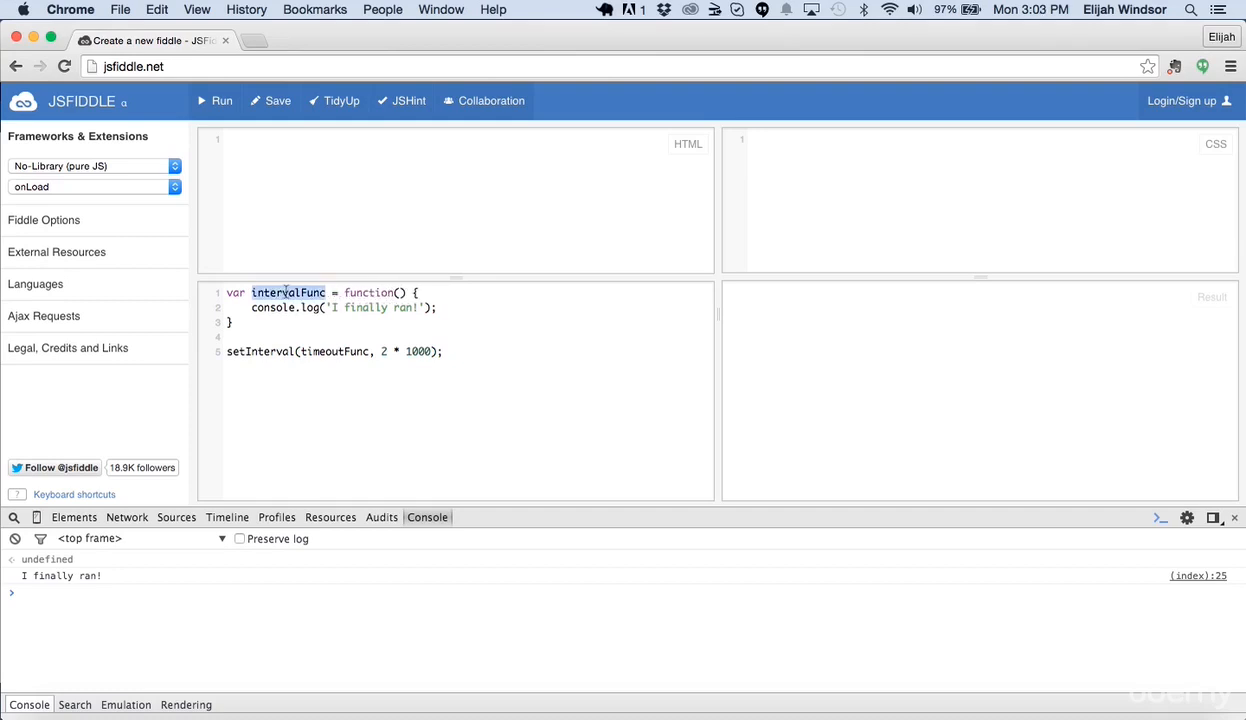
Rename the function to intervalFunc, set the interval to 1000, and declare var timesRan = 0;.
type("intervalFunc")
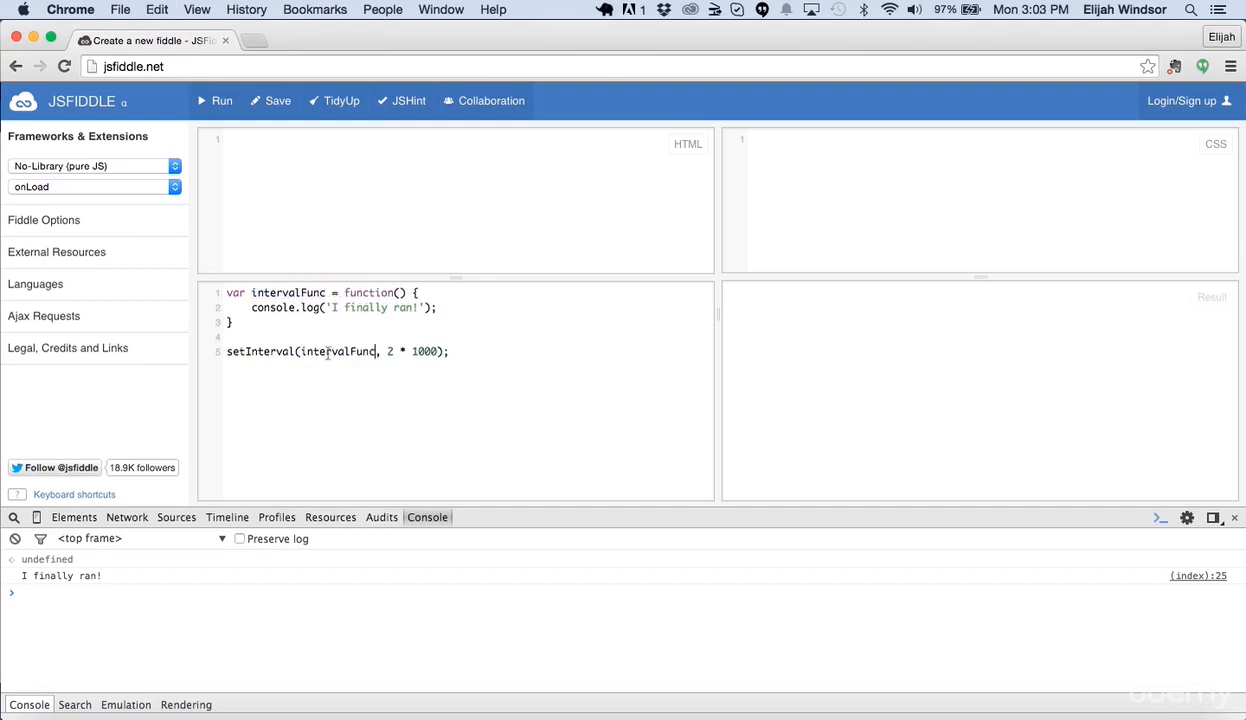
left_click_drag(388, 352, 442, 352)
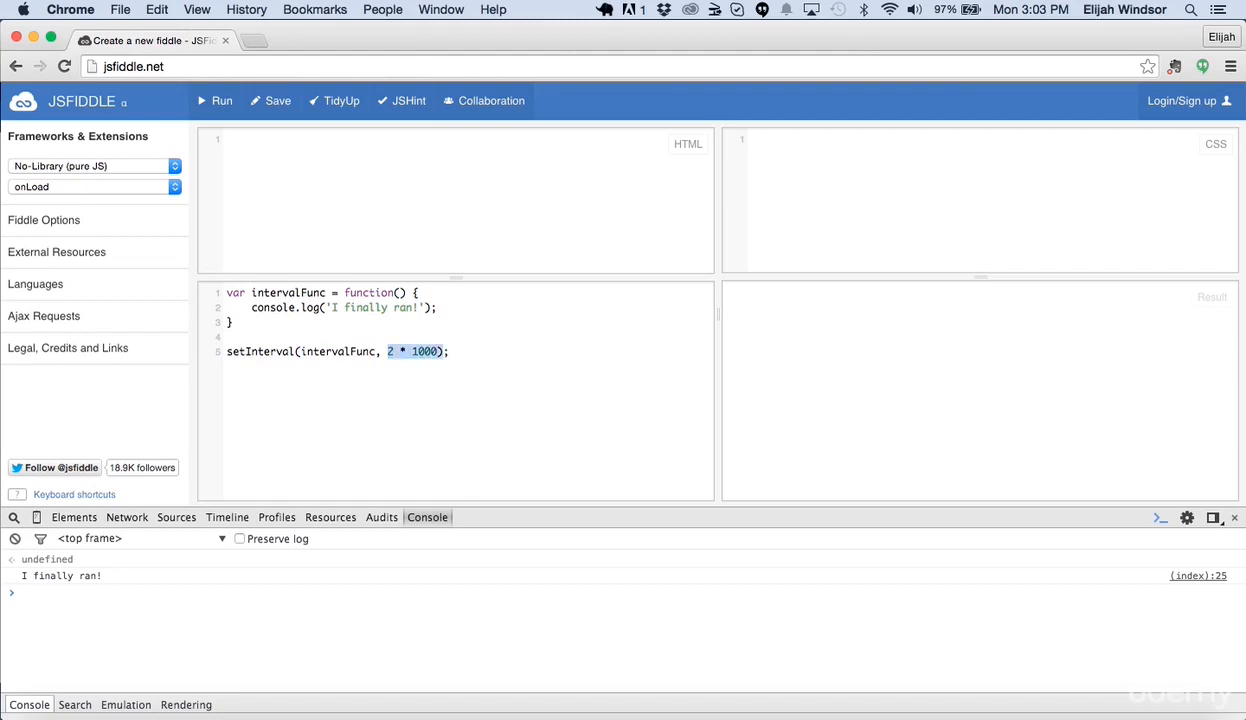
type("10")
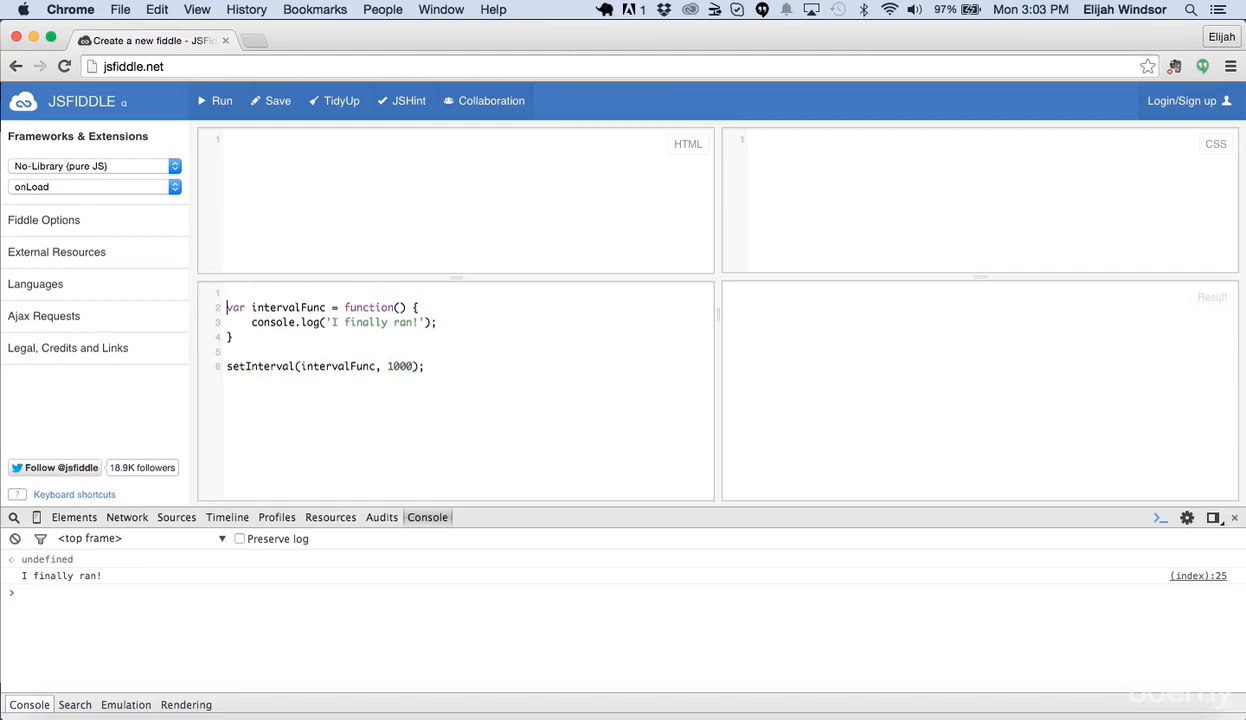
type("var times")
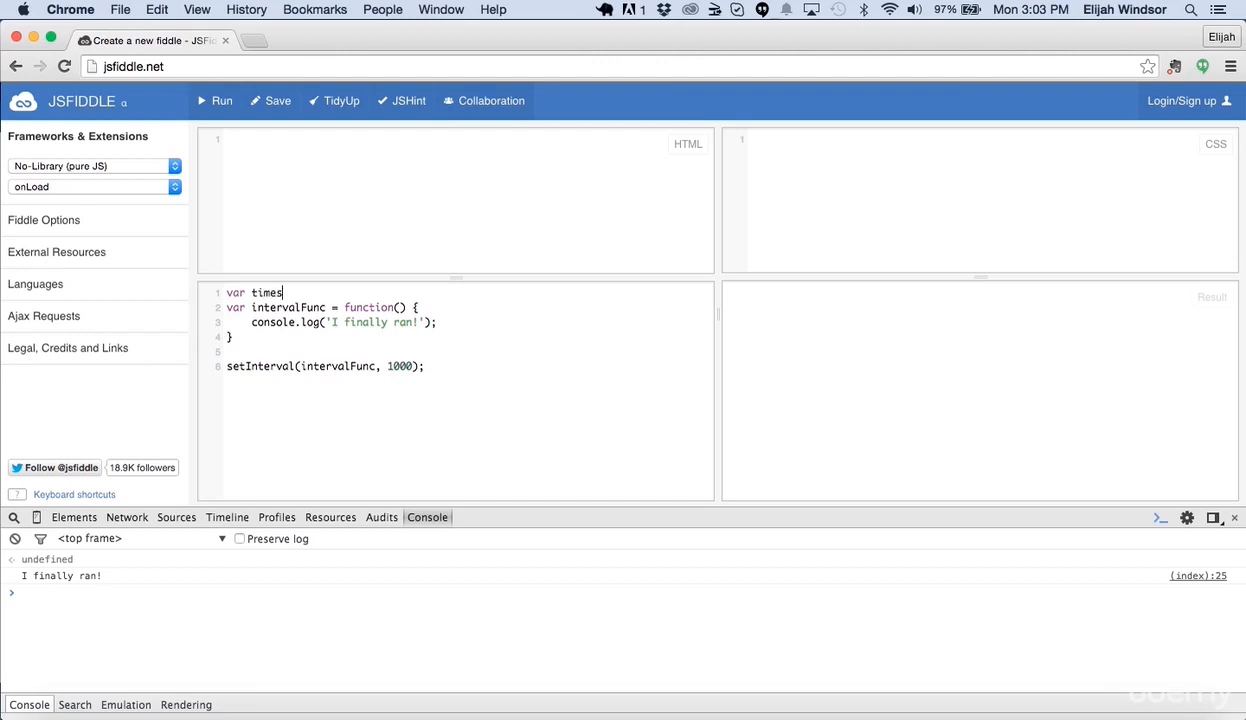
type("Ran = 0;")
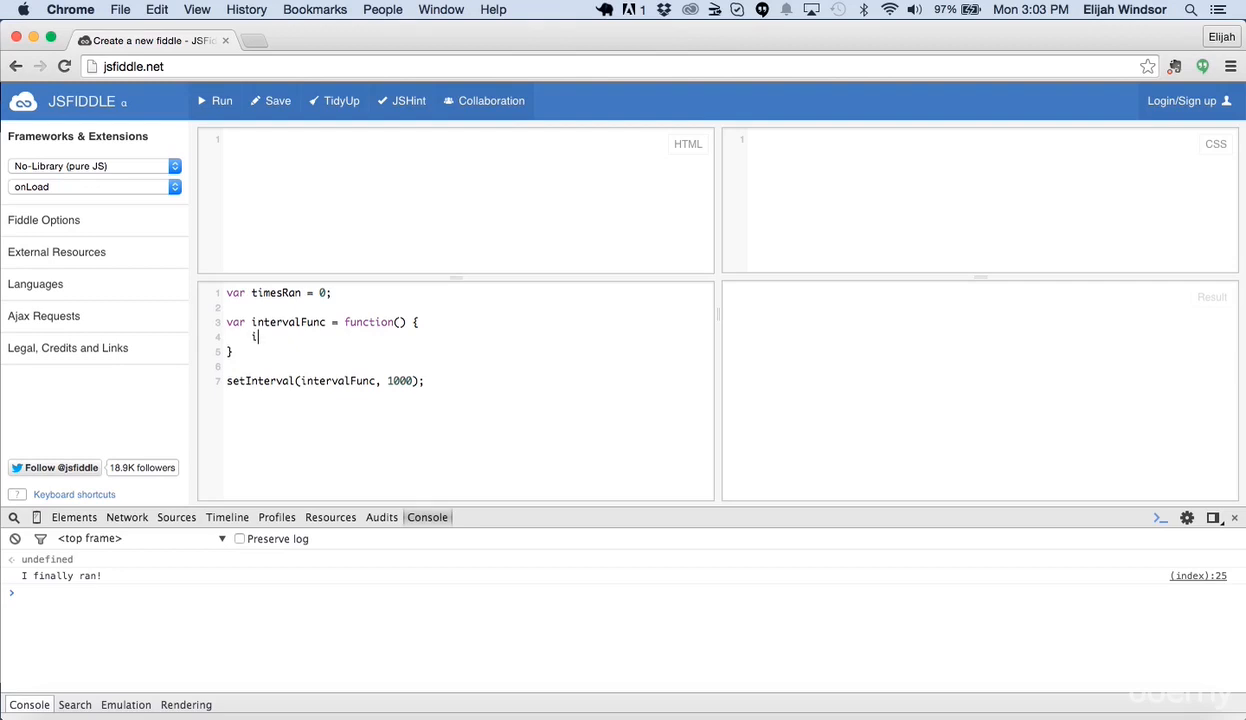
Make intervalFunc increment timesRan and log 'I have run ' + timesRan + ' times!'.
type("timesRan++;")
type("console.l")
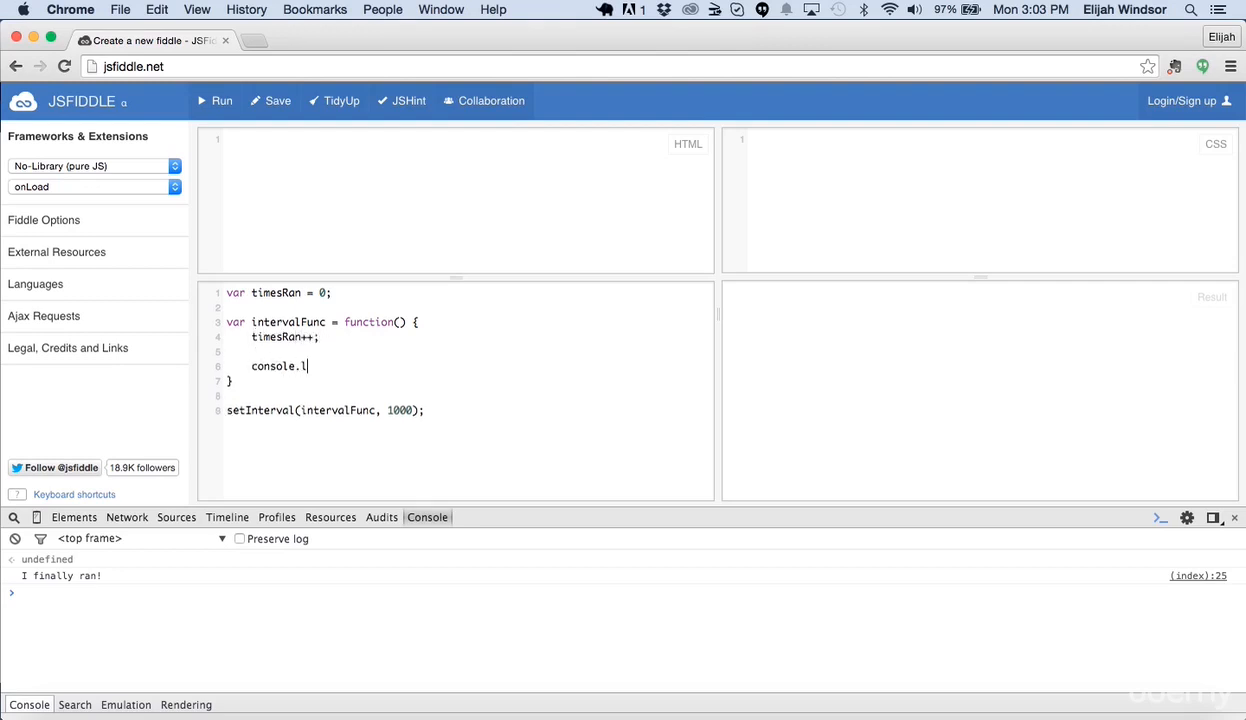
type("og('I have run '")
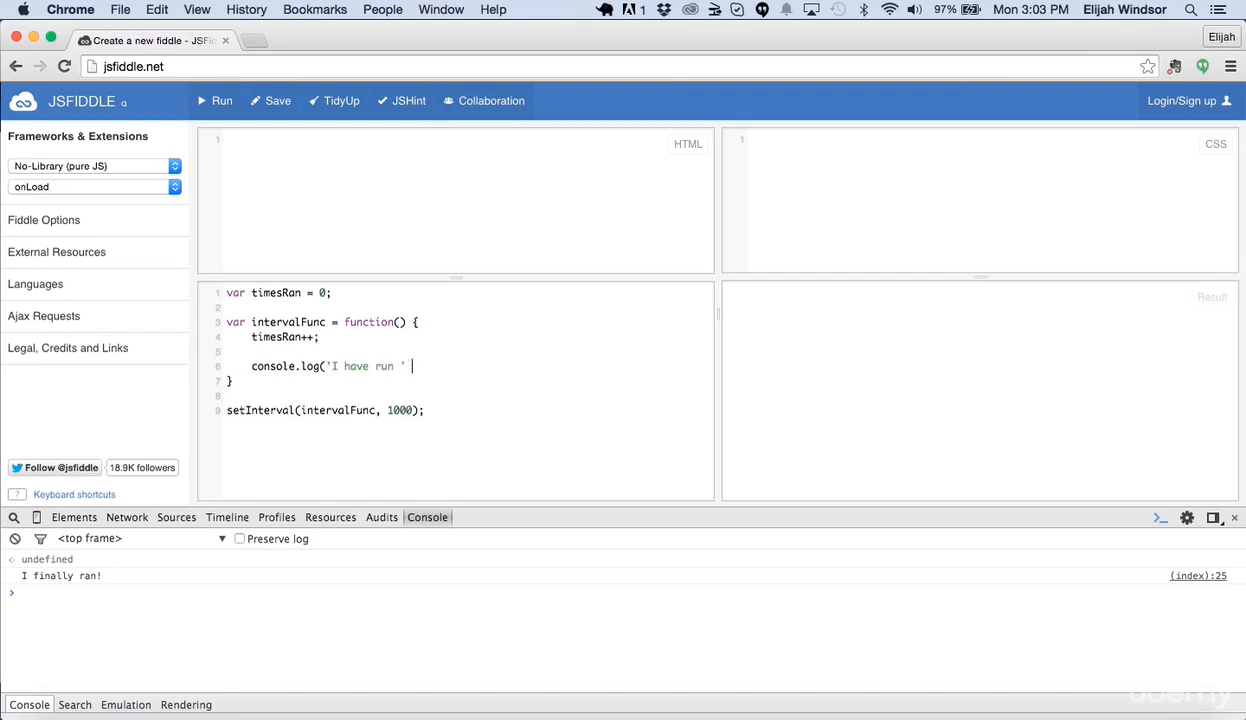
type("+ timesRan + ' ti")
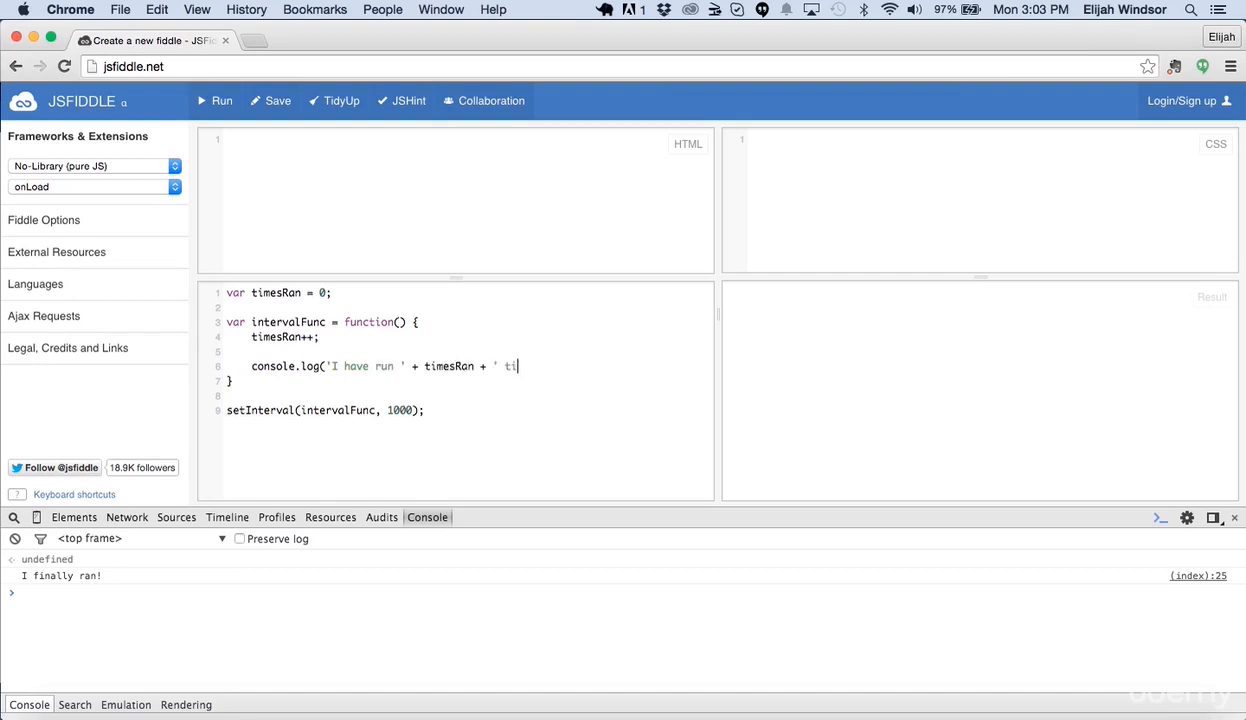
type("mes!');")
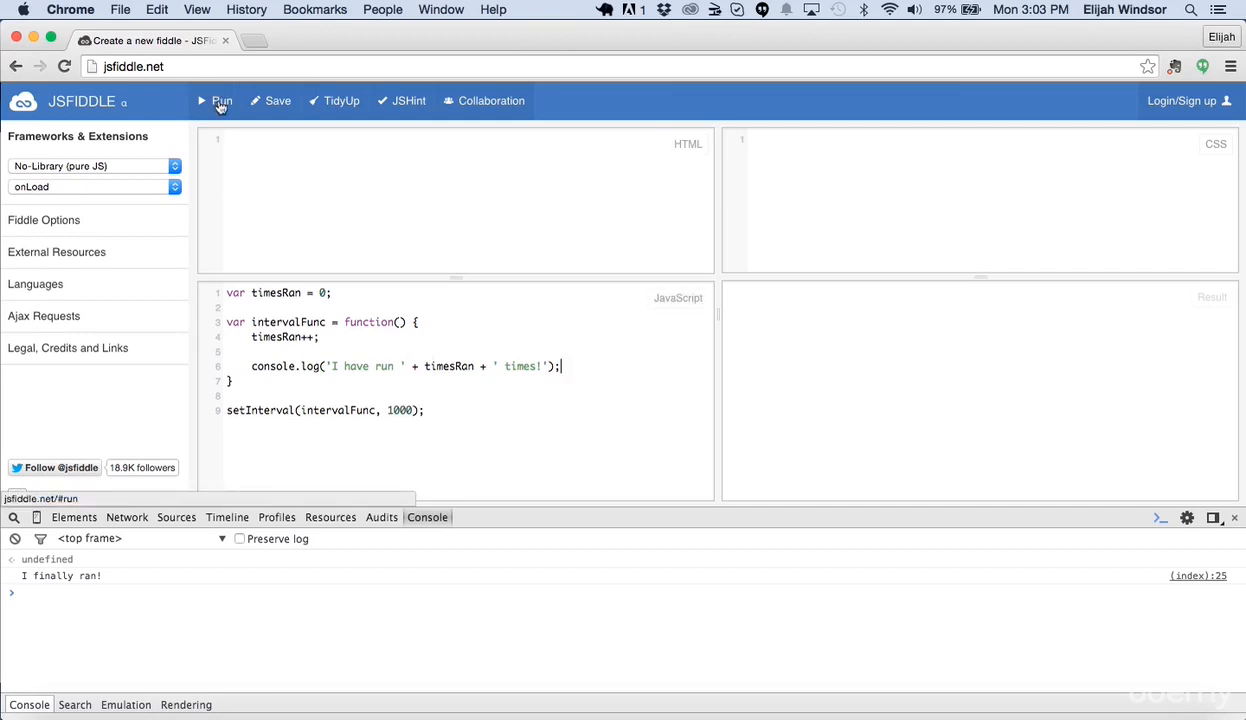
left_click(222, 100)
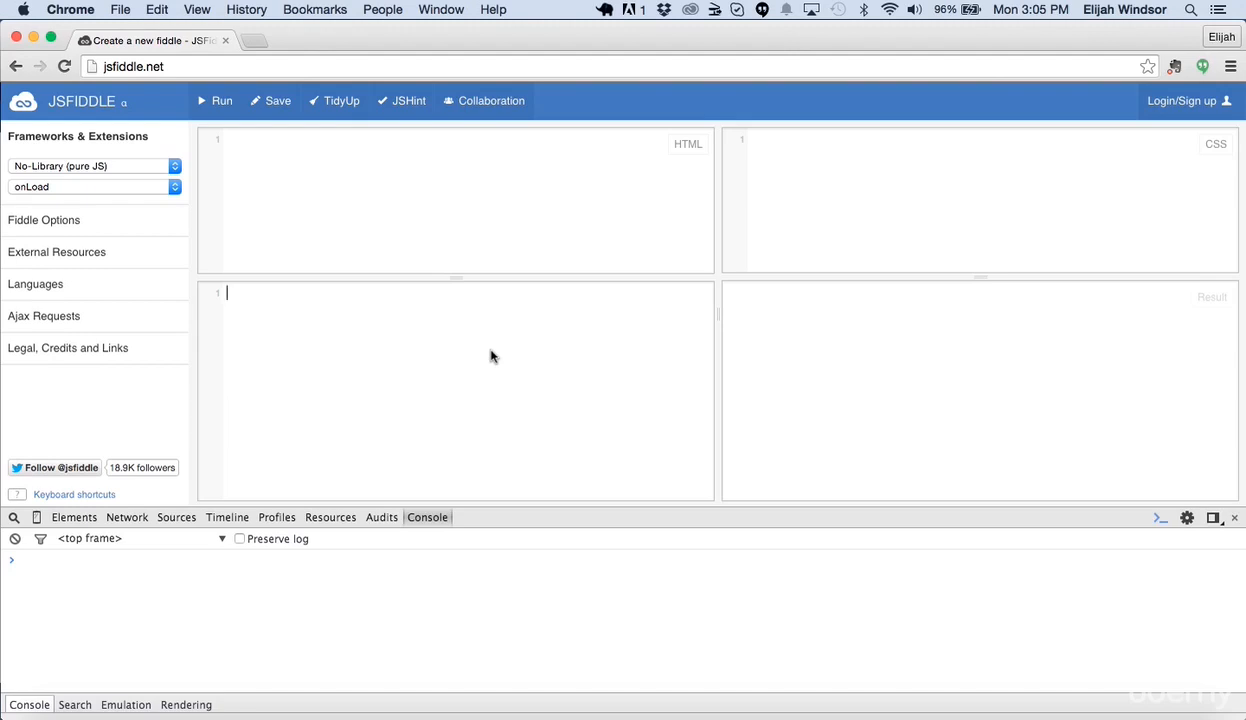
Declare var backgroundColors = ['blue', 'yellow', 'green', 'purple'];.
type("var backgroundColors =")
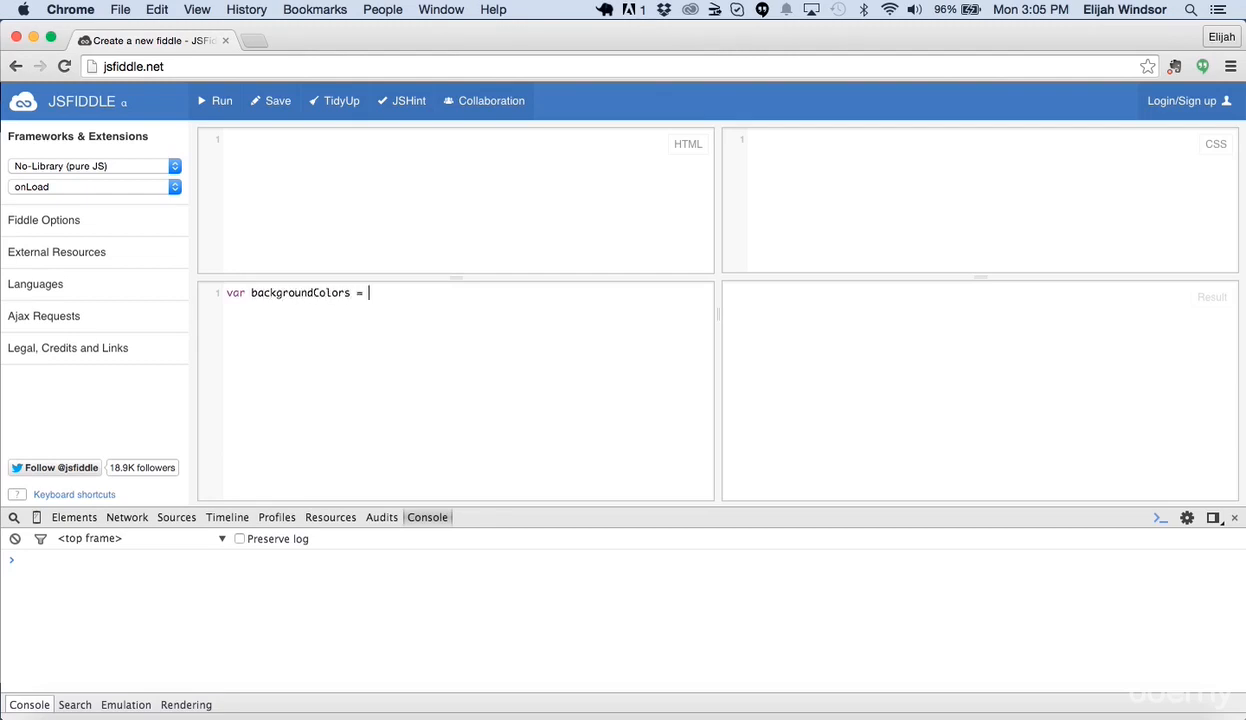
type("['blue', 'yell")
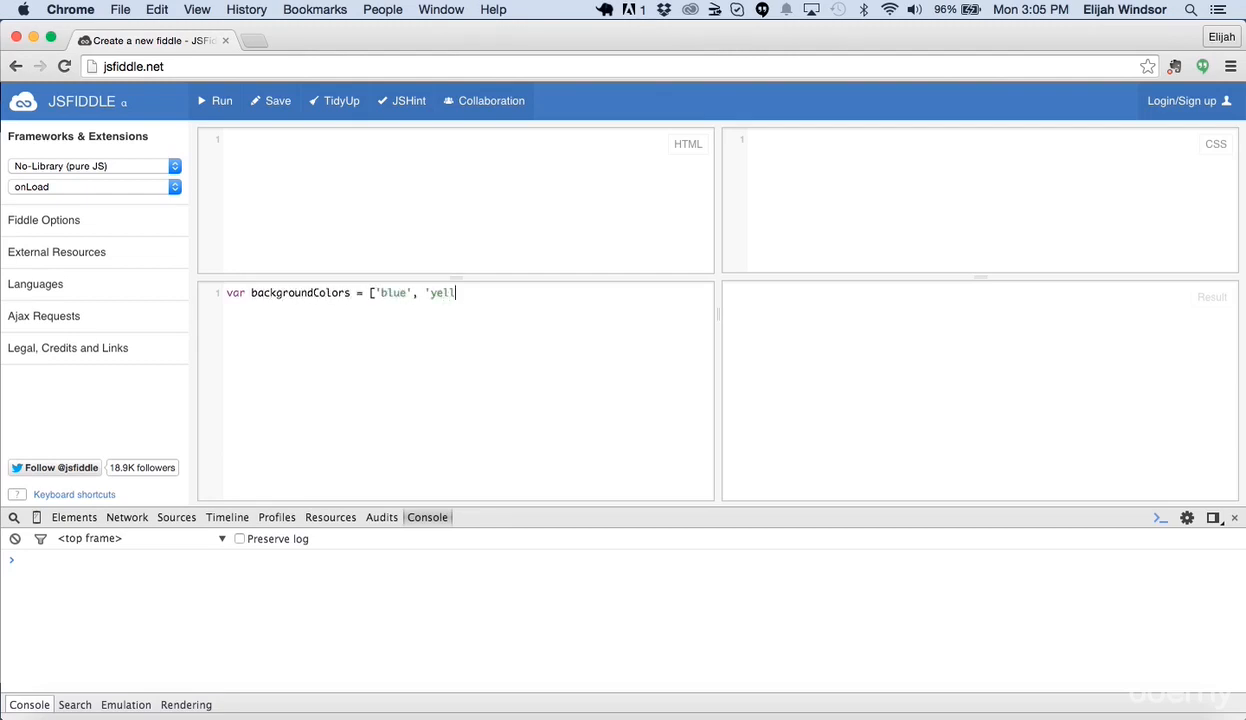
type("ow', 'green'")
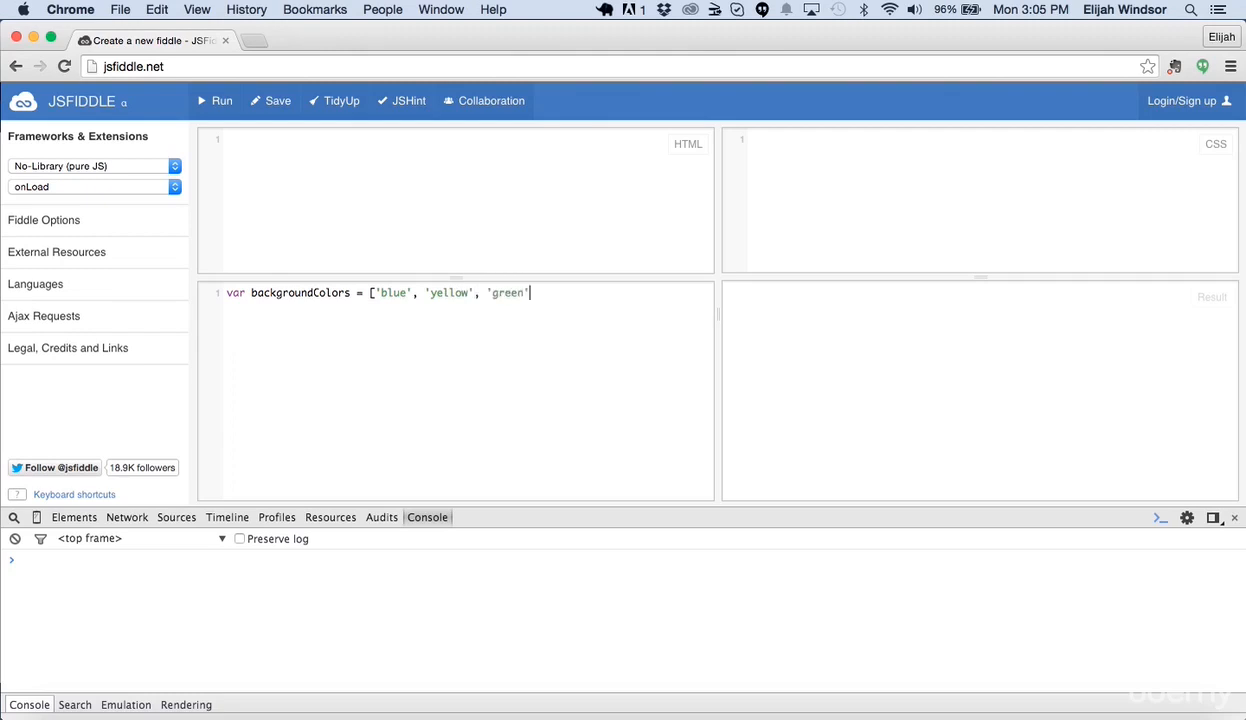
type(", 'pur")
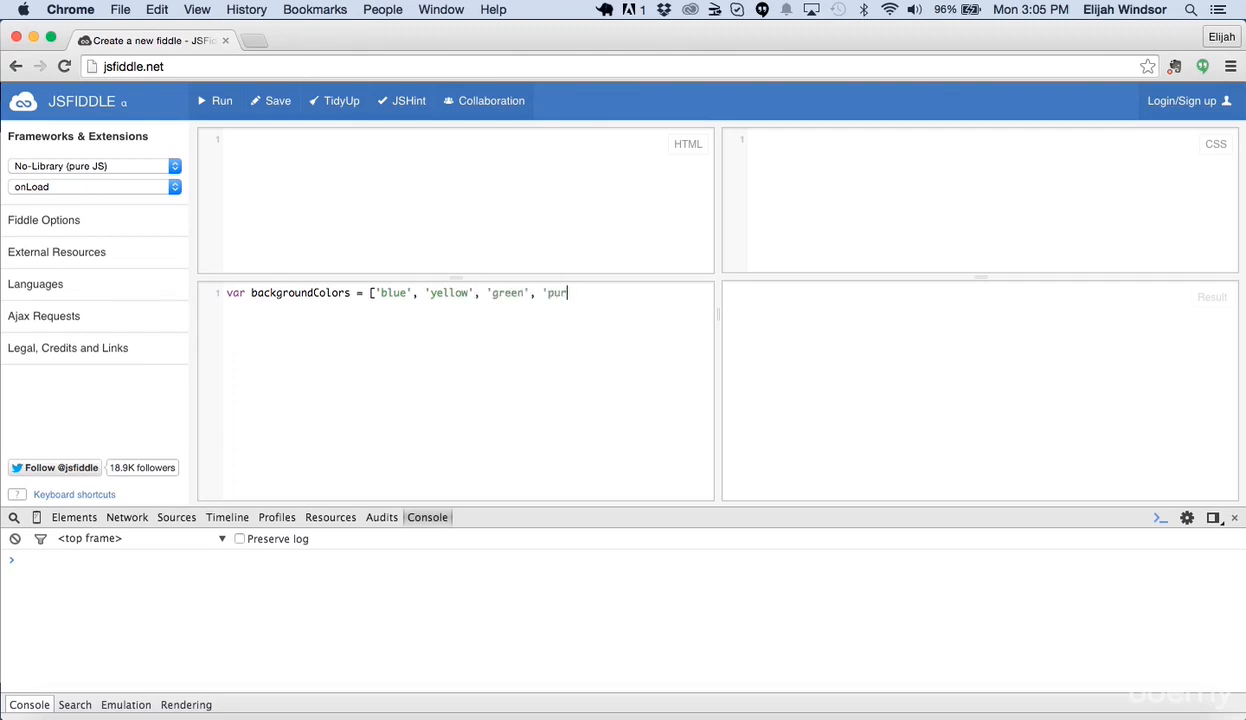
type("ple'];")
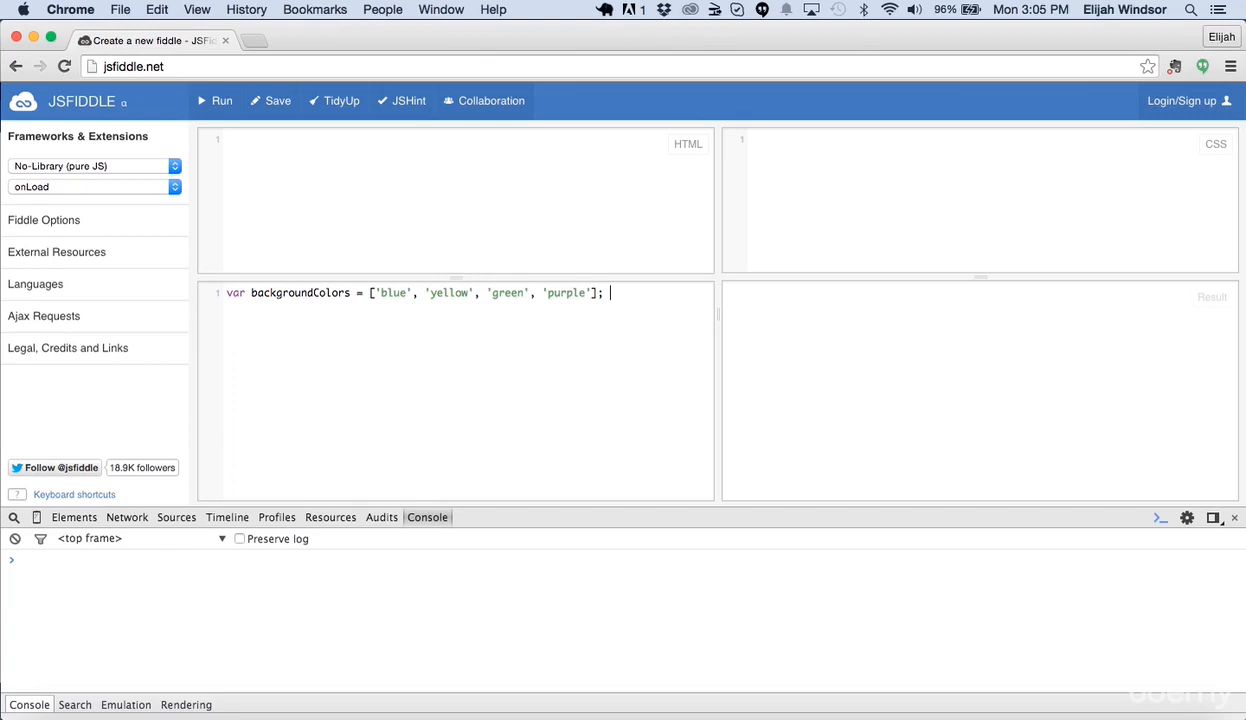
Declare var currentBackgroundIndex = 0; and begin var changeBackgroundColor = function.
type("var curr")
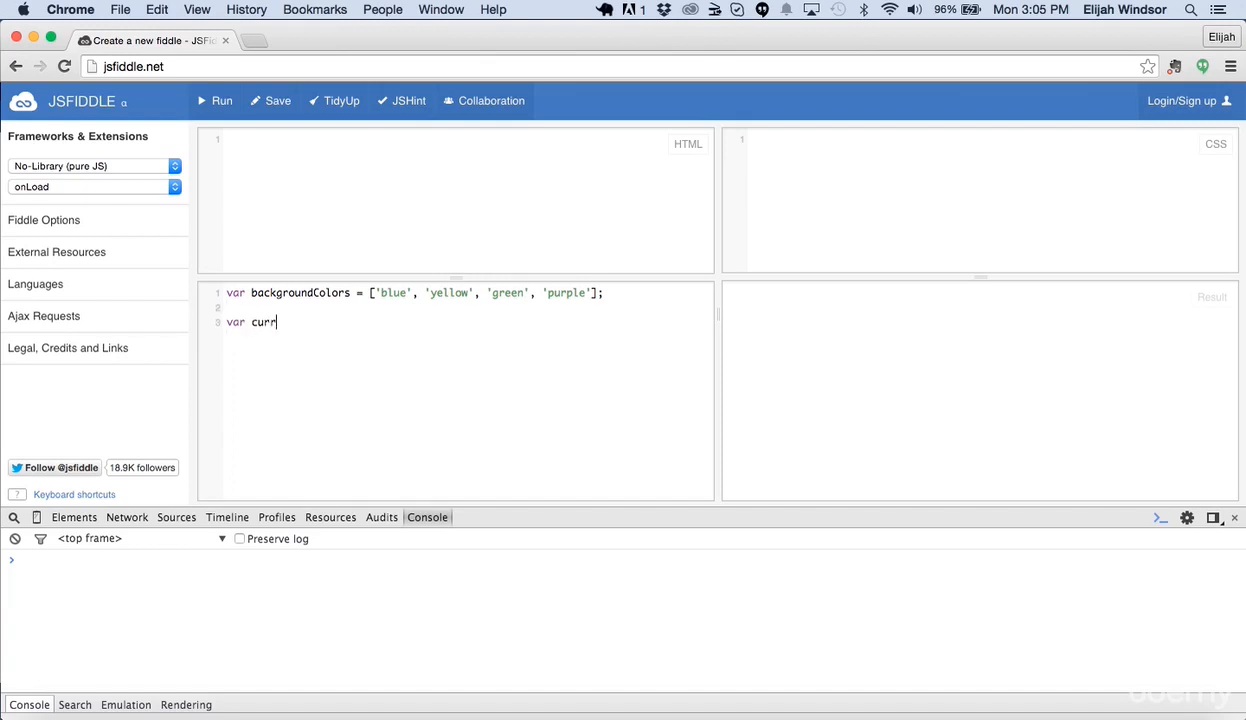
type("entBackgroun")
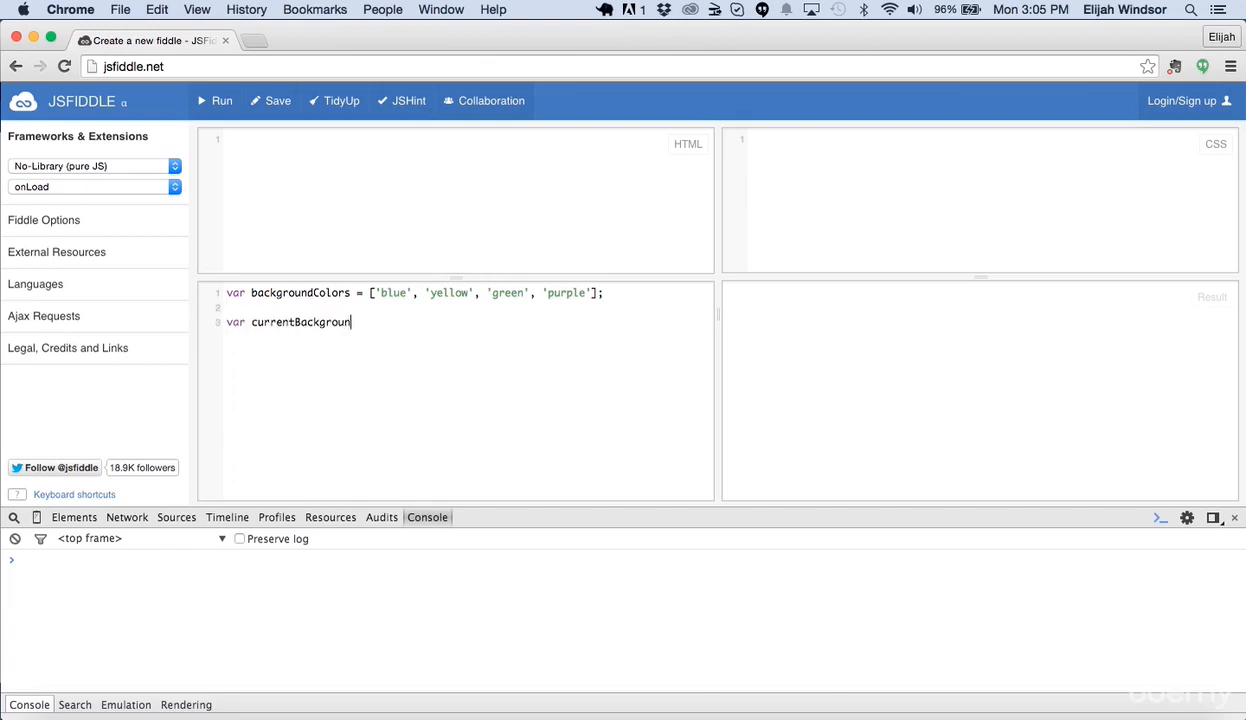
type("dIndex =")
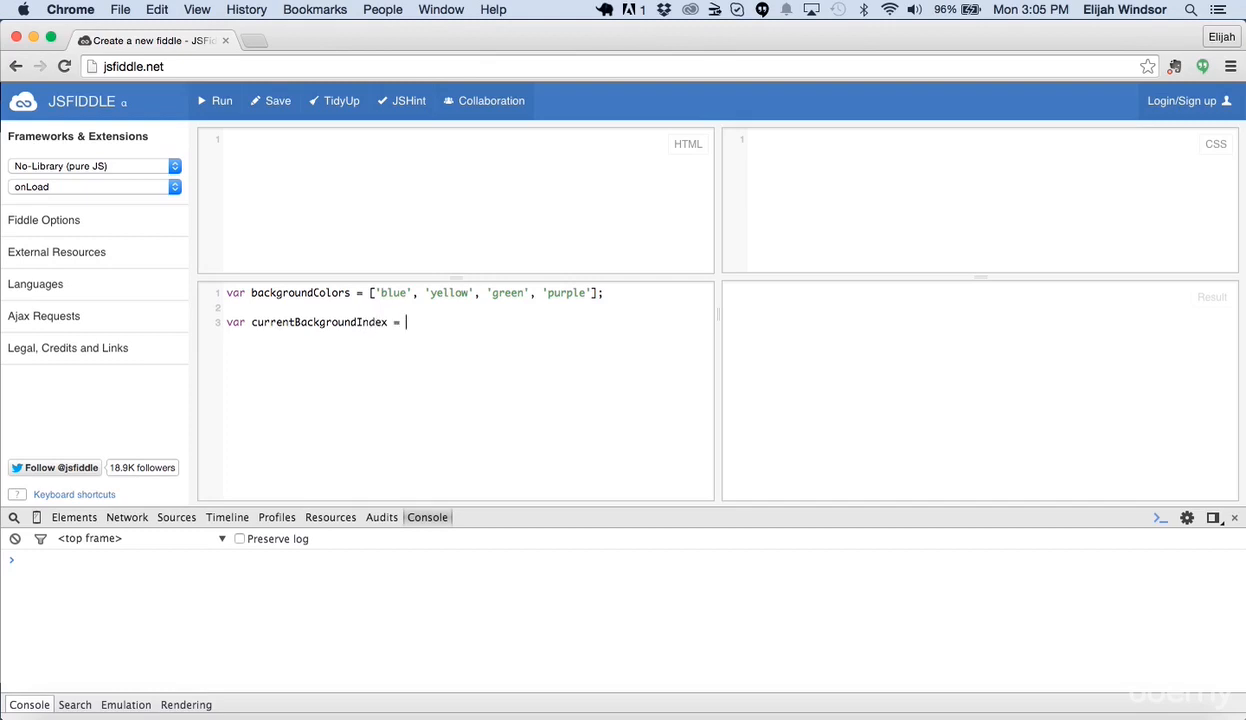
type("0;")
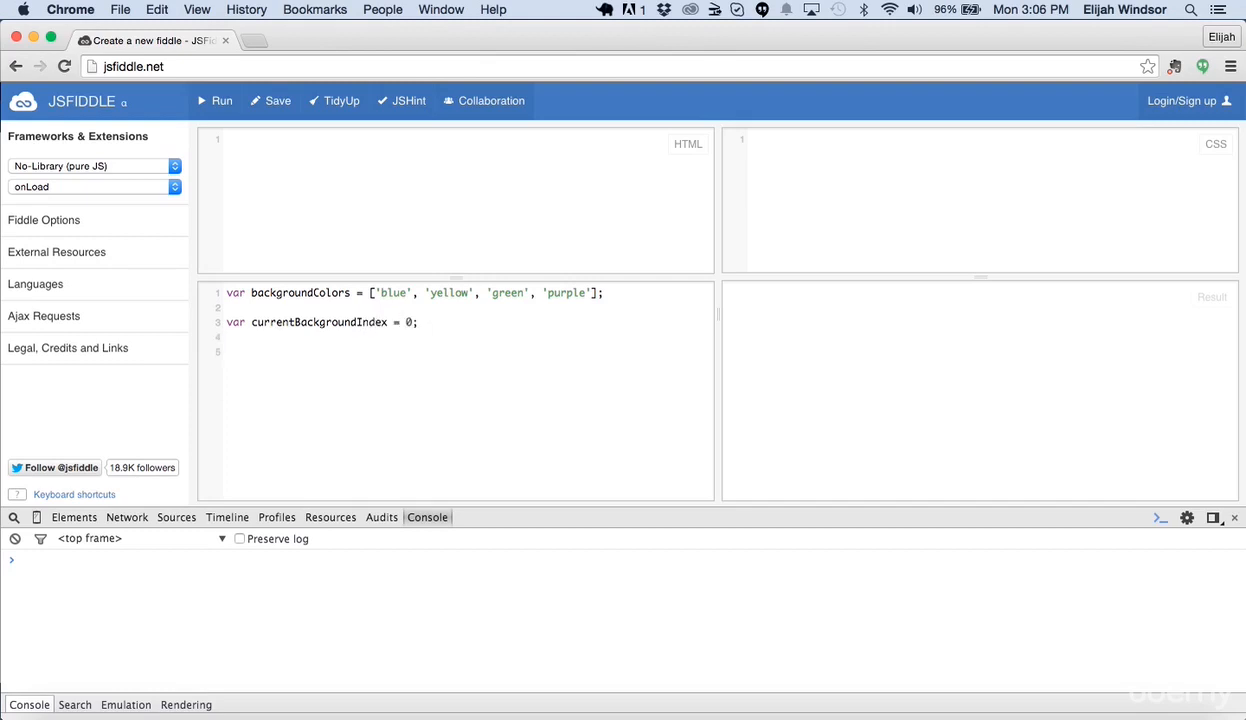
type("var ch")
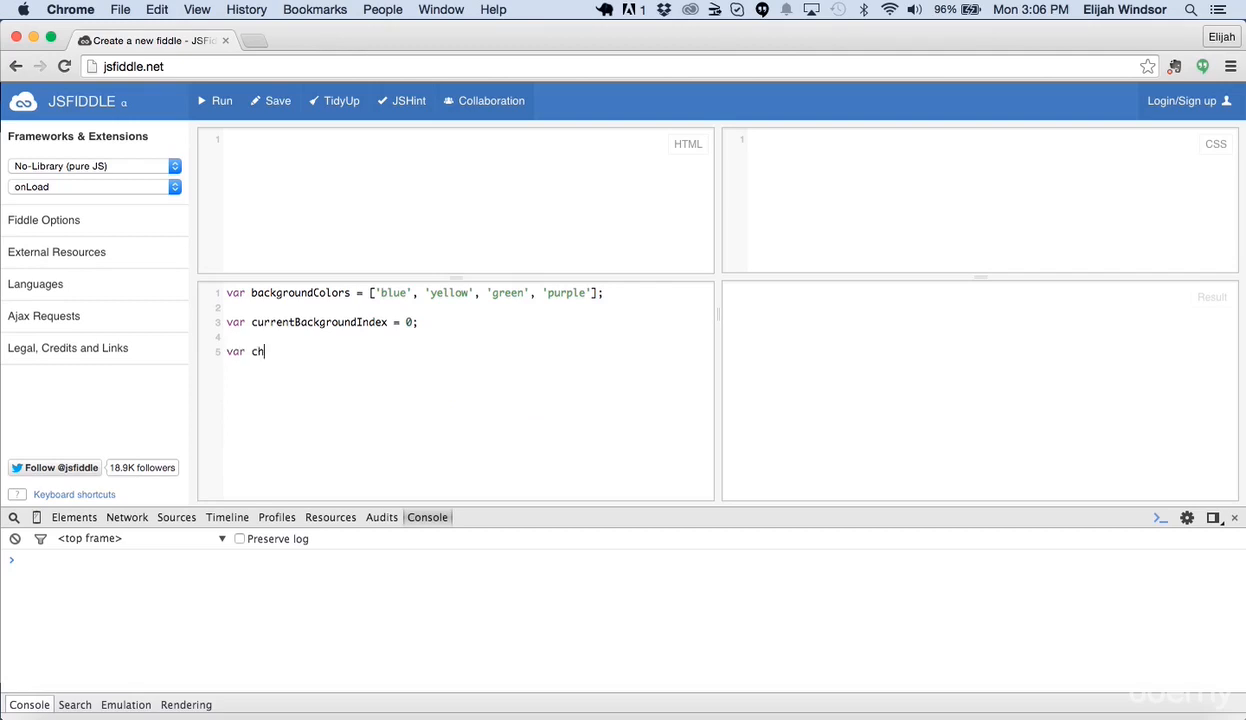
type("angeBackground")
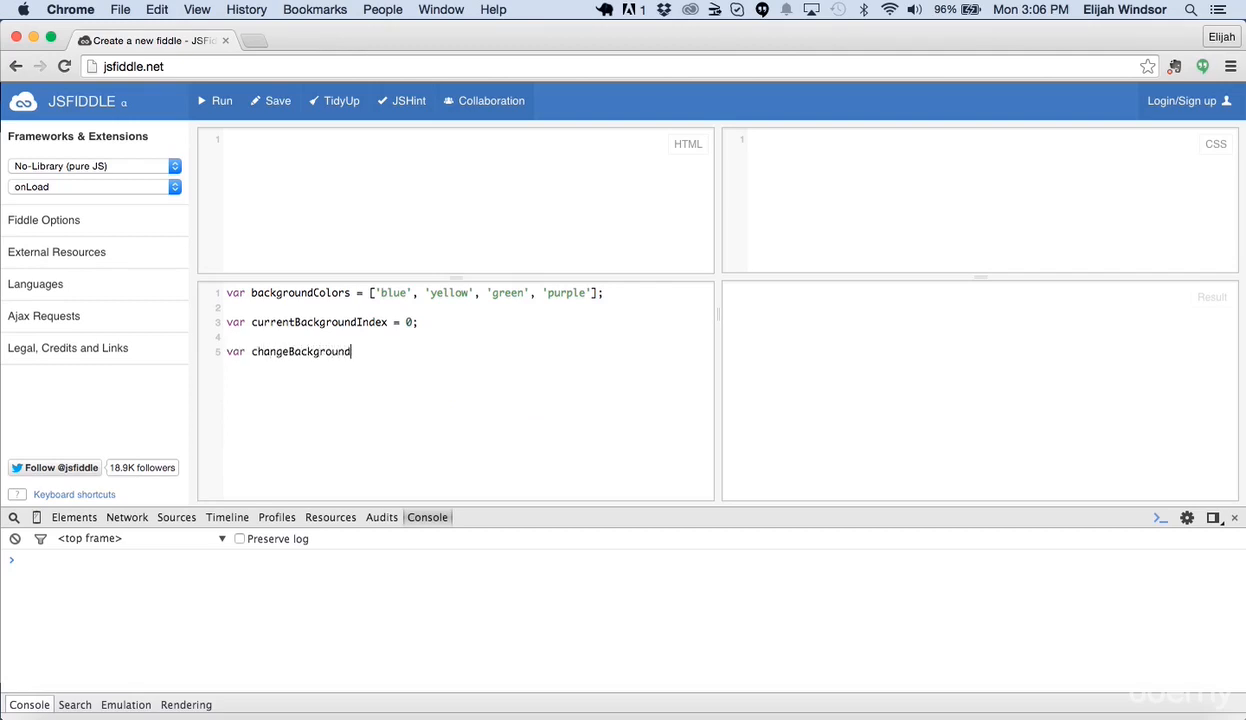
type("Color = function() {")
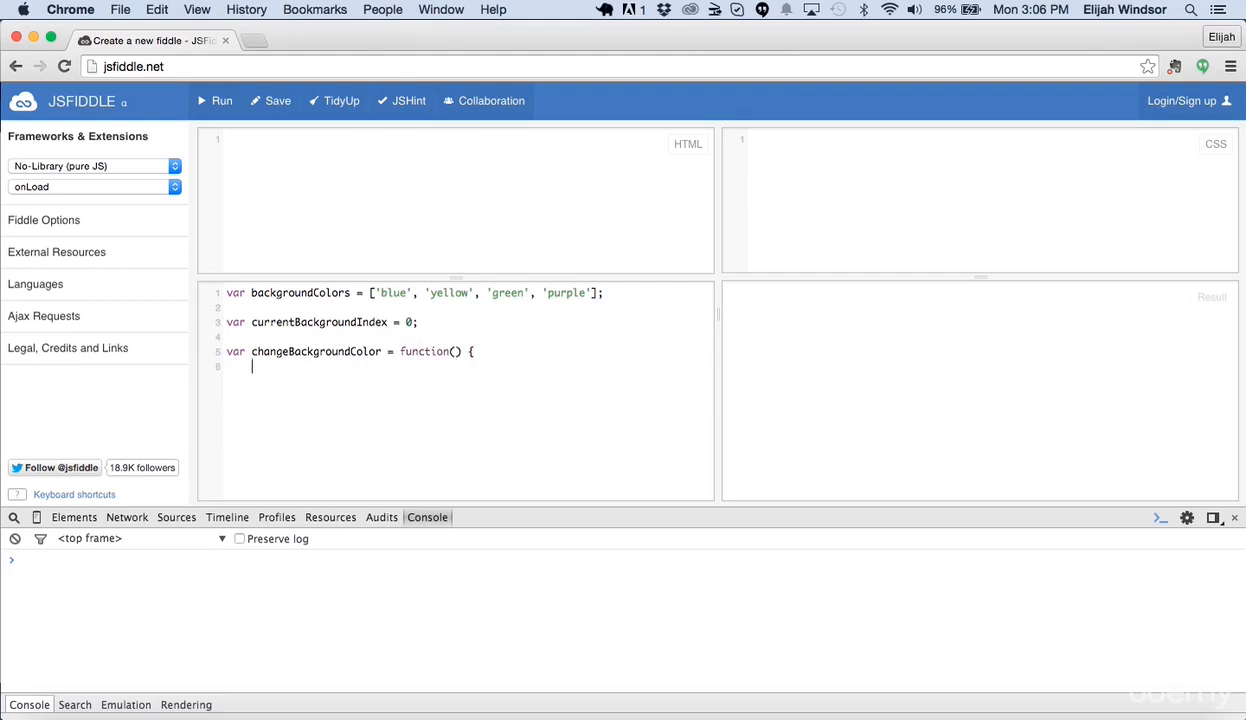
Declare newBackgroundColor as backgroundColors[currentBackgroundIndex] inside the function.
type("var b")
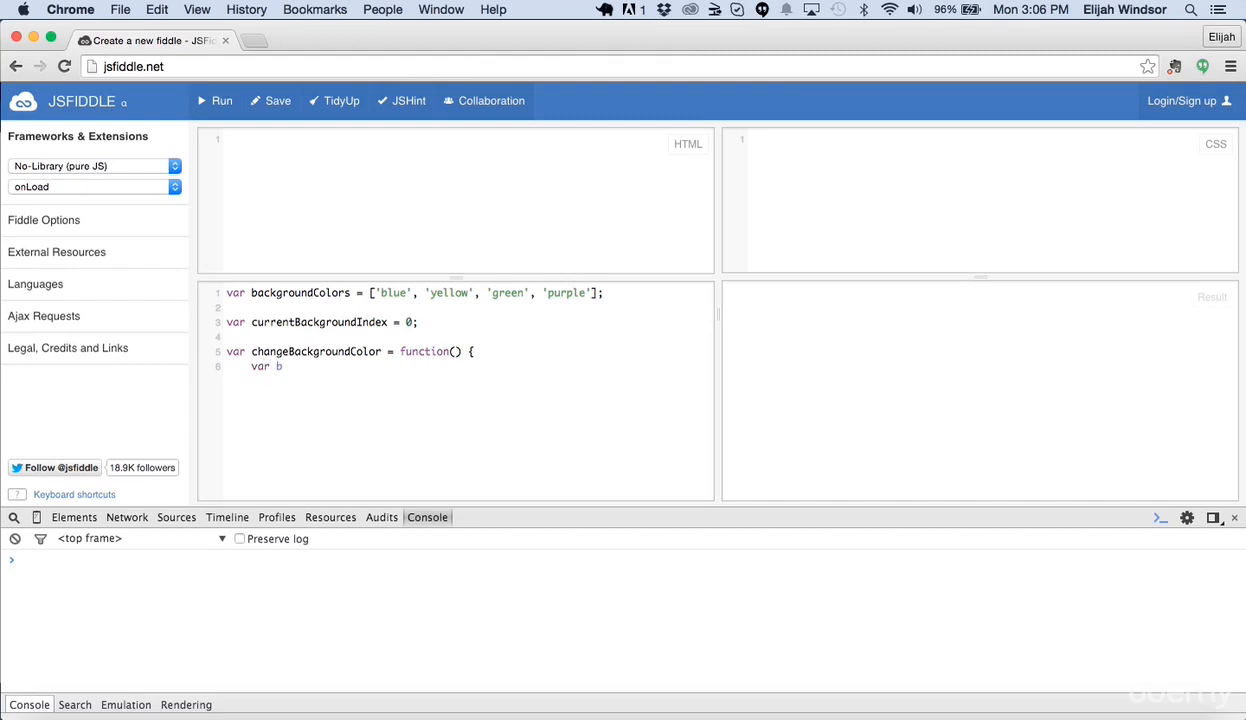
type("ackgrou")
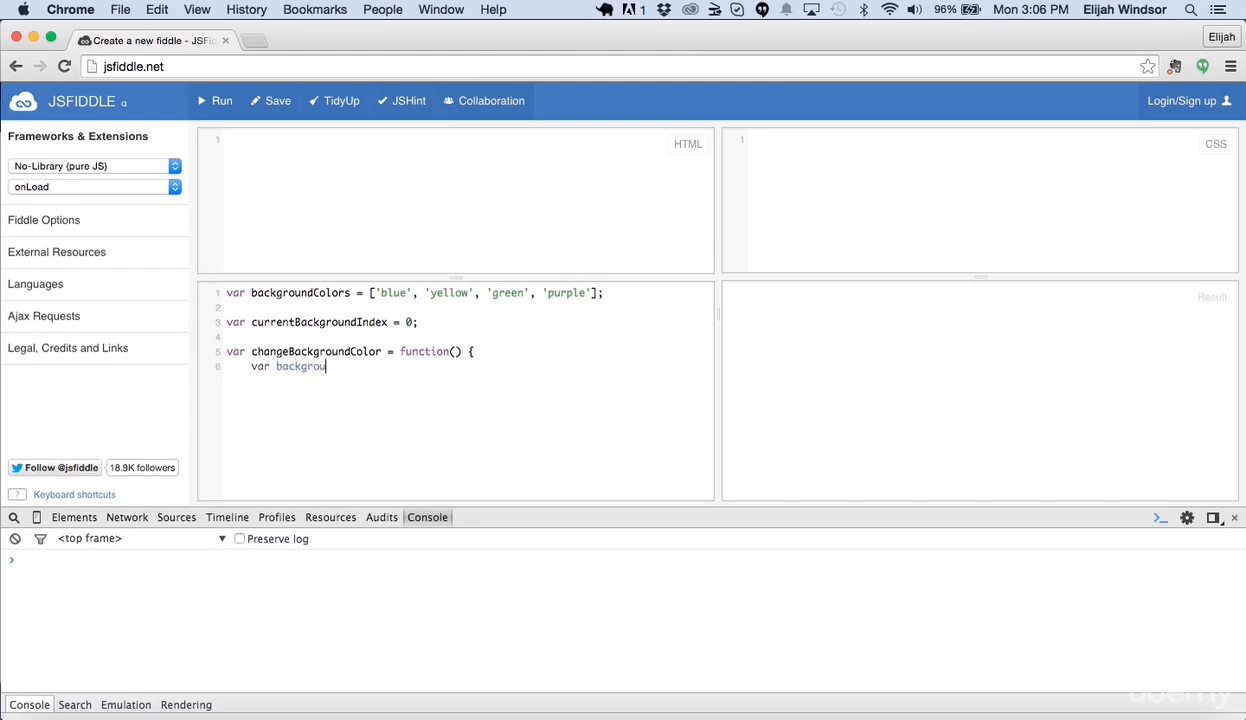
type("newBack")
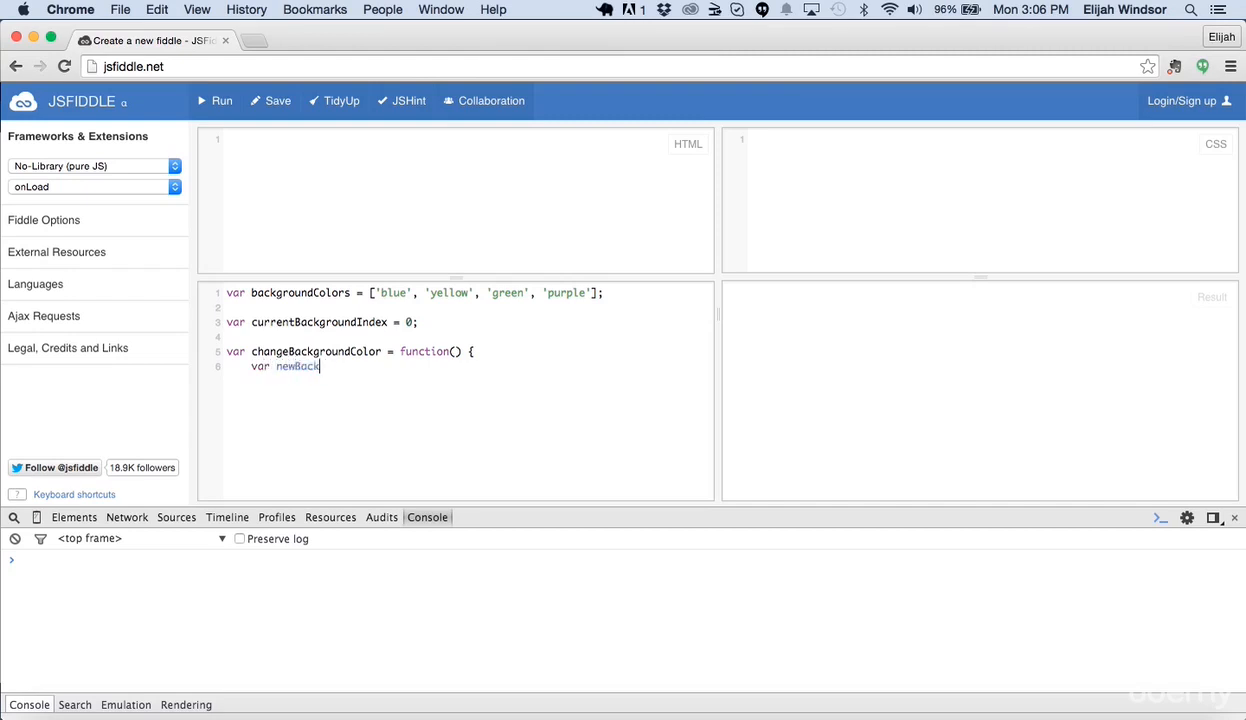
type("groundColor")
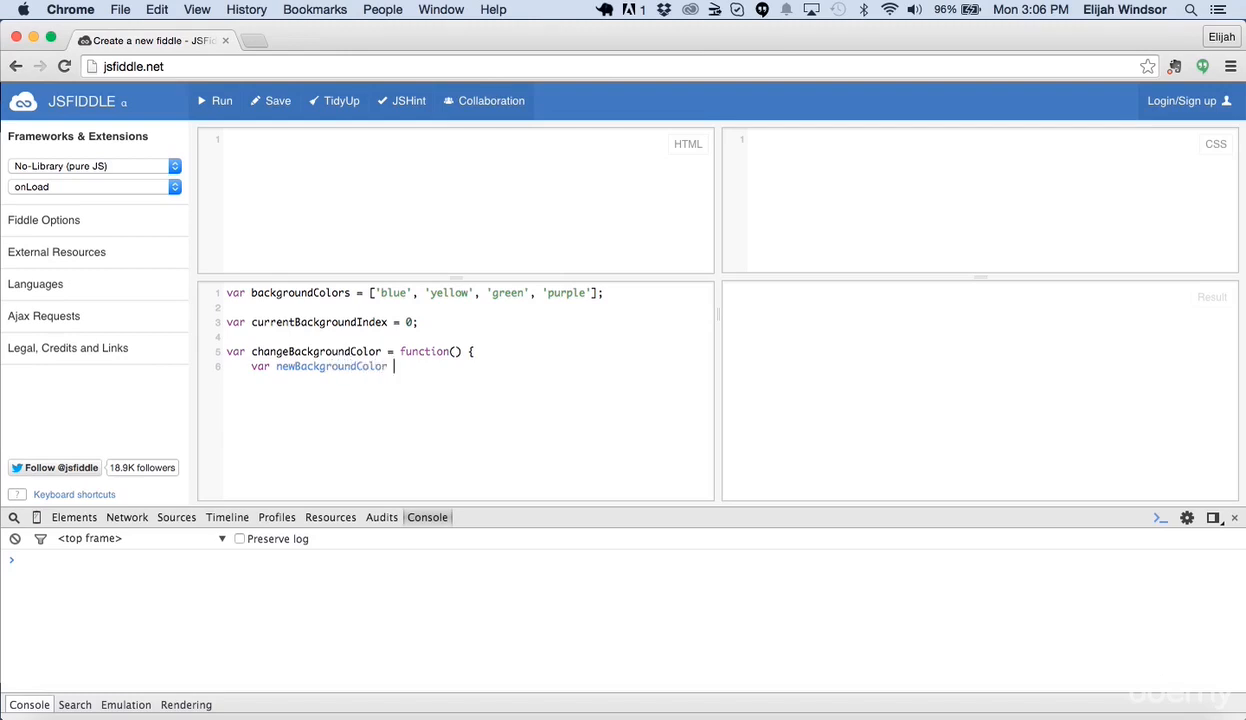
type("= background")
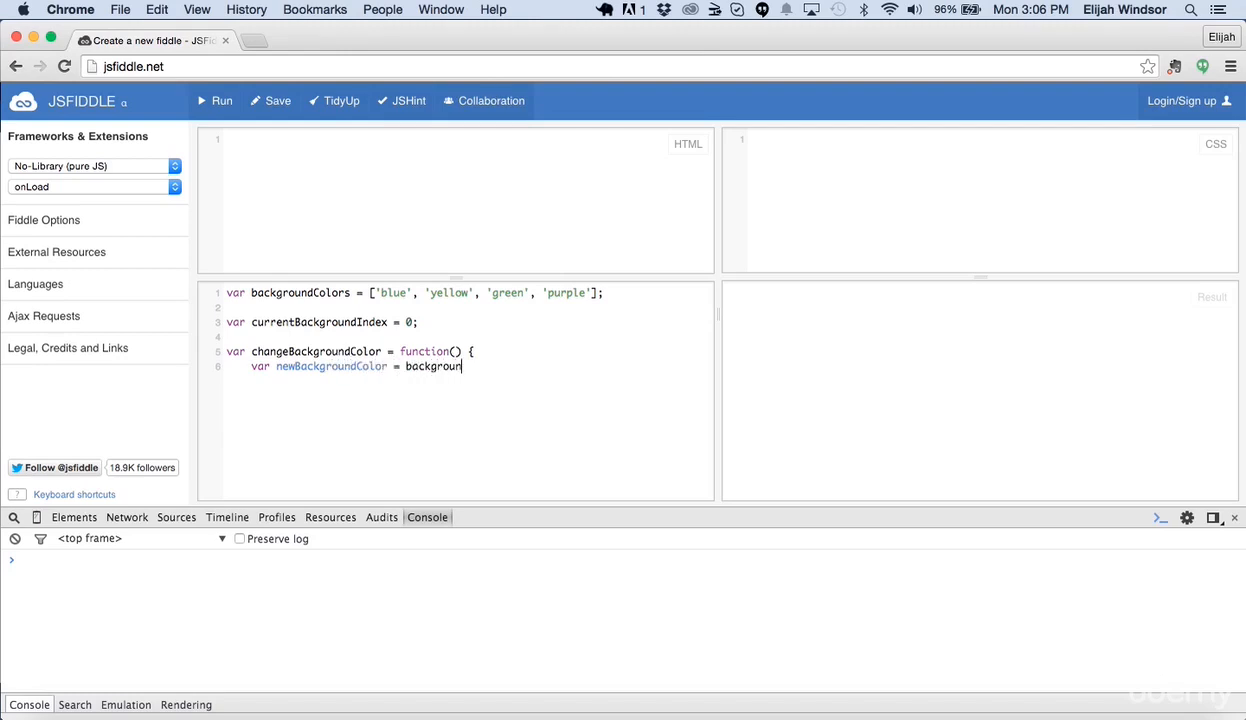
type("Colors[currentBackgroun")
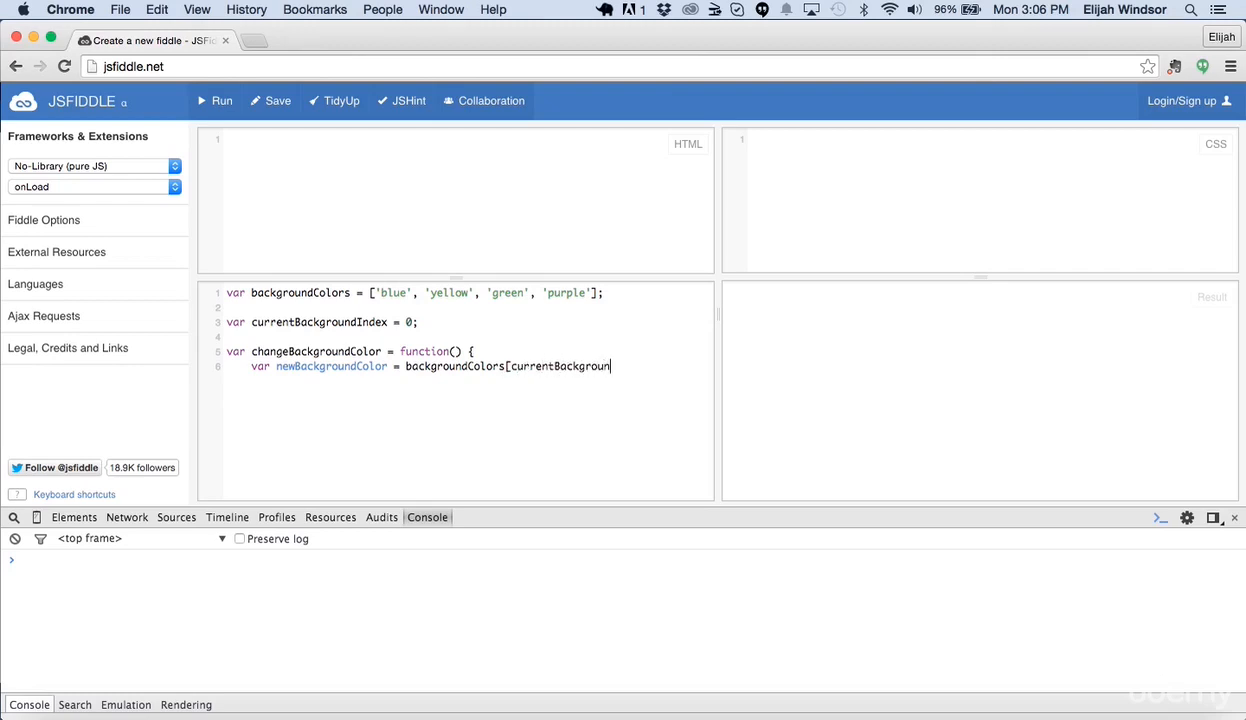
type("dIndex];")
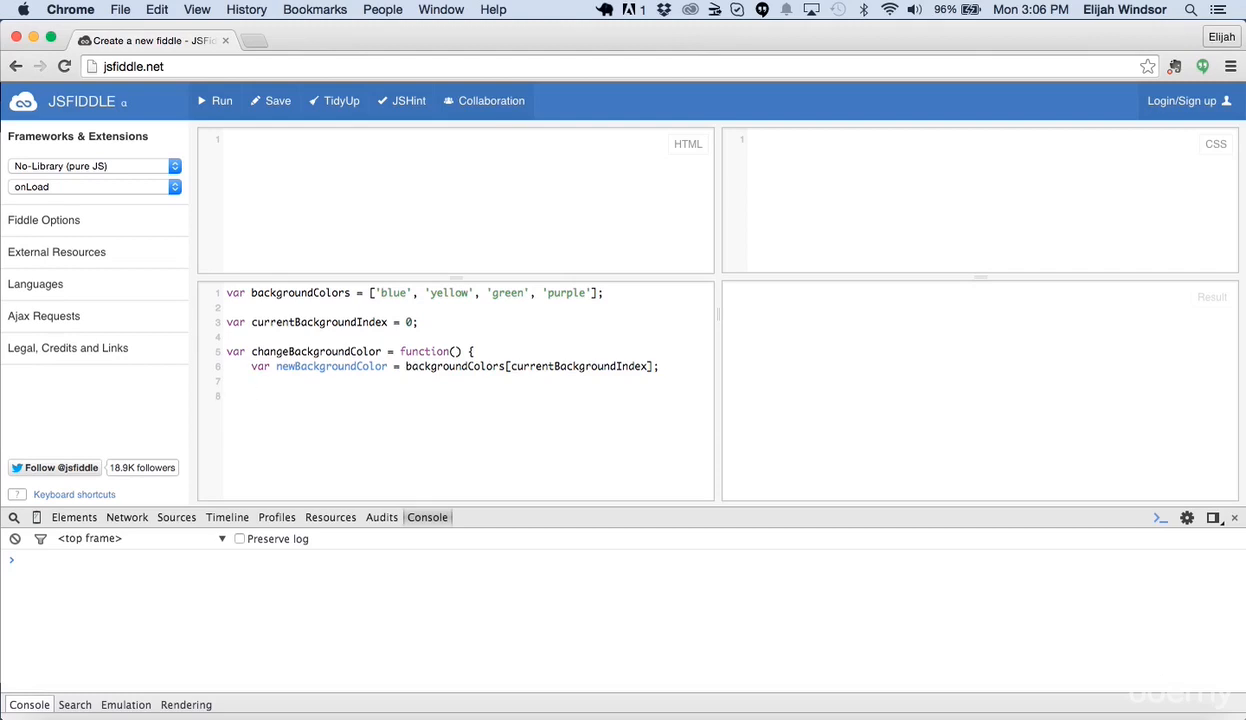
Assign document.body.style.backgroundColor = newBackgroundColor.
type("document")
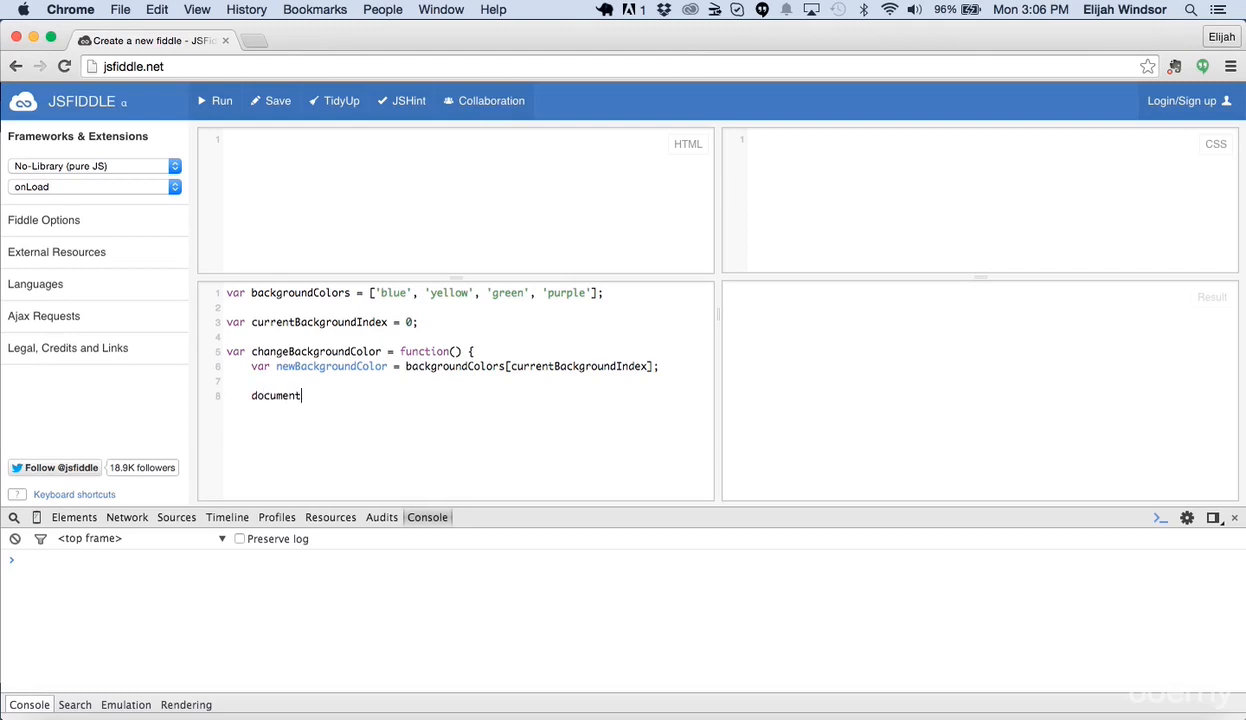
type(".body.")
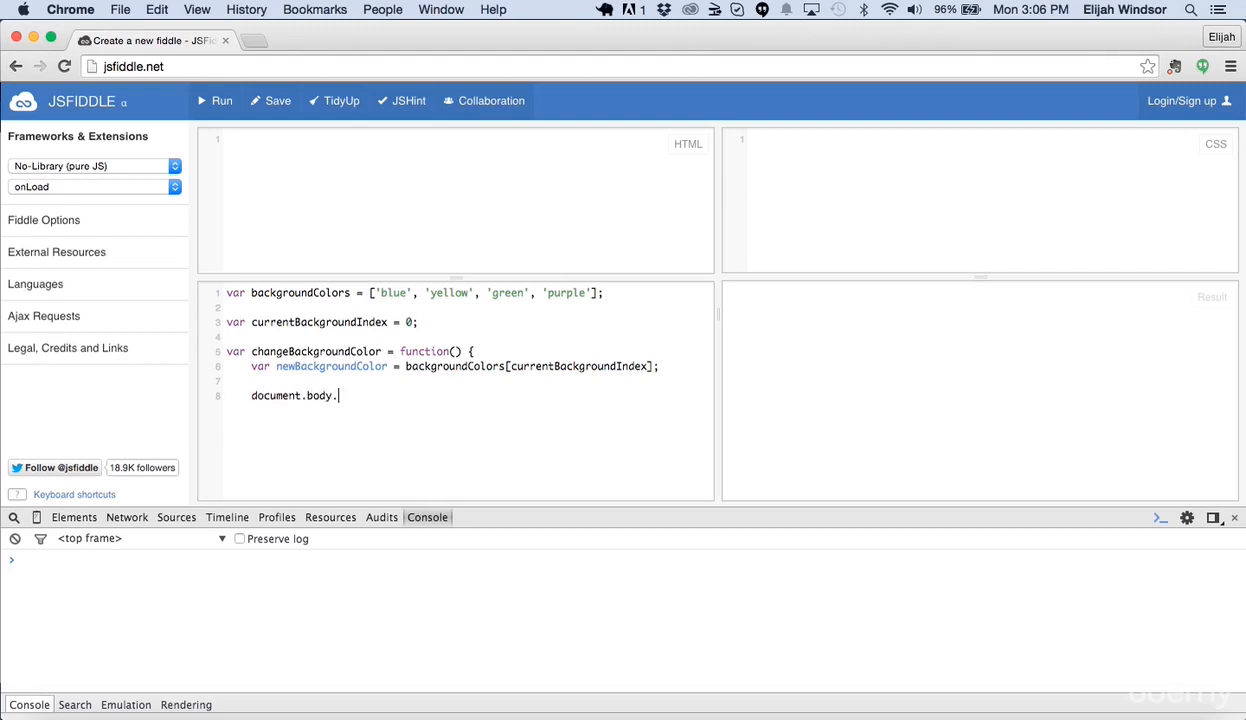
type("style.backg")
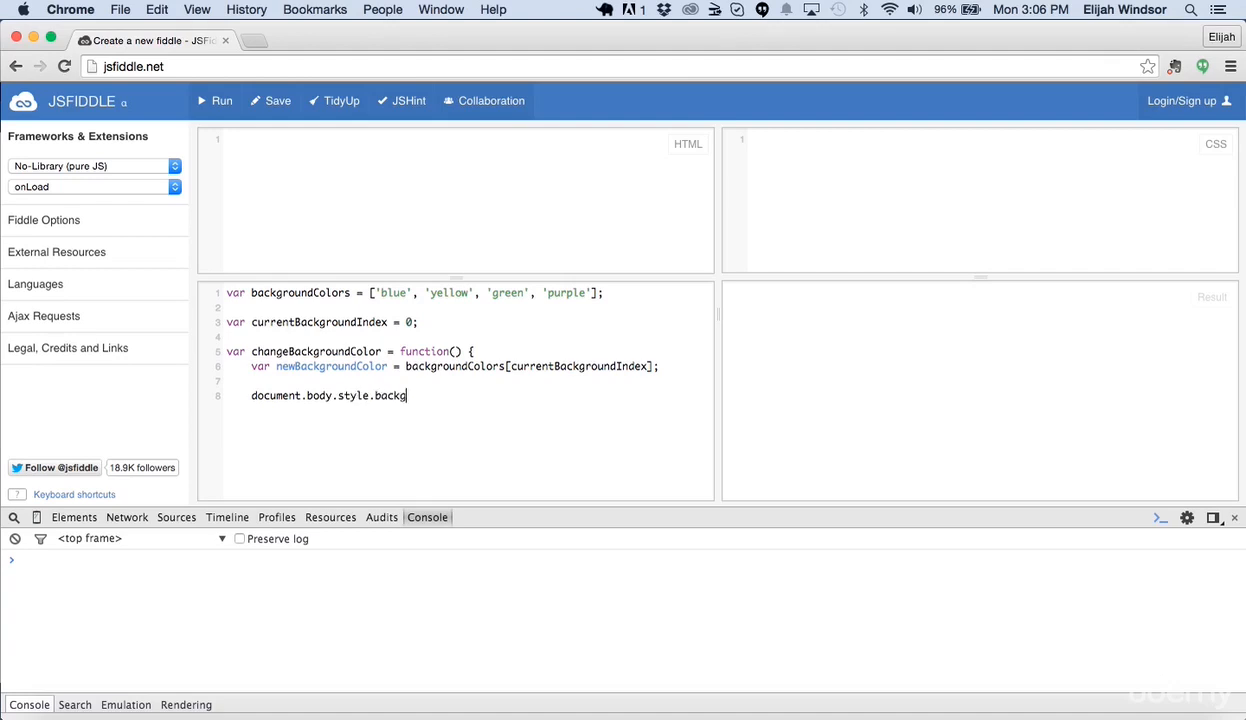
type("roundColor =")
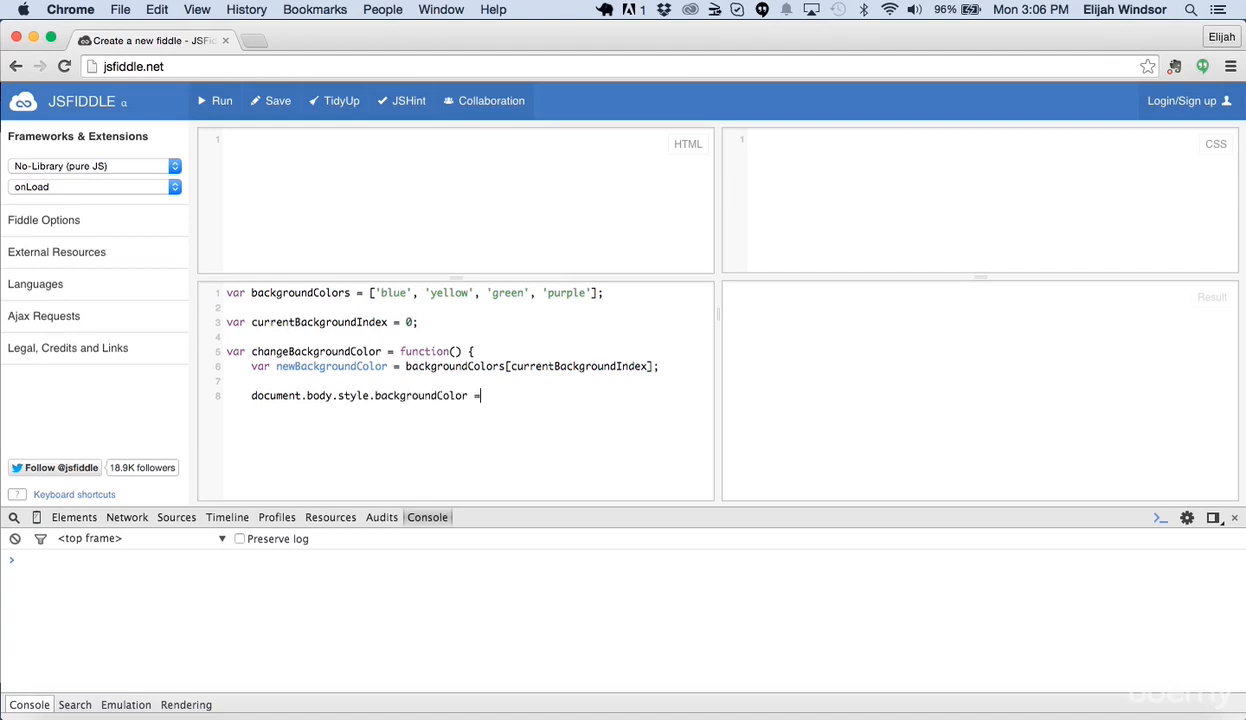
type("new Bac")
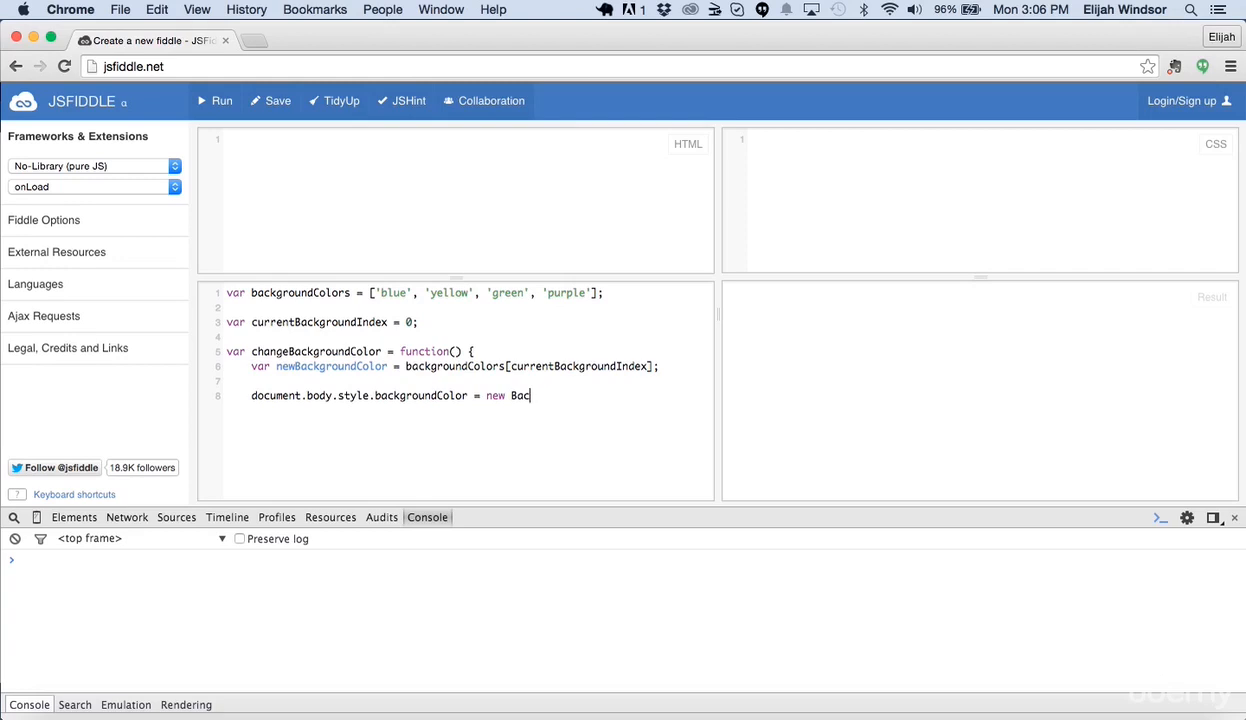
type("newBackgroun")
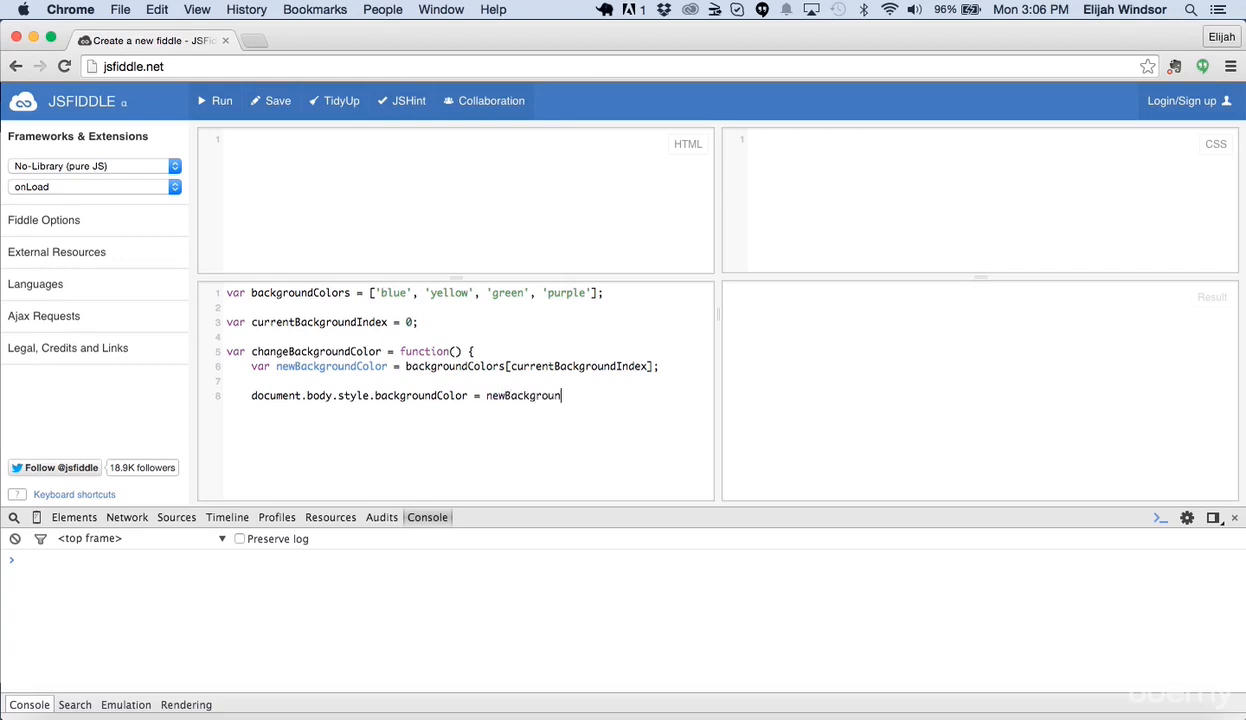
type("dColor;")
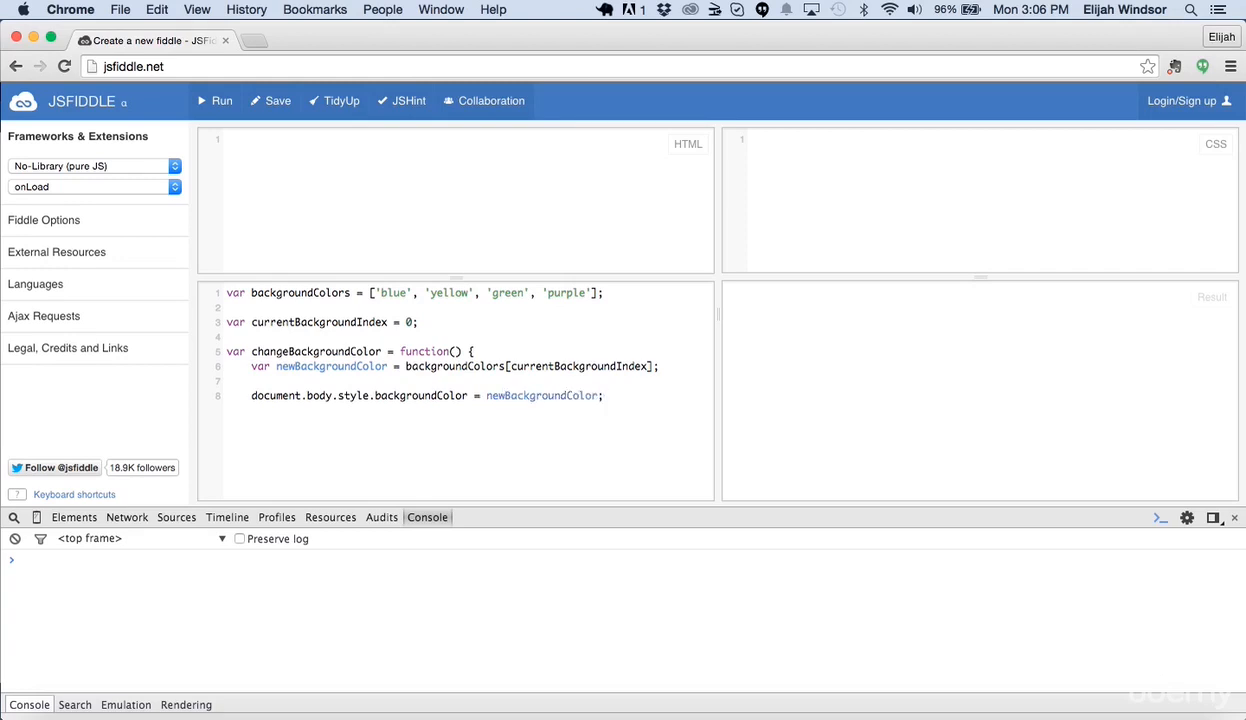
Increment the index with currentBackgroundIndex++.
type("cur")
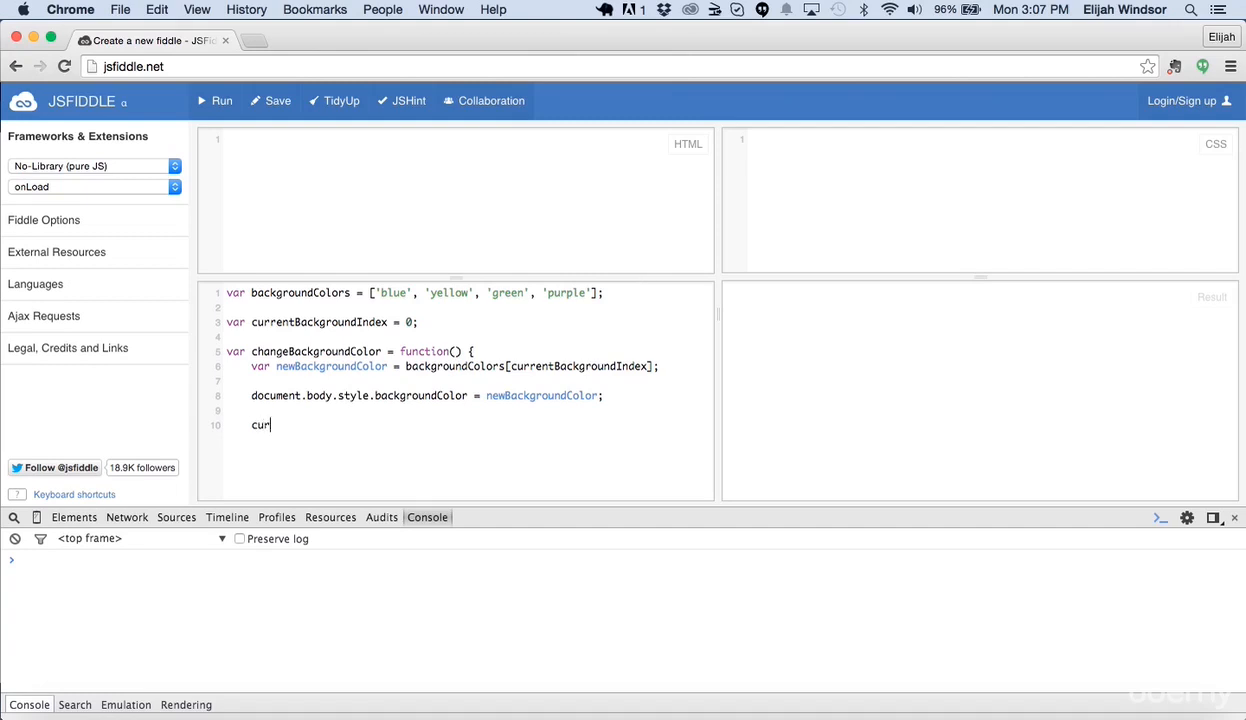
type("rentBackground")
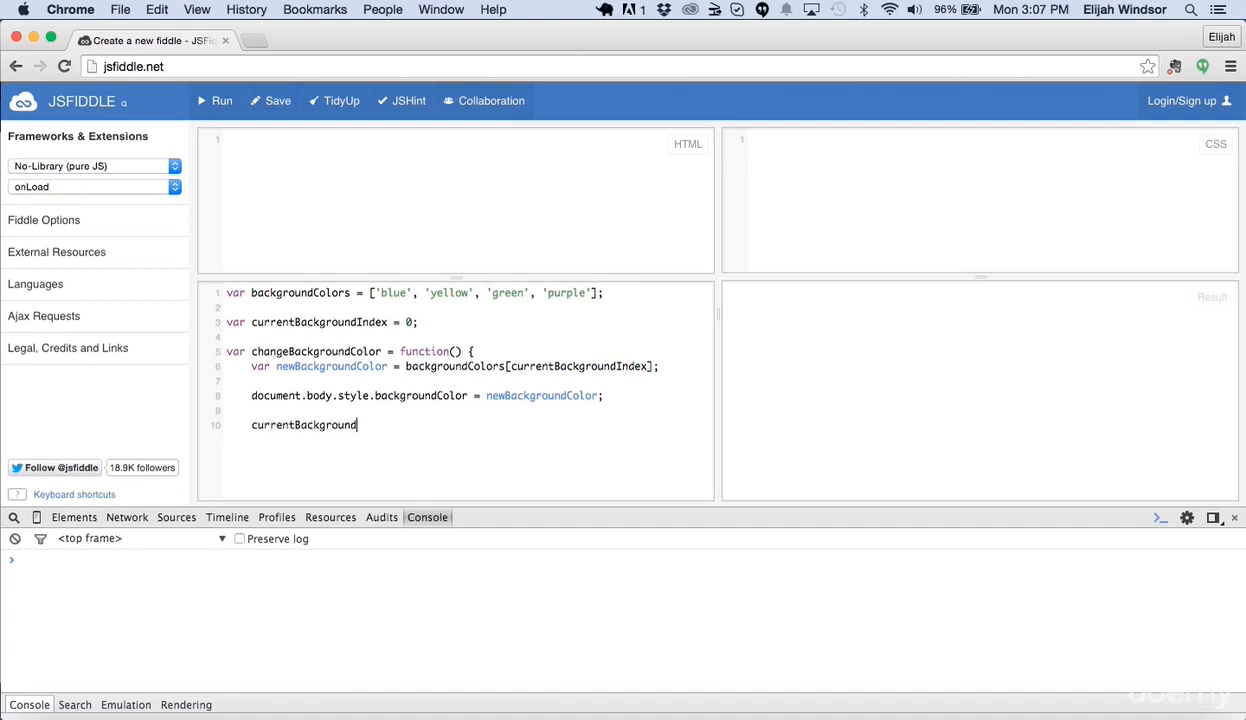
type("Index++;")
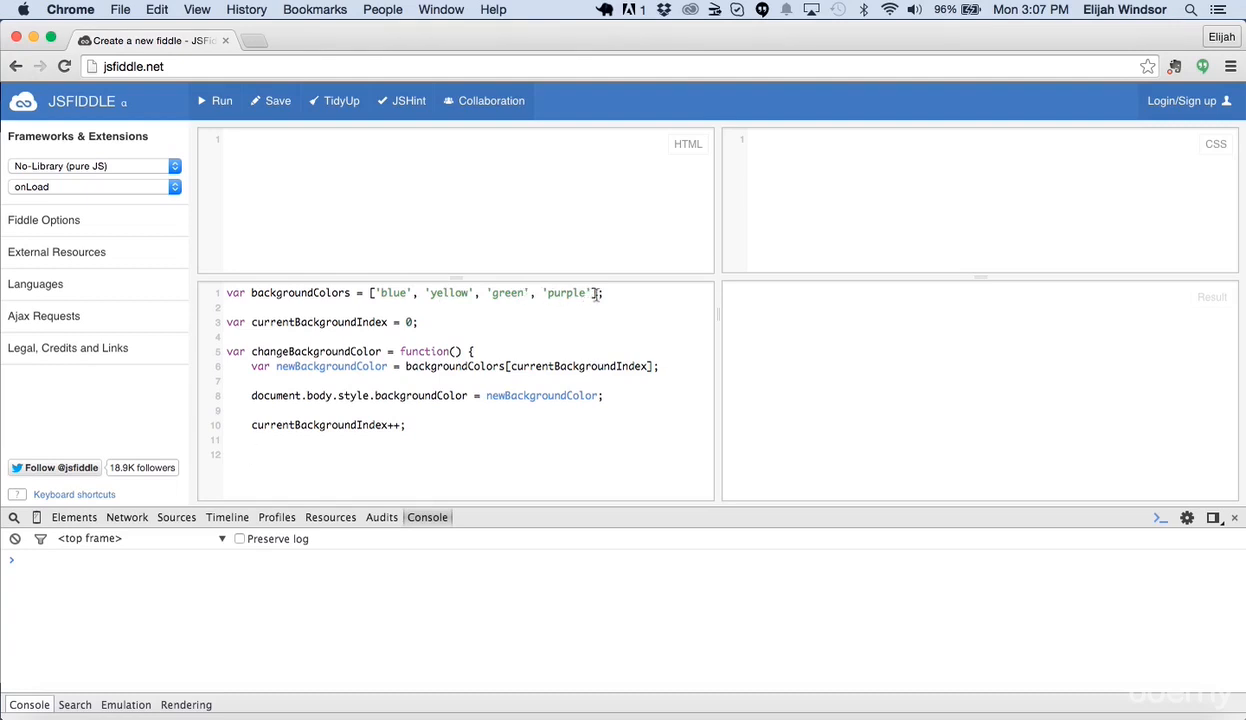
mouse_move(268, 418)
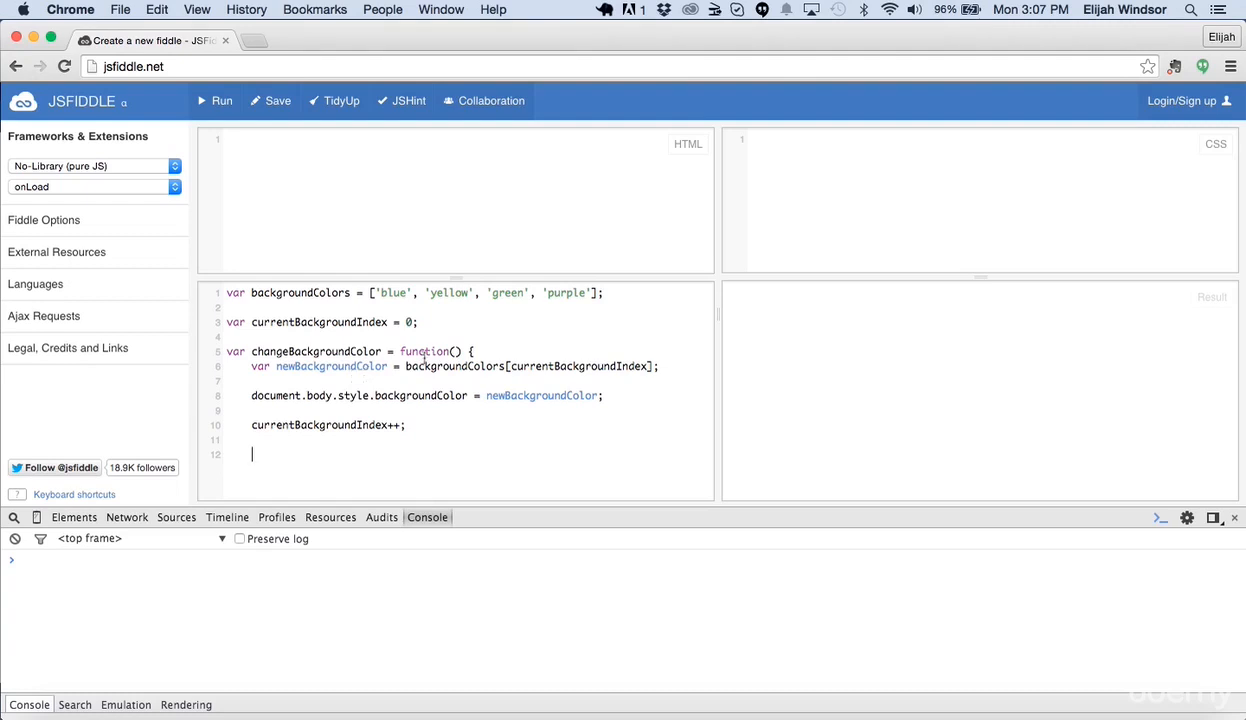
mouse_move(520, 378)
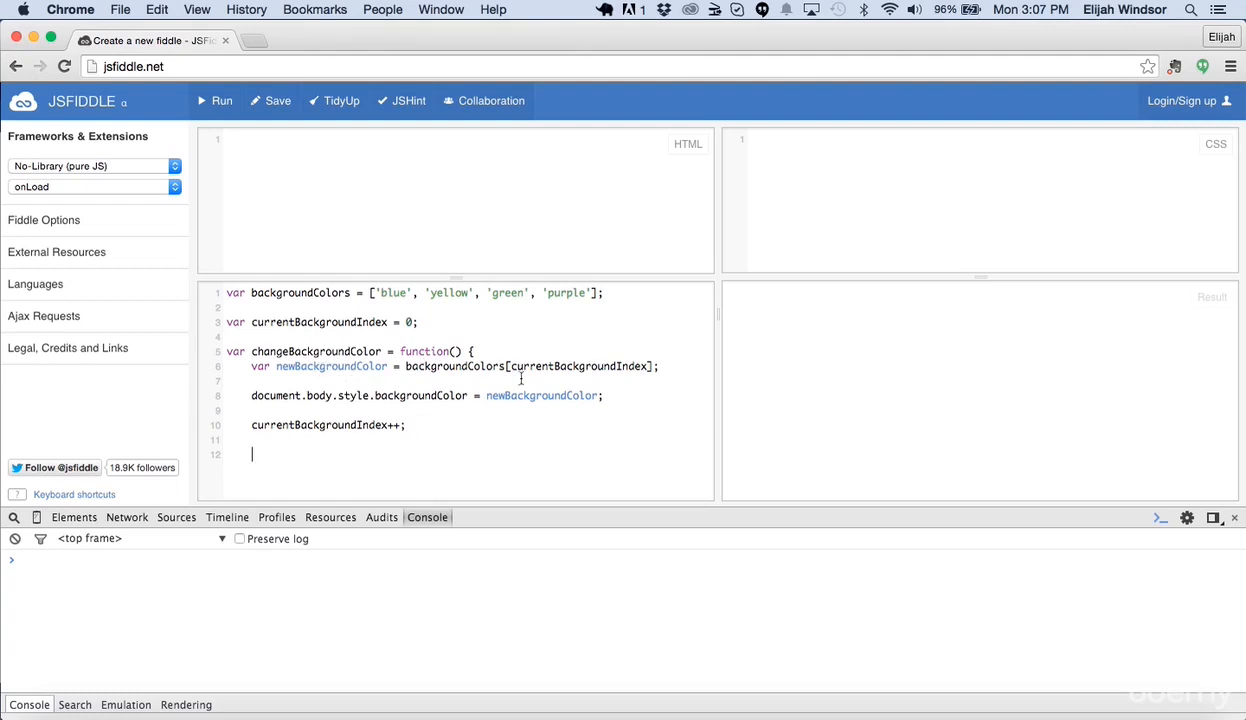
mouse_move(576, 330)
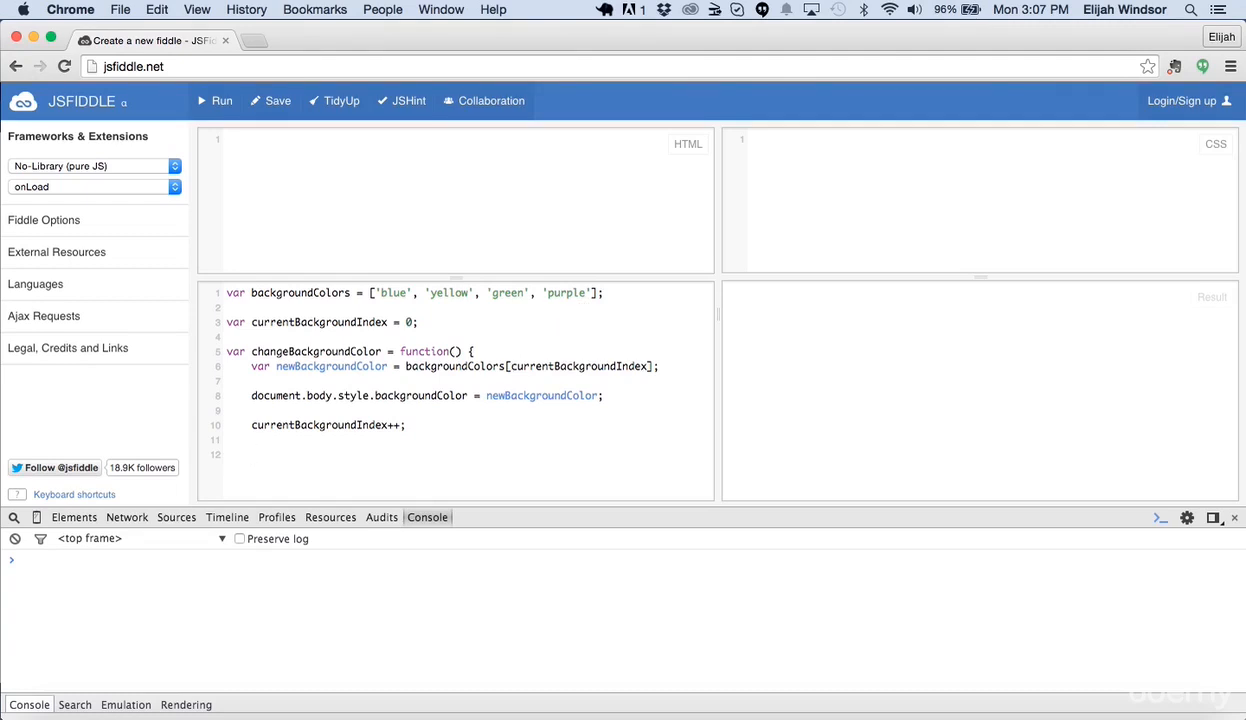
Write if(currentBackgroundIndex >= backgroundColors.length) { and start resetting currentBackgroundIndex inside it.
type("if(")
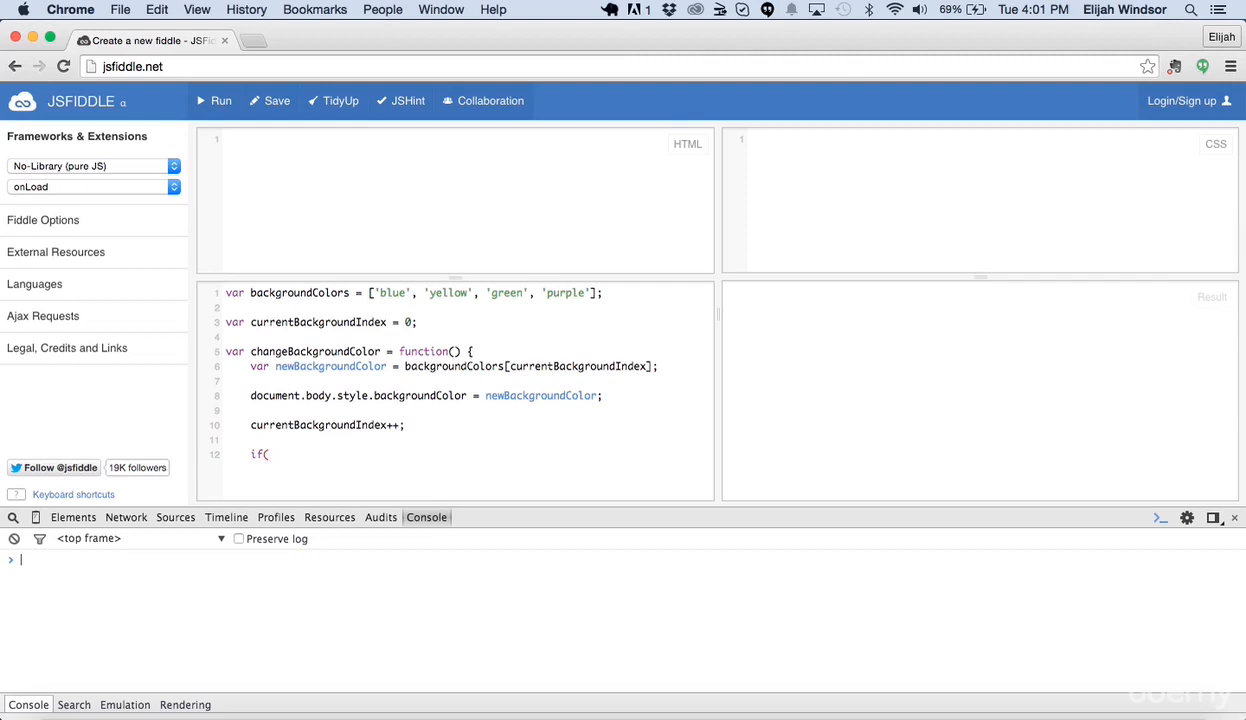
type("currentBackg")
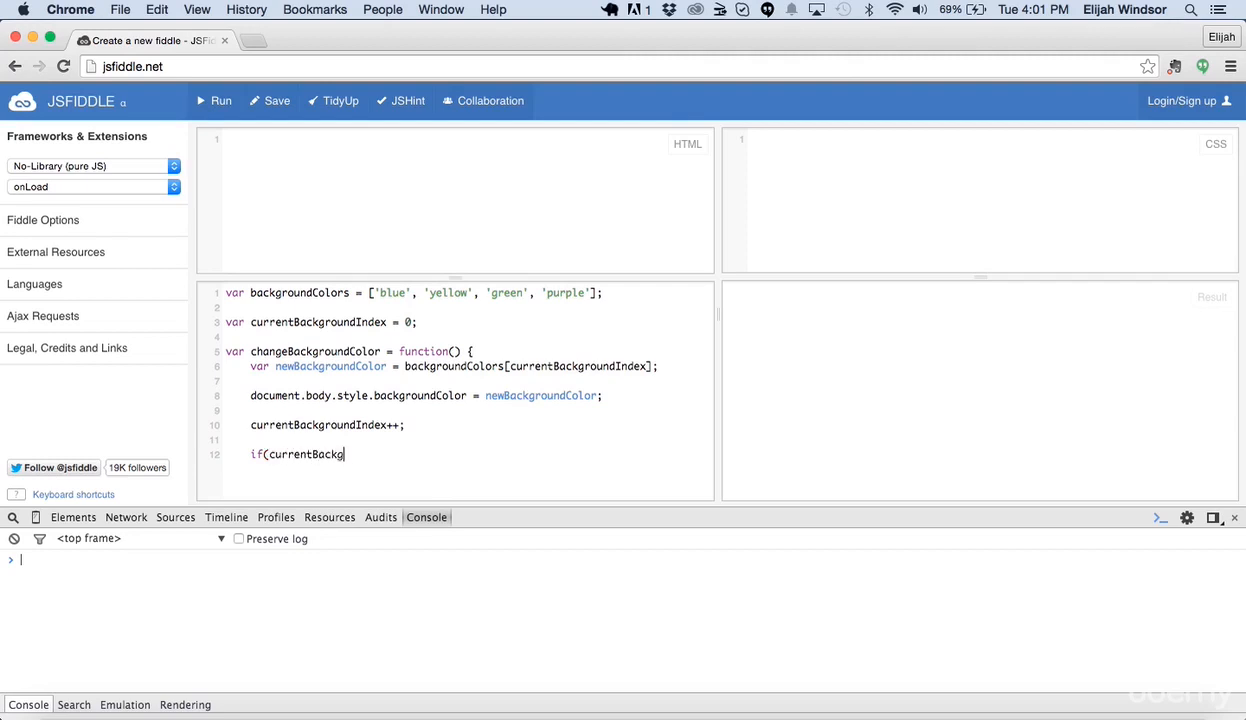
type("roundIndex")
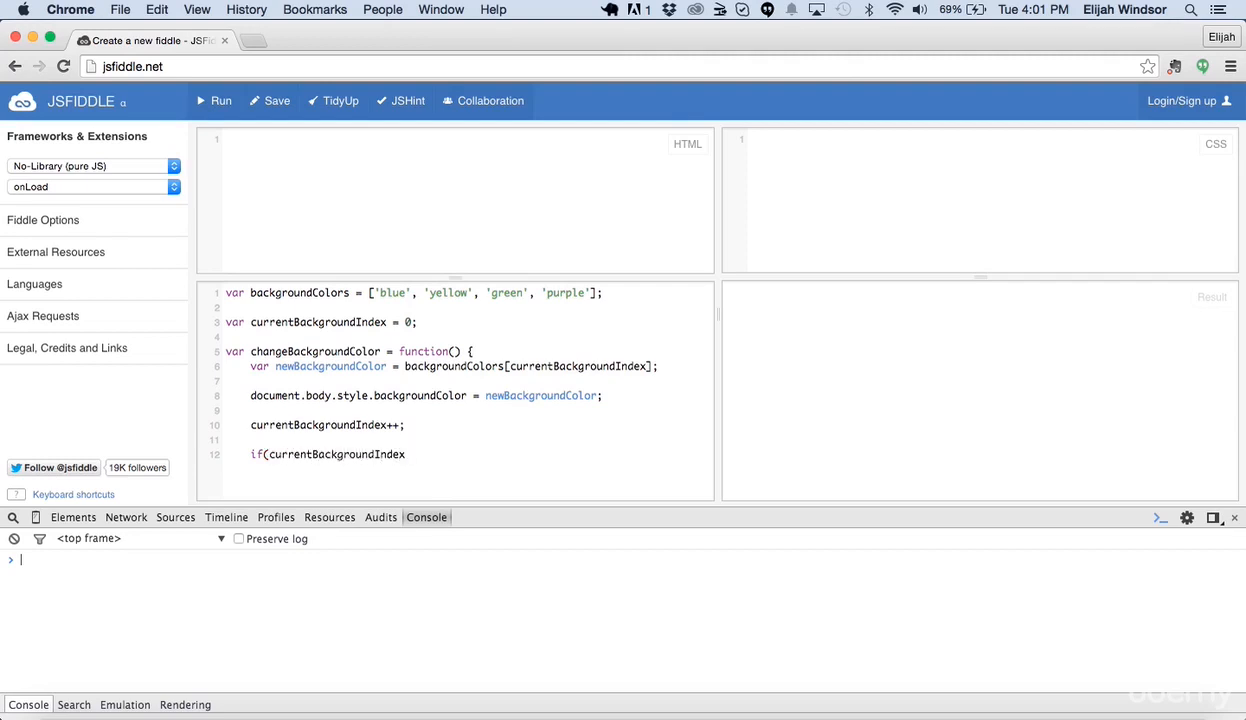
type(">= back")
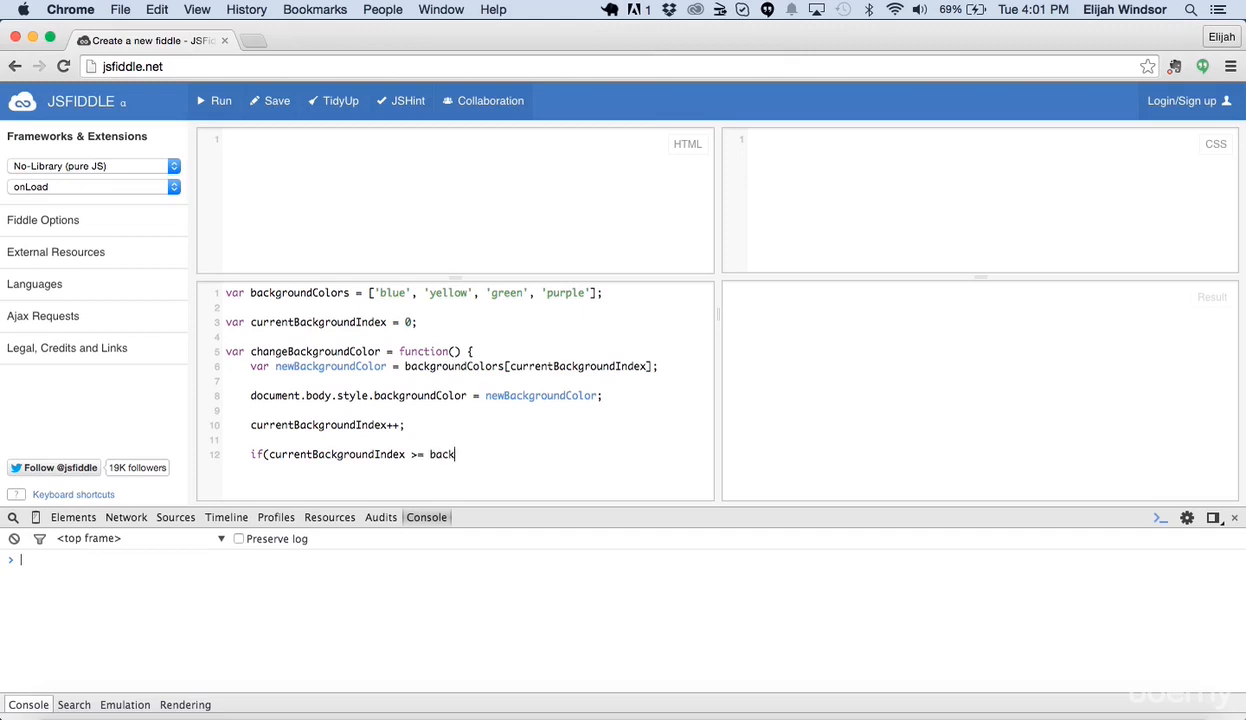
type("groundColors.l")
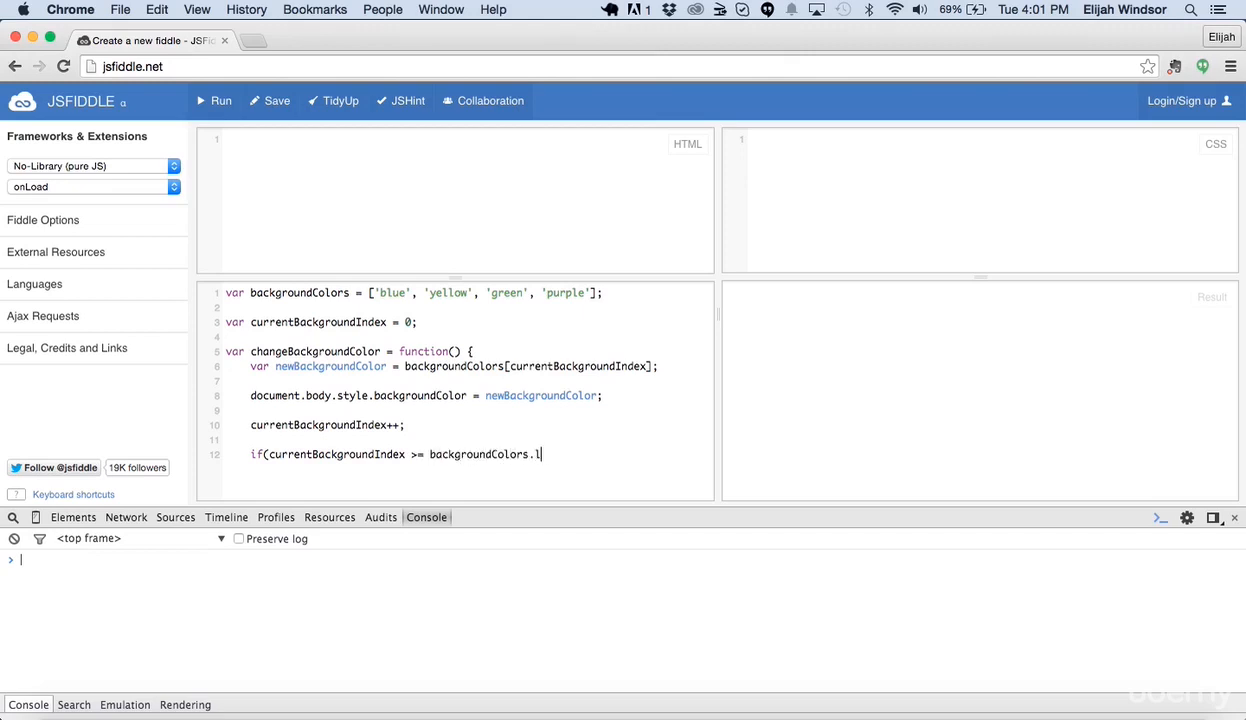
type("ength) {")
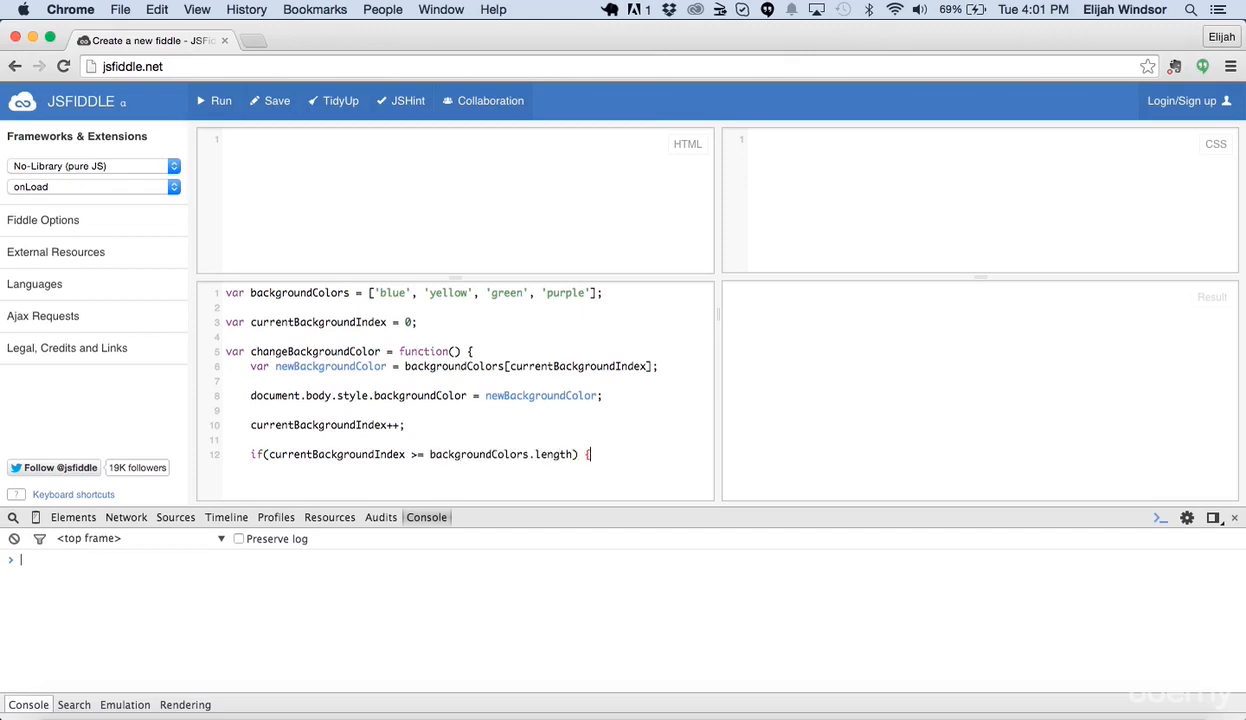
type("currentB")
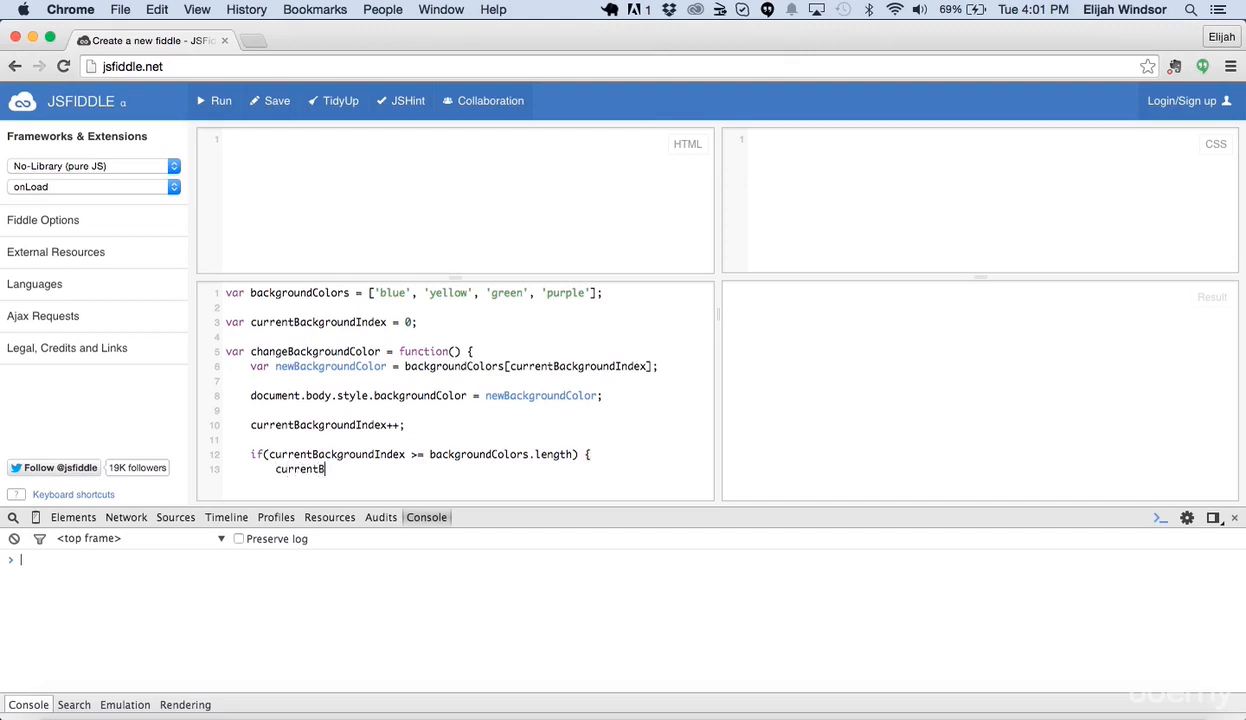
type("ackgroundIndex = 0;")
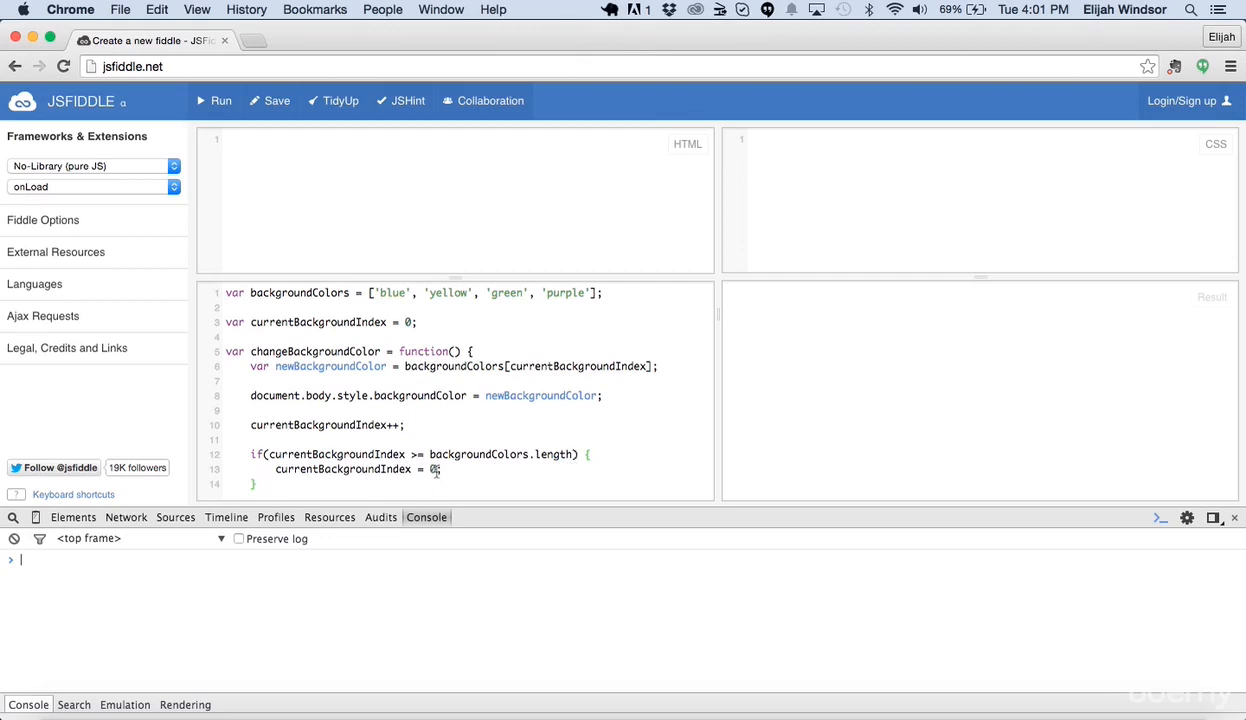
mouse_move(388, 292)
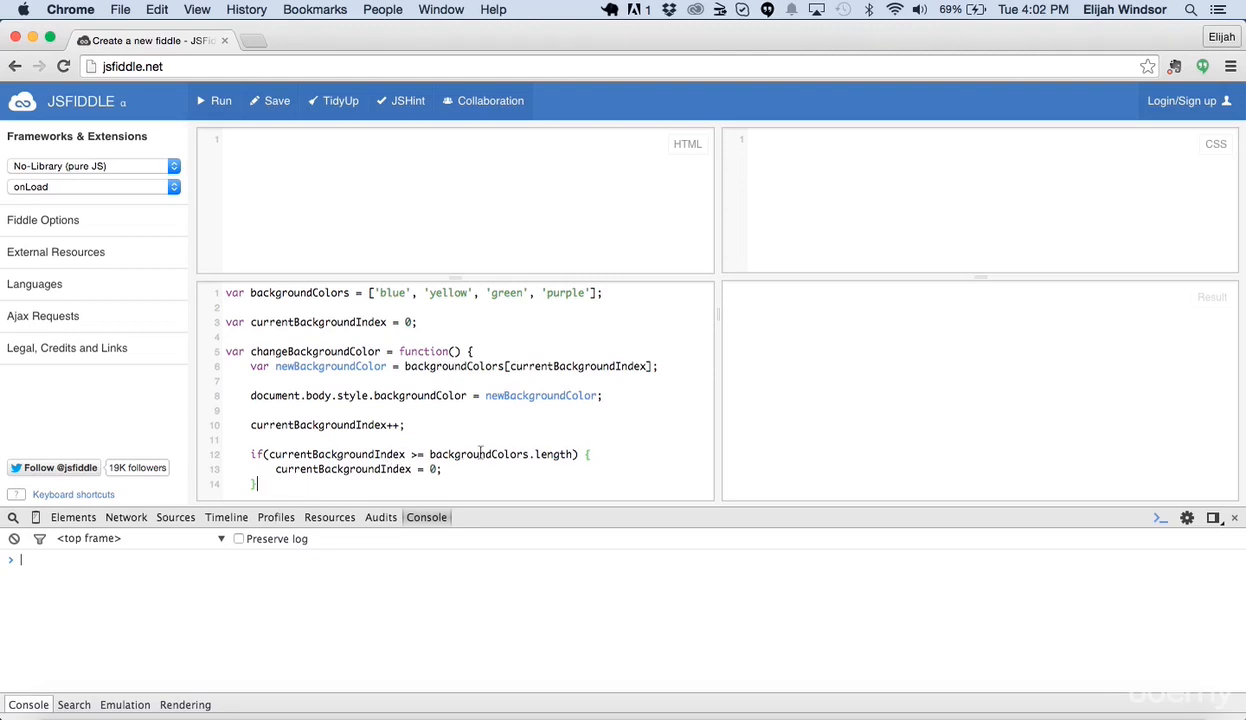
Close the changeBackgroundColor function and start a setInterval call on a new line below.
left_click(592, 292)
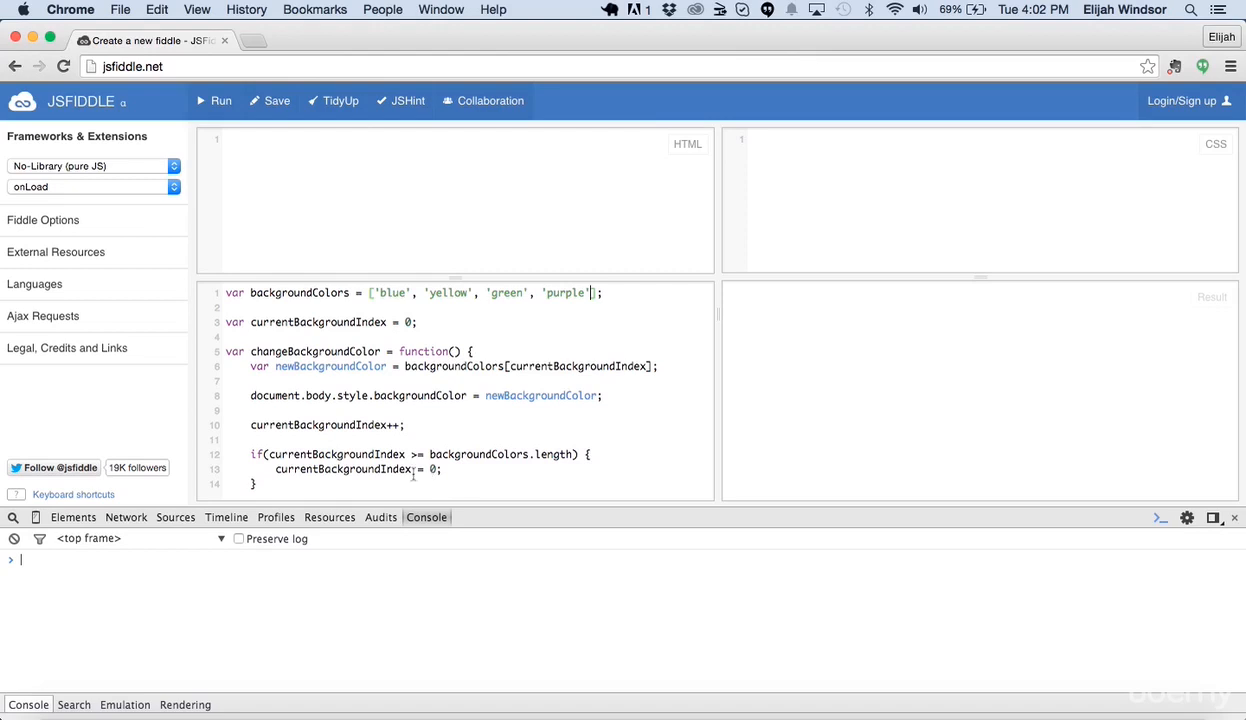
left_click(258, 482)
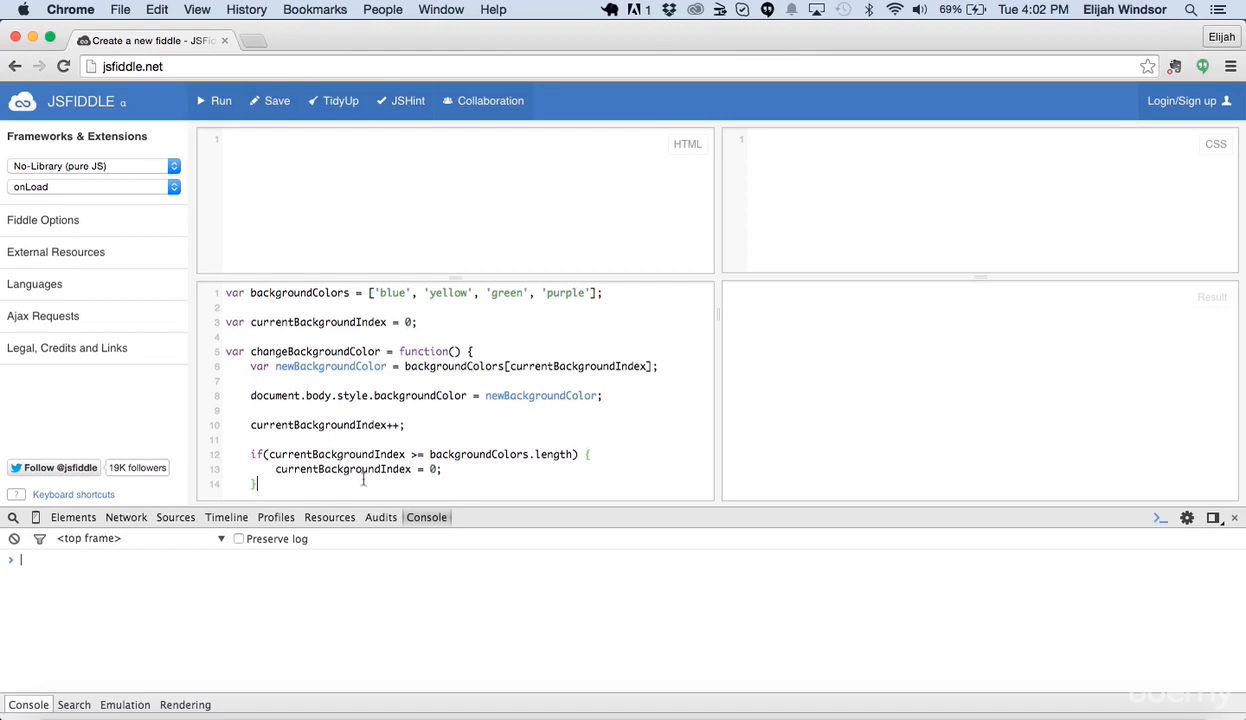
type("setInterval(")
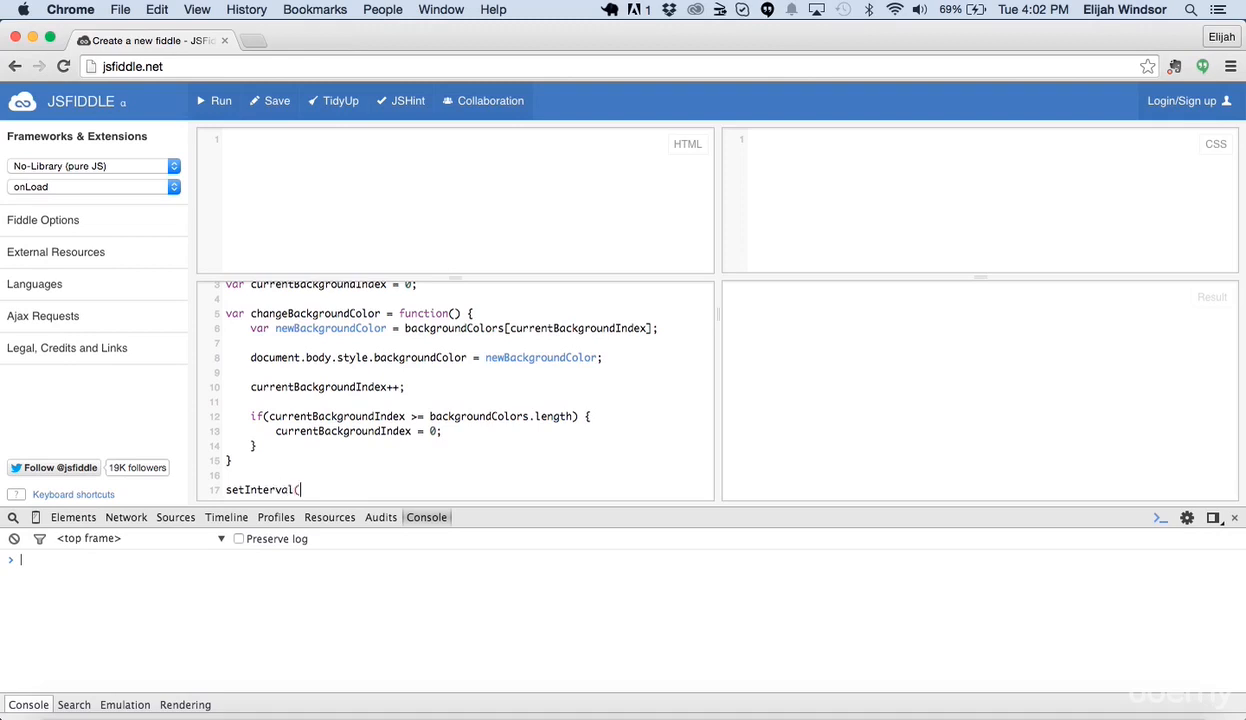
Complete the call as setInterval(changeBackgroundColor, 1000);.
type("chang")
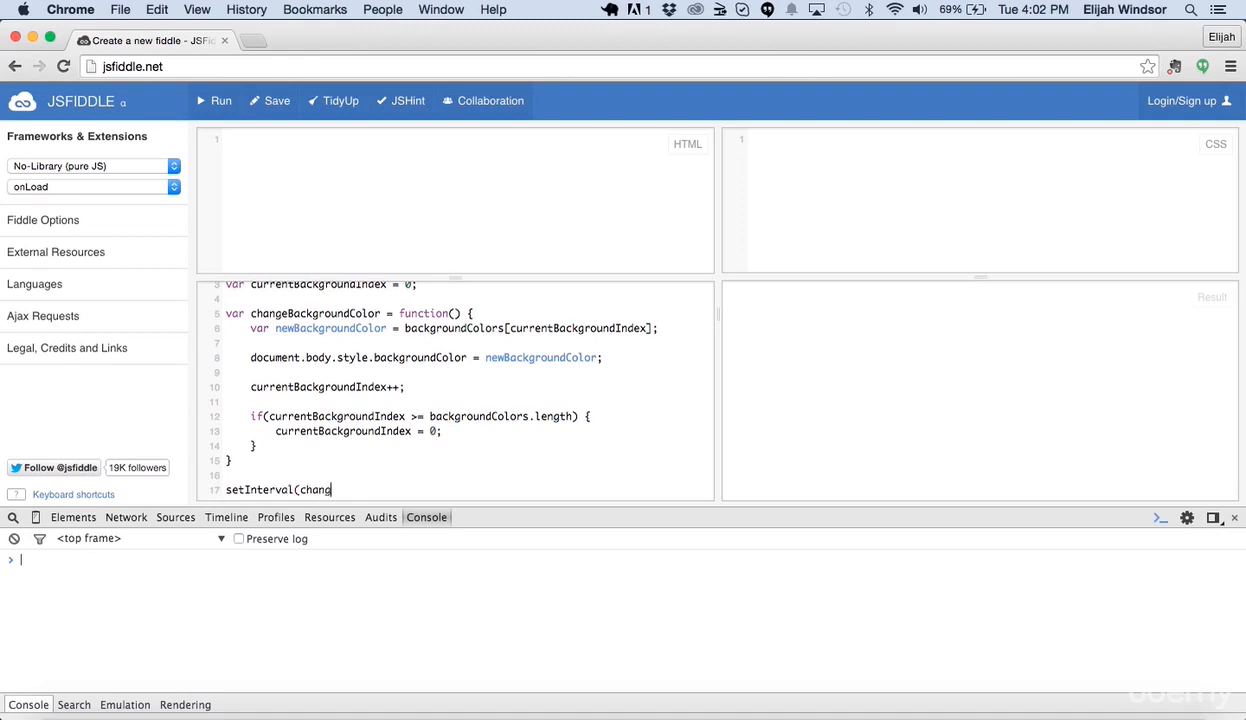
type("eBackgroundColor, 1")
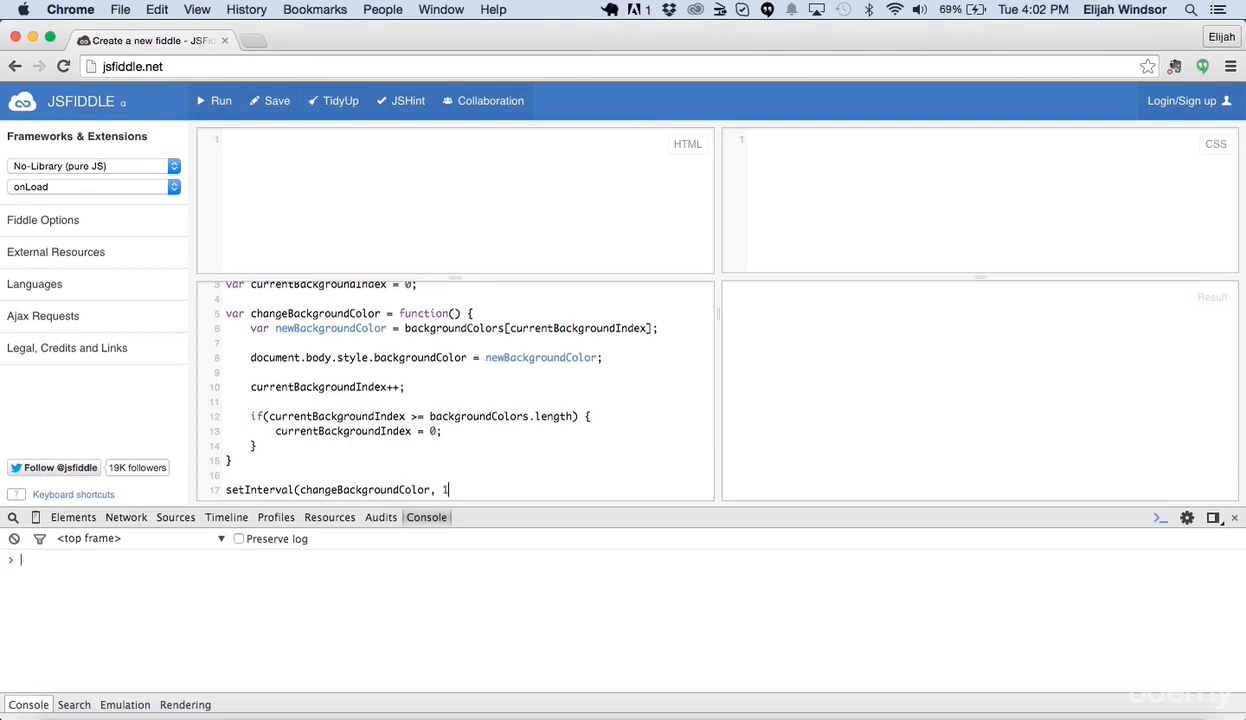
type("000);")
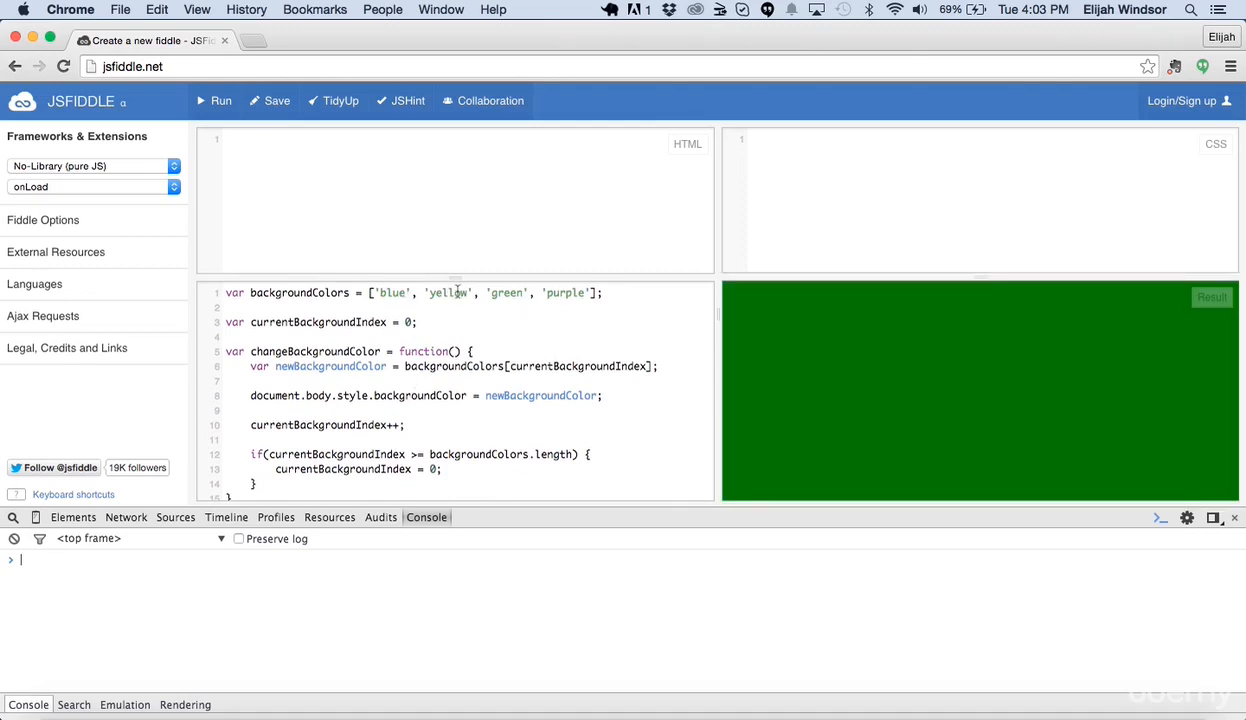
Run the fiddle repeatedly so the result pane's background cycles between blue and green.
left_click(212, 100)
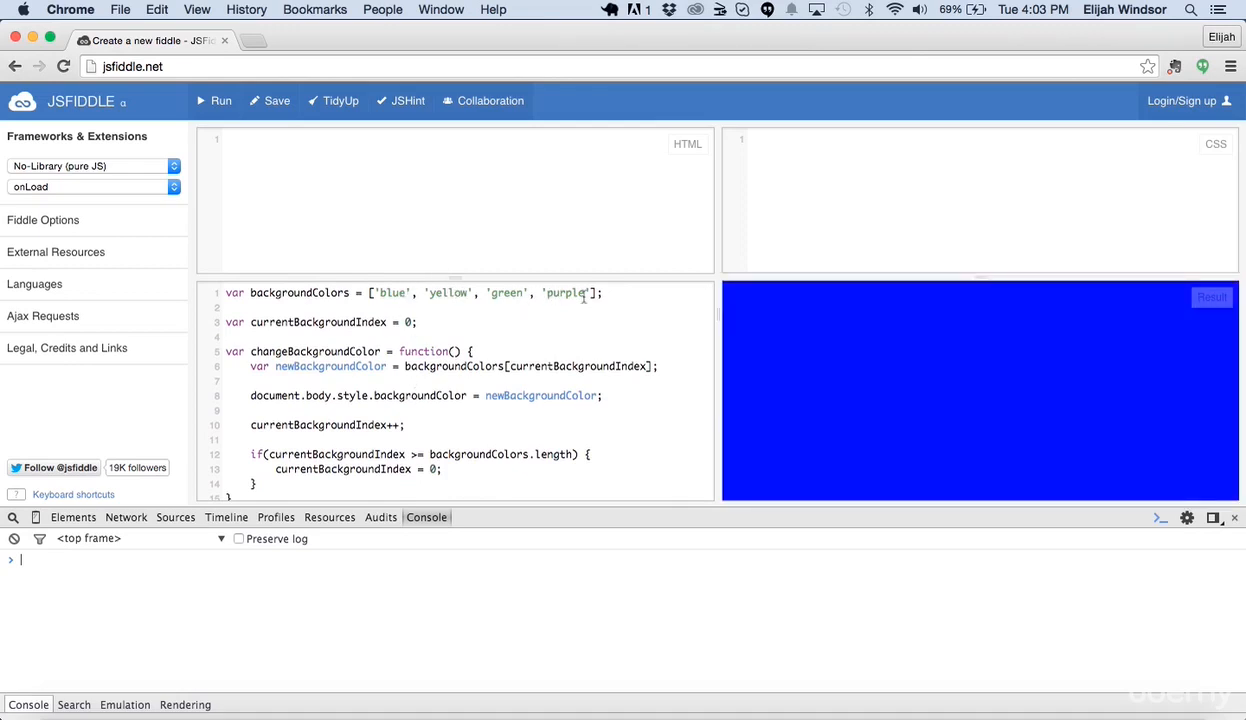
left_click(222, 100)
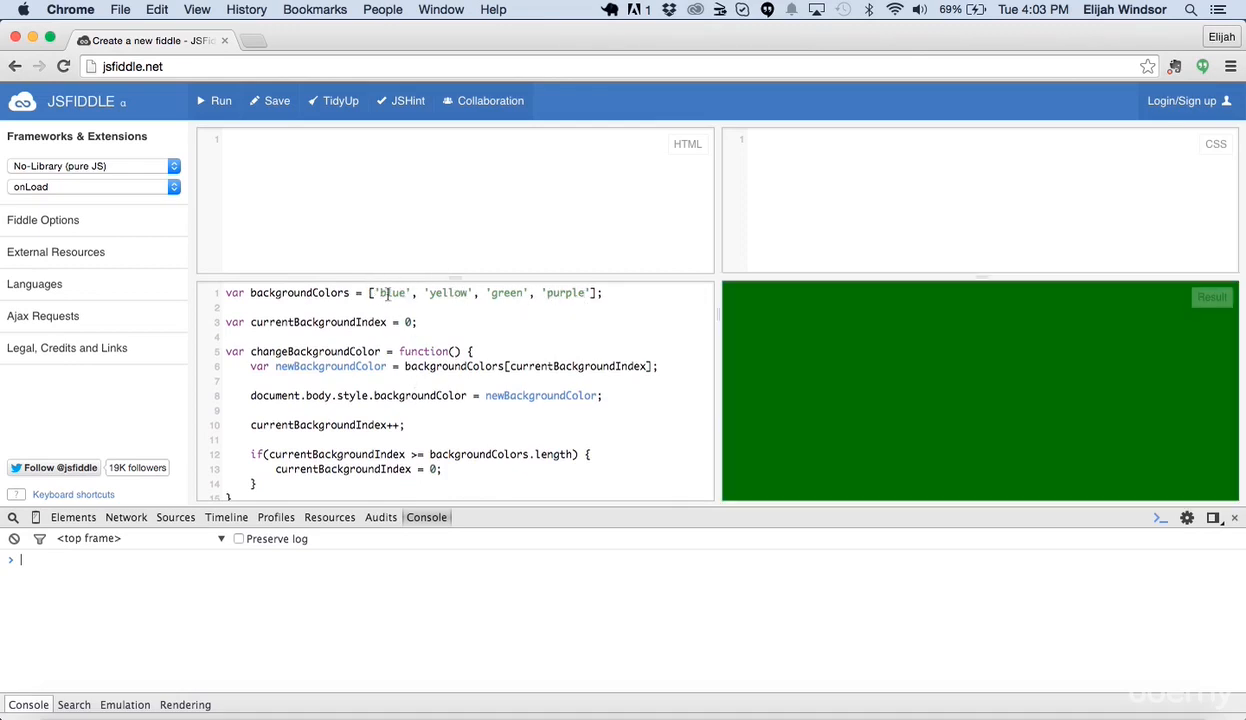
left_click(222, 100)
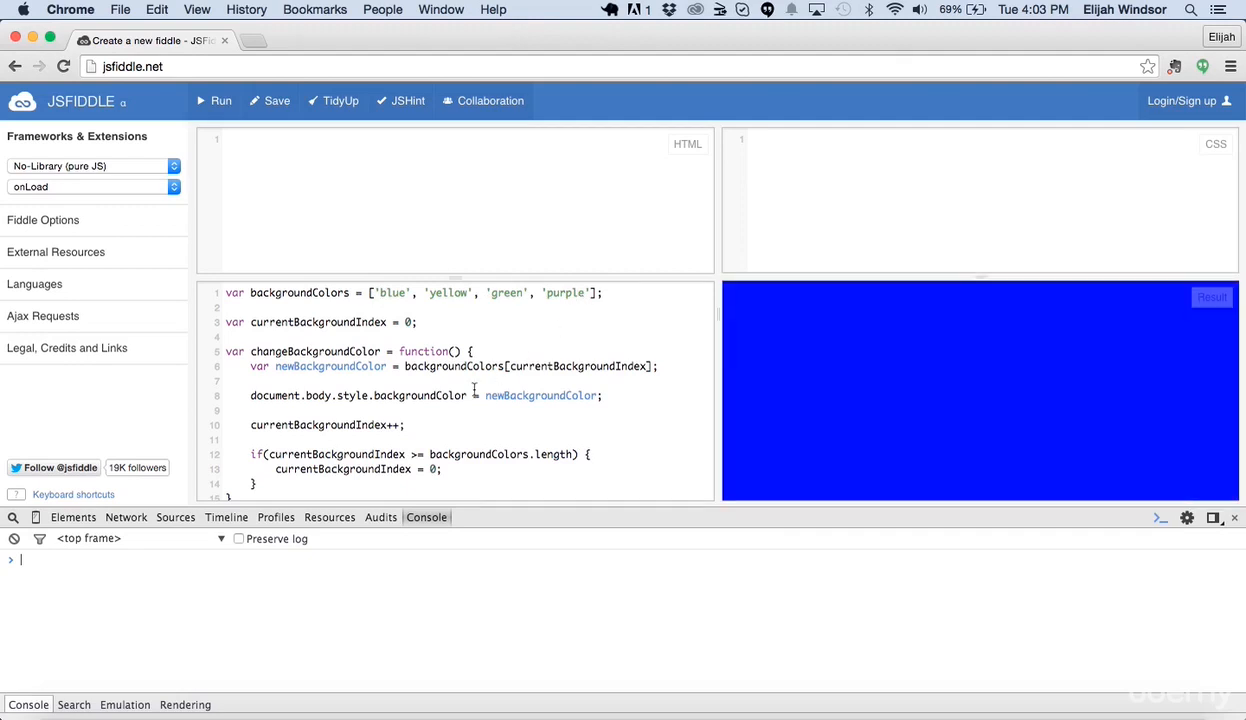
left_click(212, 100)
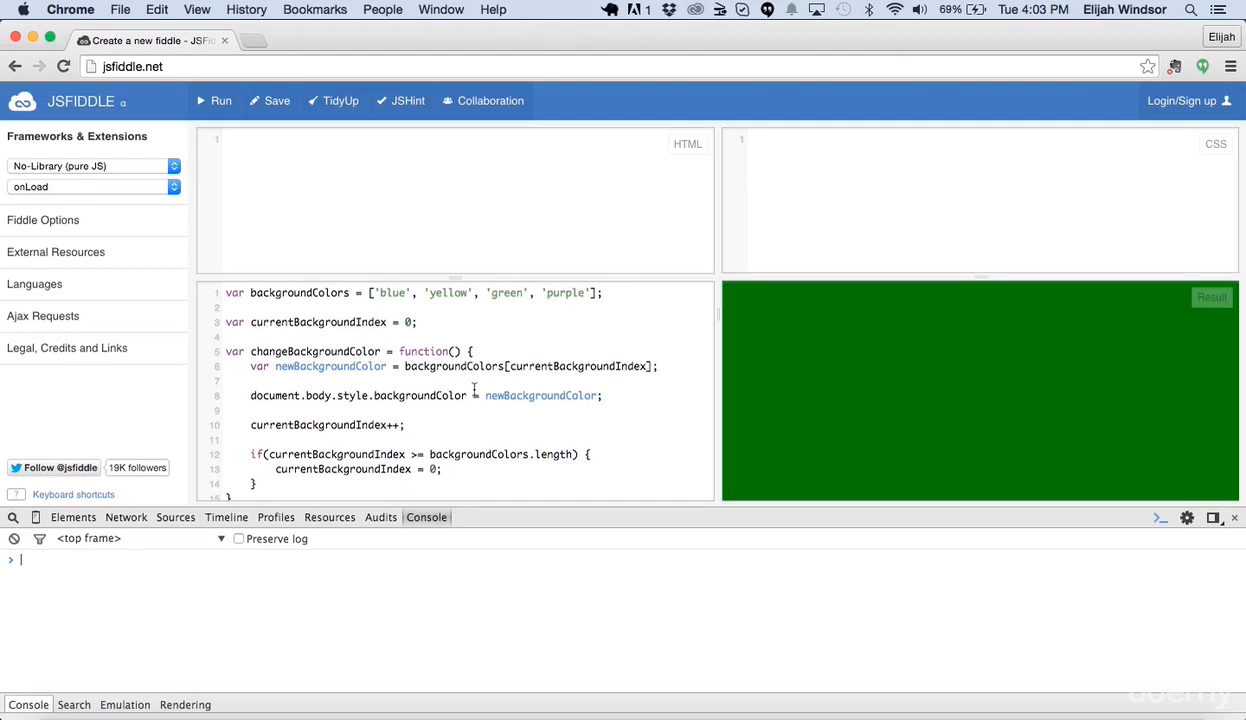
left_click(222, 100)
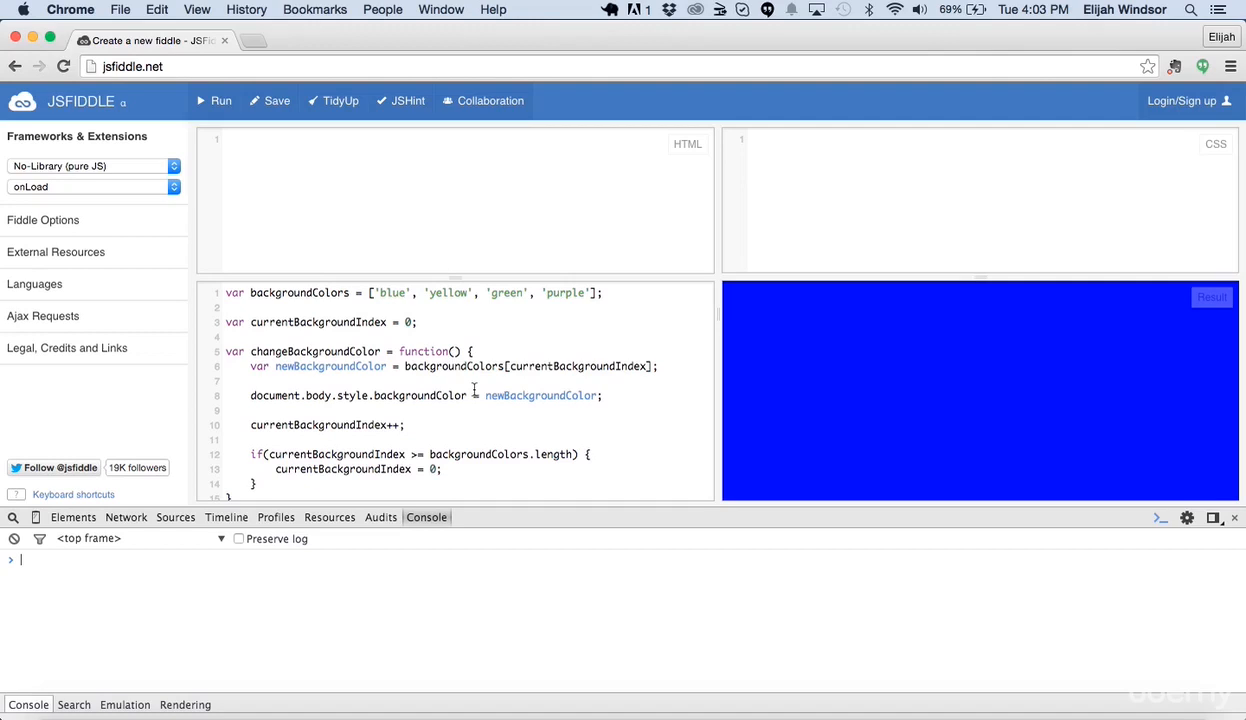
left_click(220, 100)
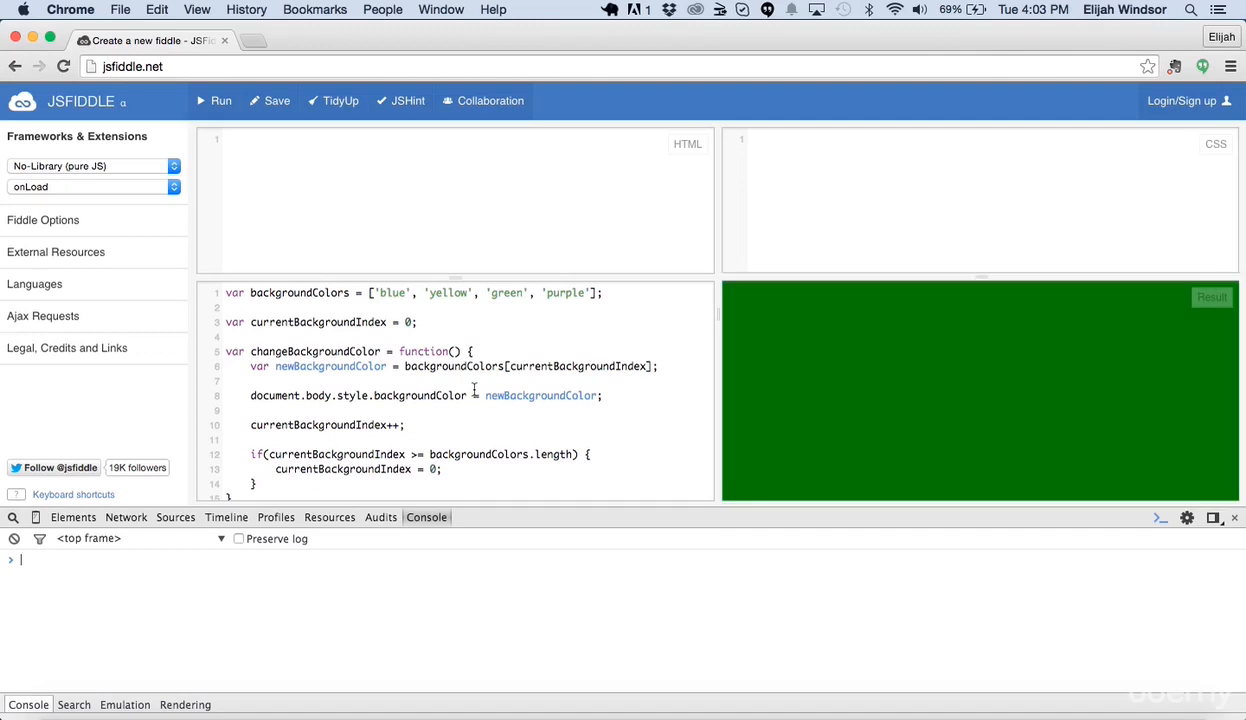
left_click(222, 100)
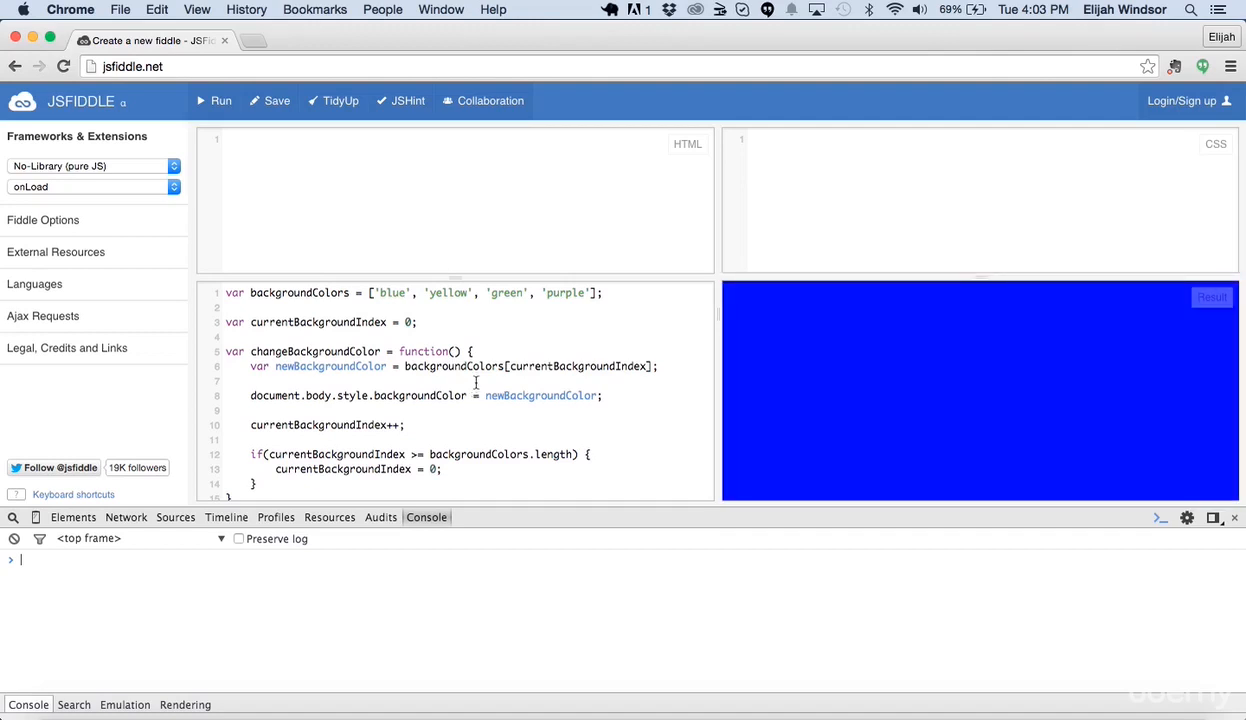